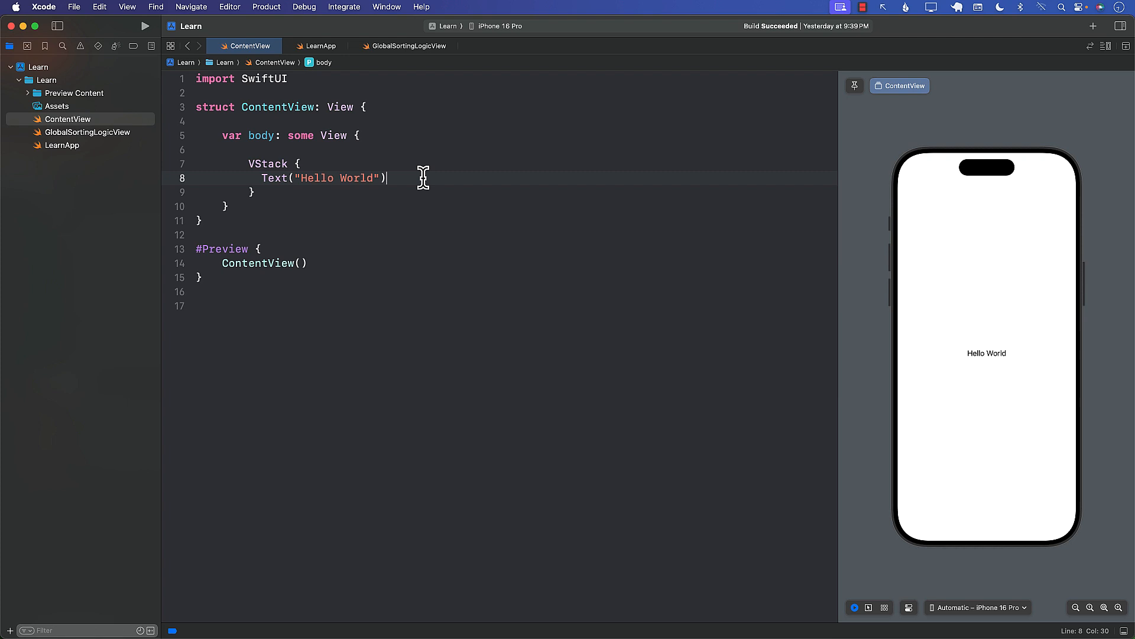
{"action": "mouse_move", "coordinate": [420, 177]}
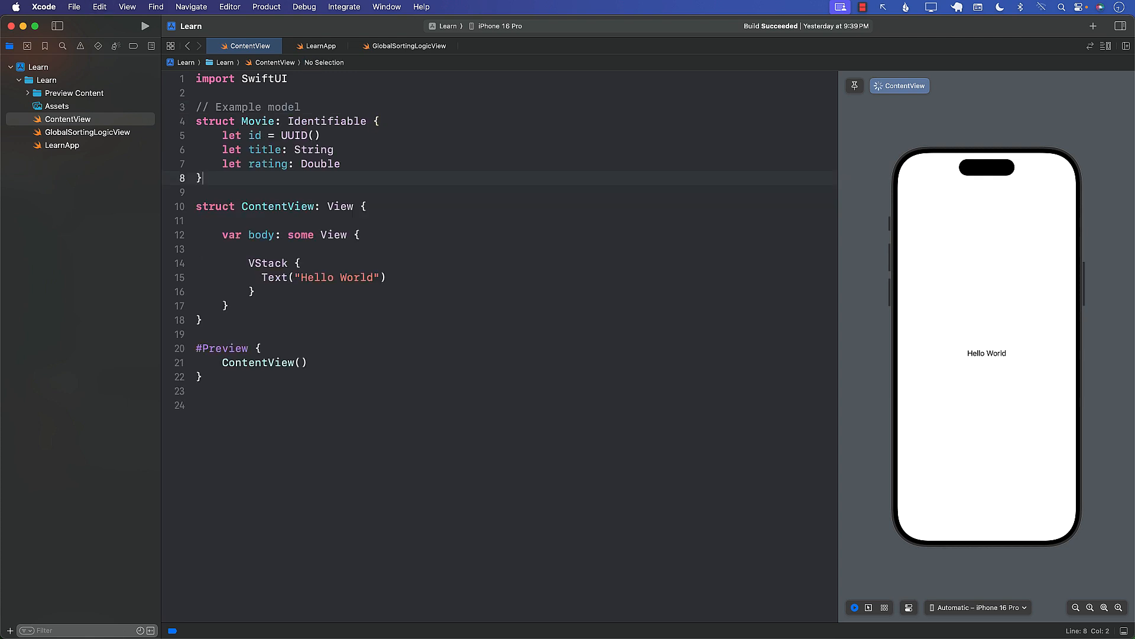
Add struct Movie: Identifiable with id = UUID(), title String and rating Double above ContentView.
{"action": "key", "text": "Backspace"}
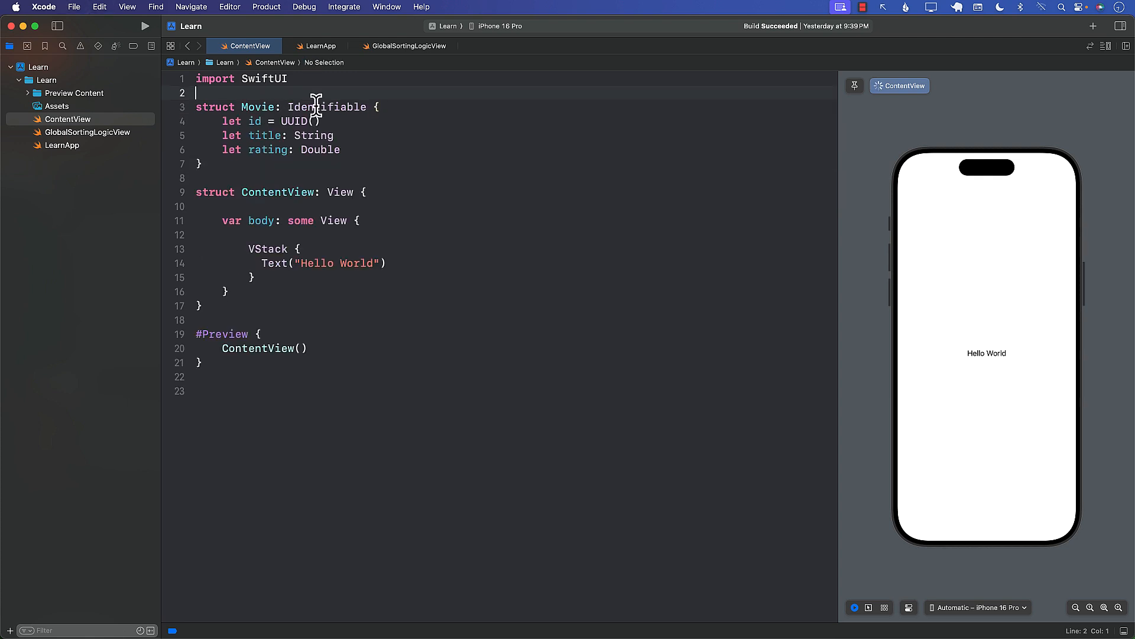
{"action": "double_click", "coordinate": [326, 106]}
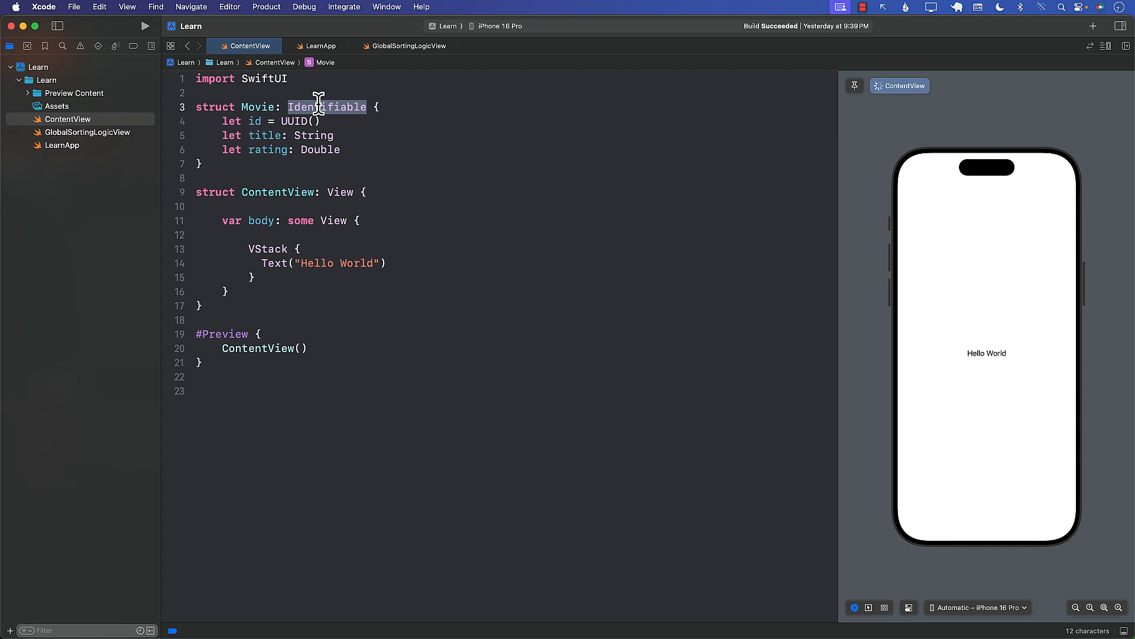
{"action": "double_click", "coordinate": [263, 135]}
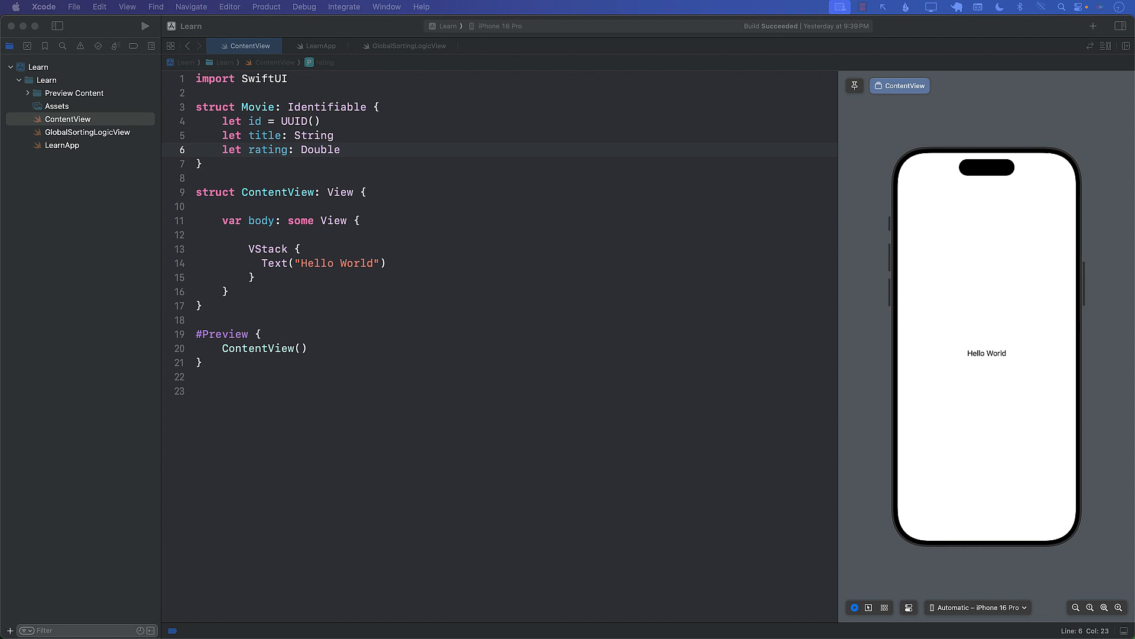
Add a three-movie array and a List(movies) showing each movie.title as a Text row.
{"action": "left_click", "coordinate": [222, 206]}
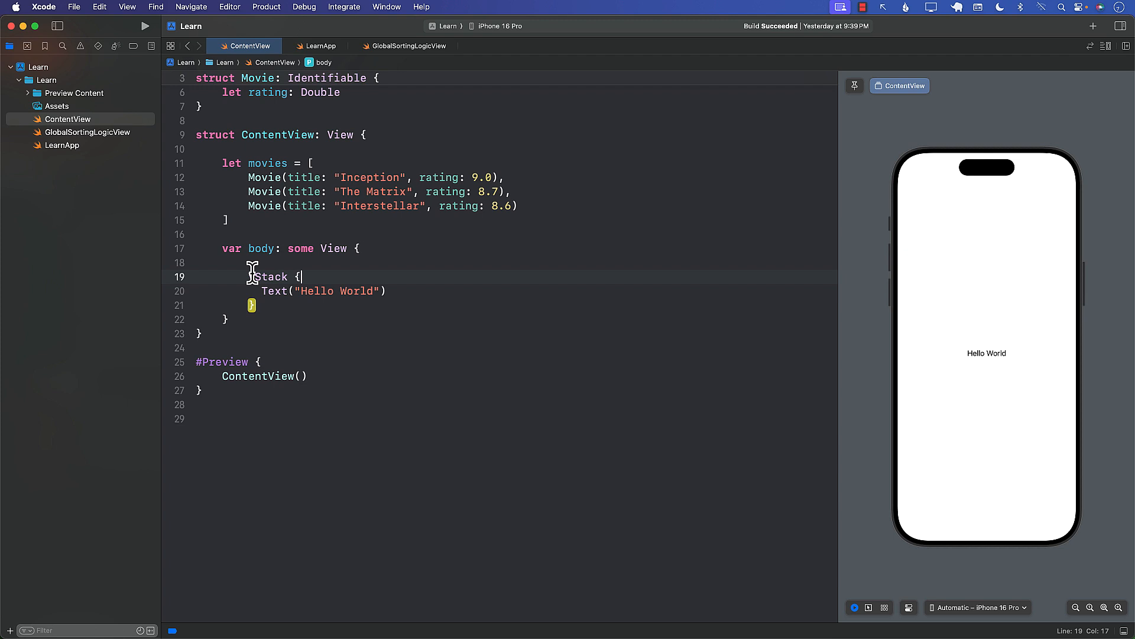
{"action": "type", "text": "List"}
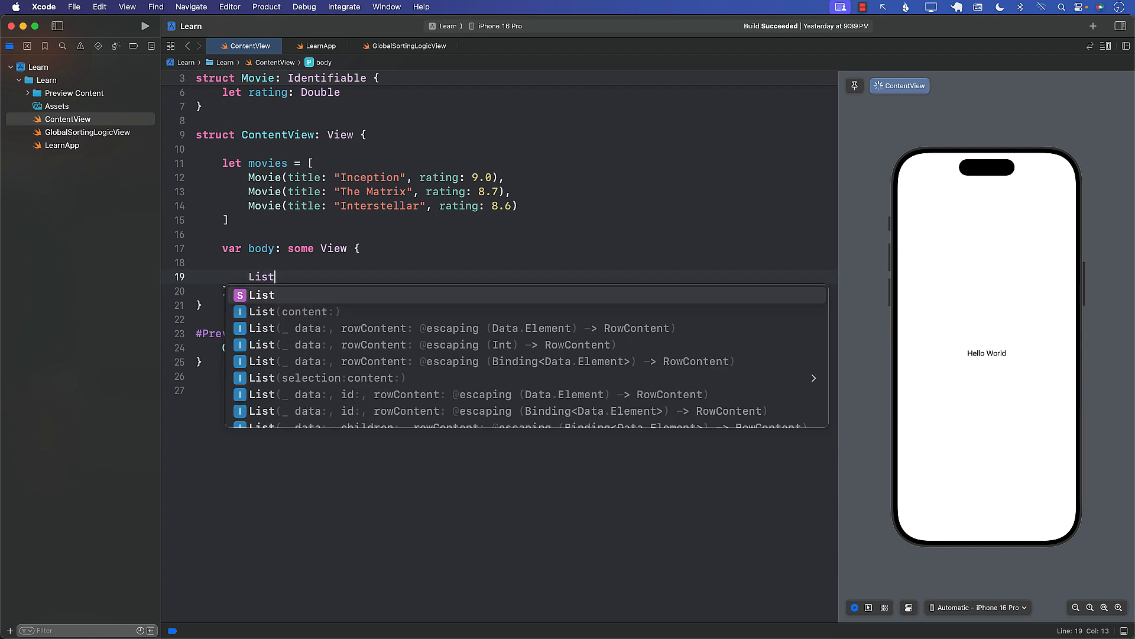
{"action": "type", "text": "(movies) {"}
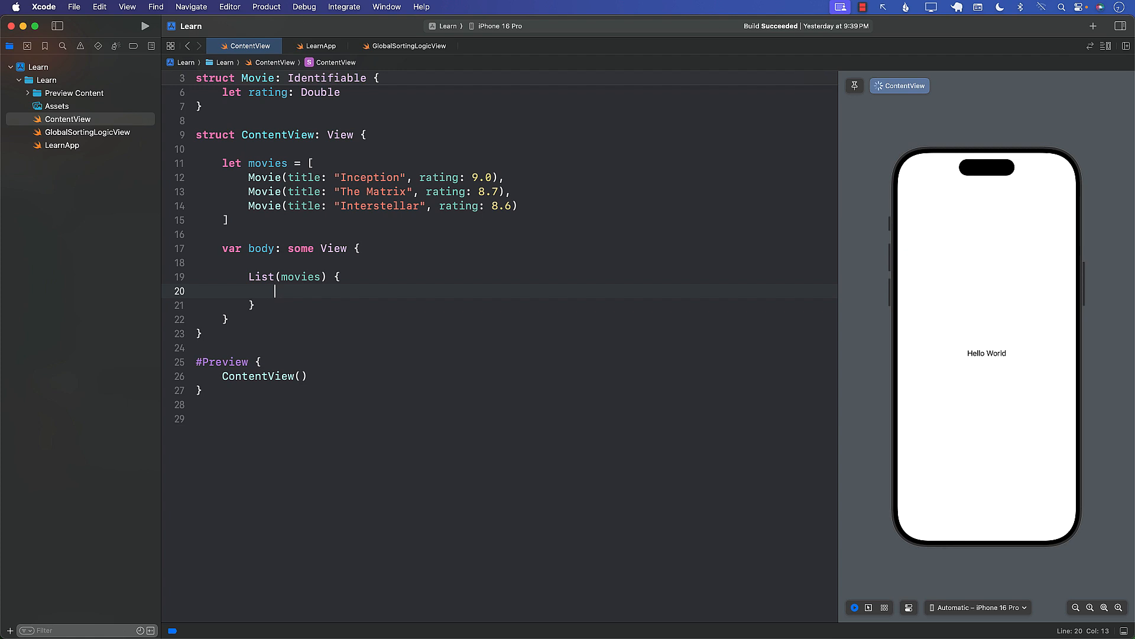
{"action": "type", "text": "movie in"}
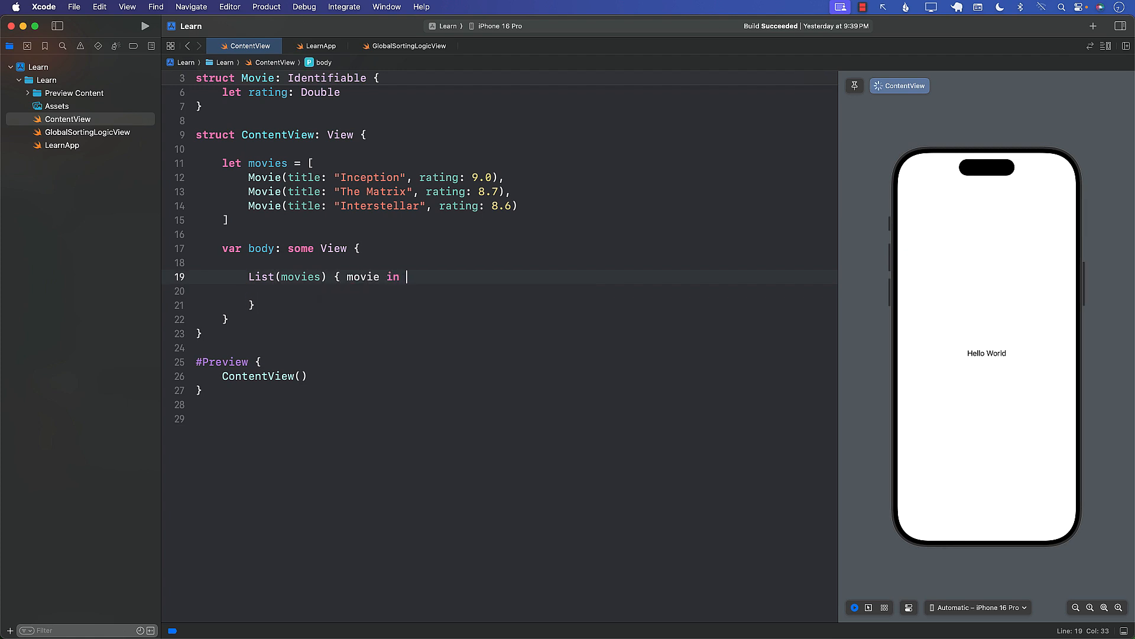
{"action": "type", "text": "Text"}
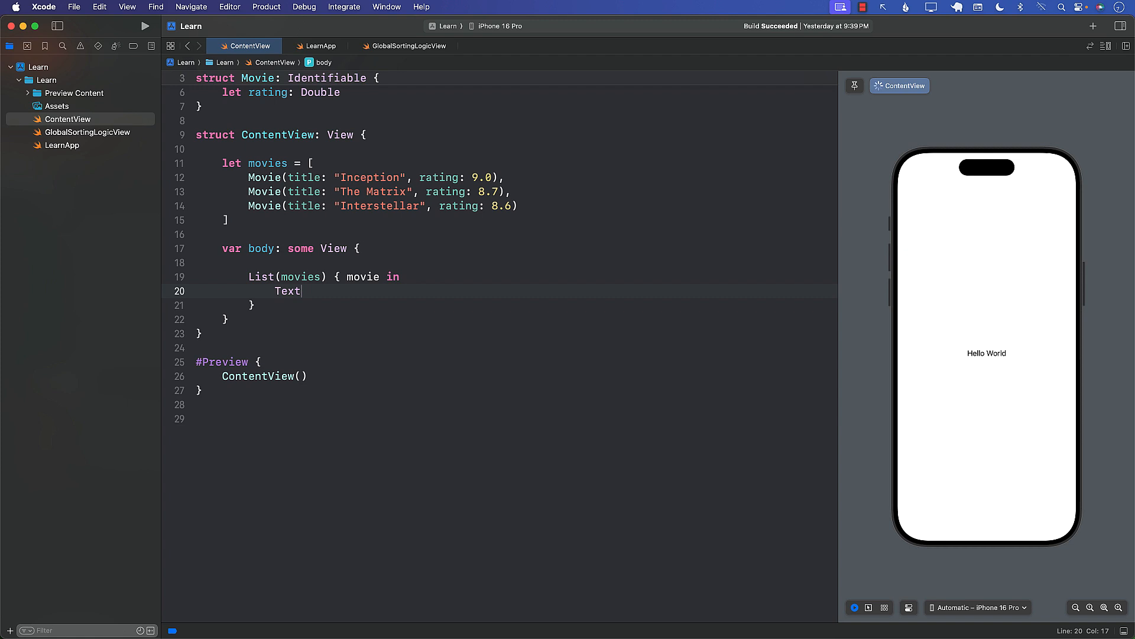
{"action": "type", "text": "(movie.title"}
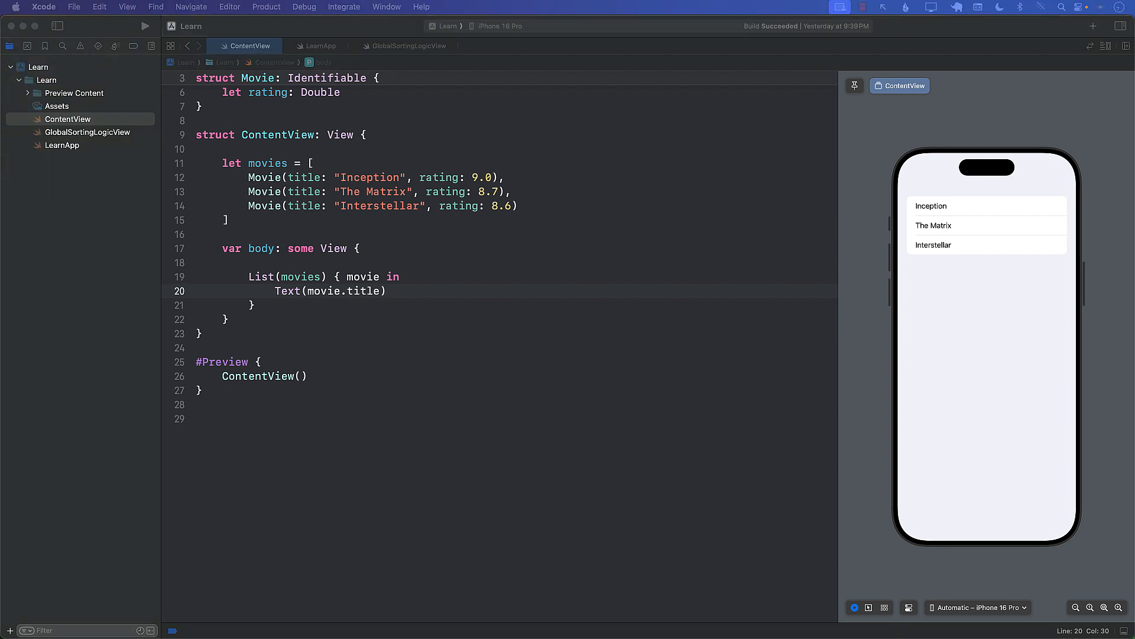
{"action": "left_click", "coordinate": [253, 305]}
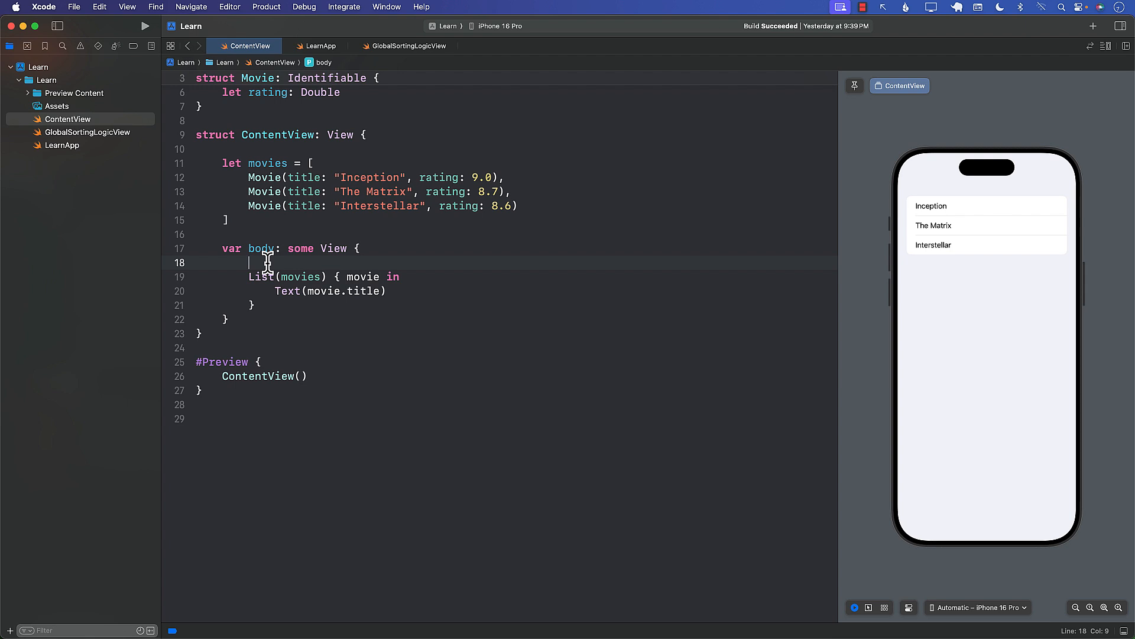
Wrap a ForEach of titles in List { } with an empty Button("Sort") above it.
{"action": "double_click", "coordinate": [260, 277]}
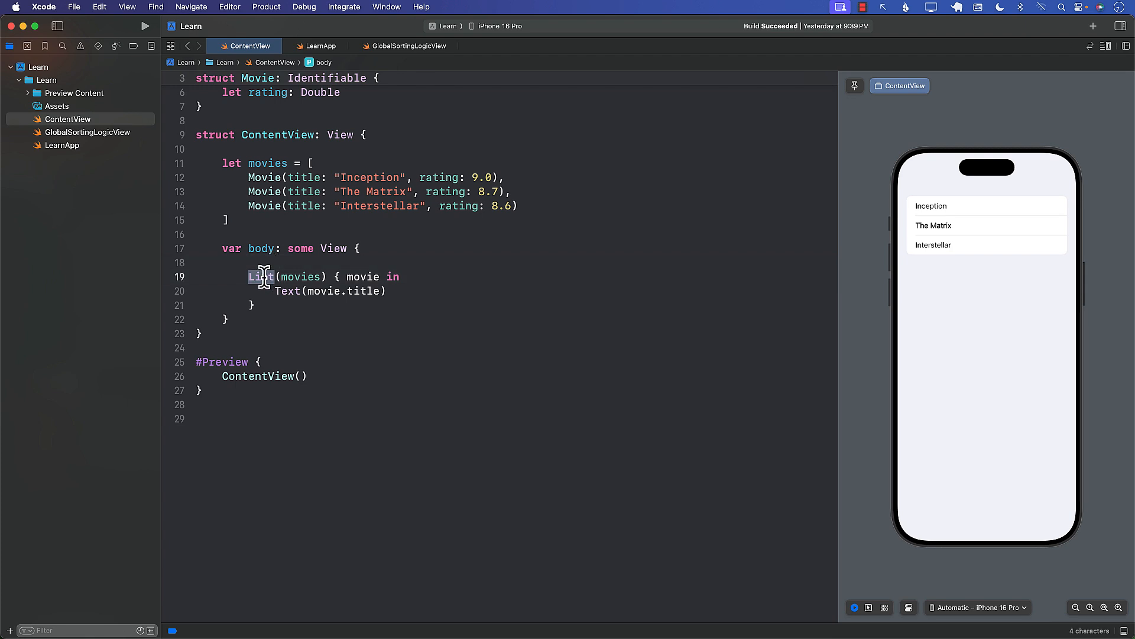
{"action": "type", "text": "ForEach"}
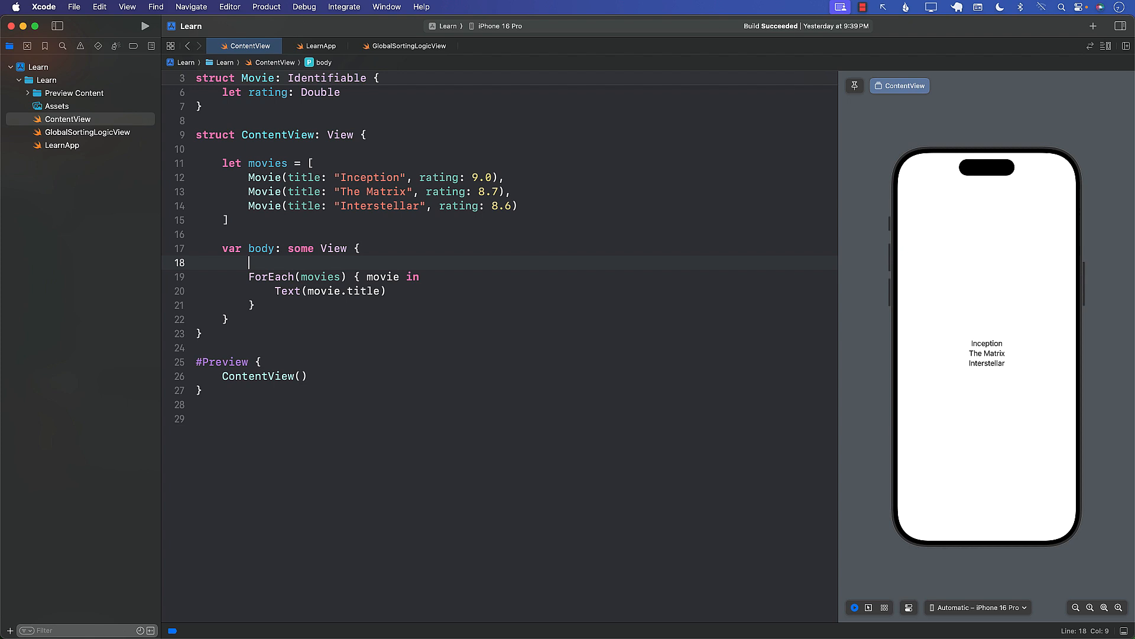
{"action": "type", "text": "List {"}
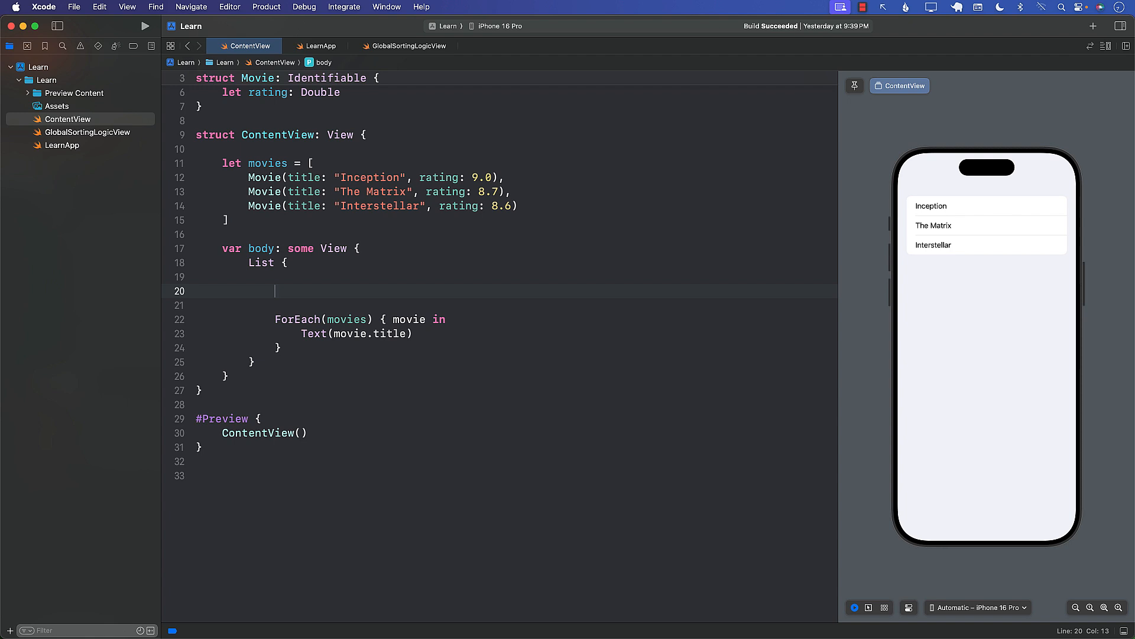
{"action": "type", "text": "Button(\""}
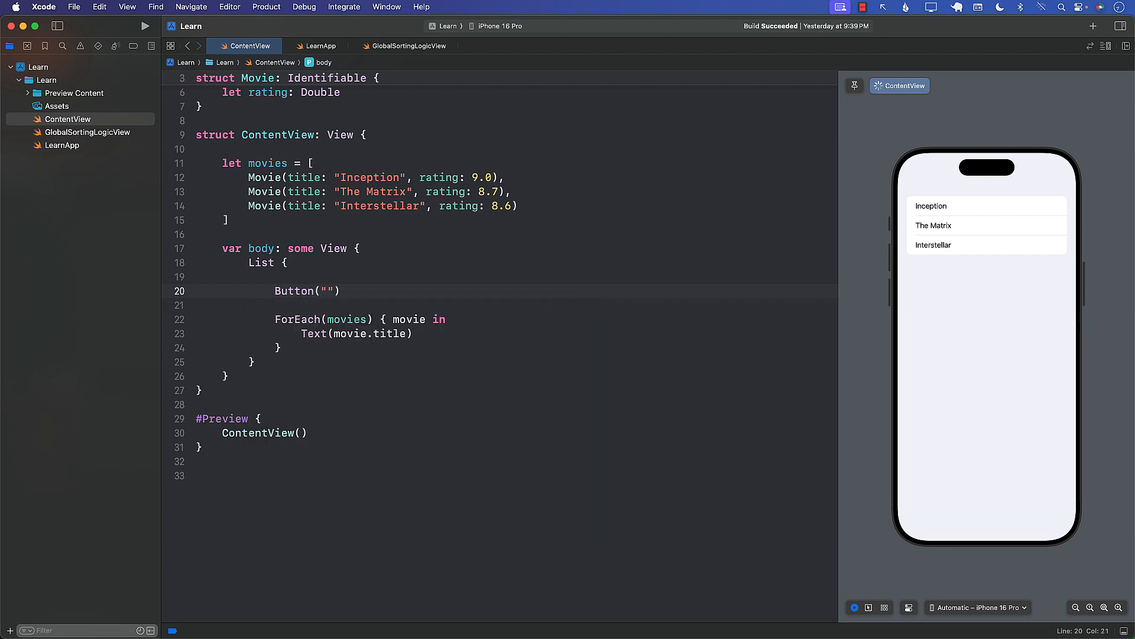
{"action": "type", "text": "Sort"}
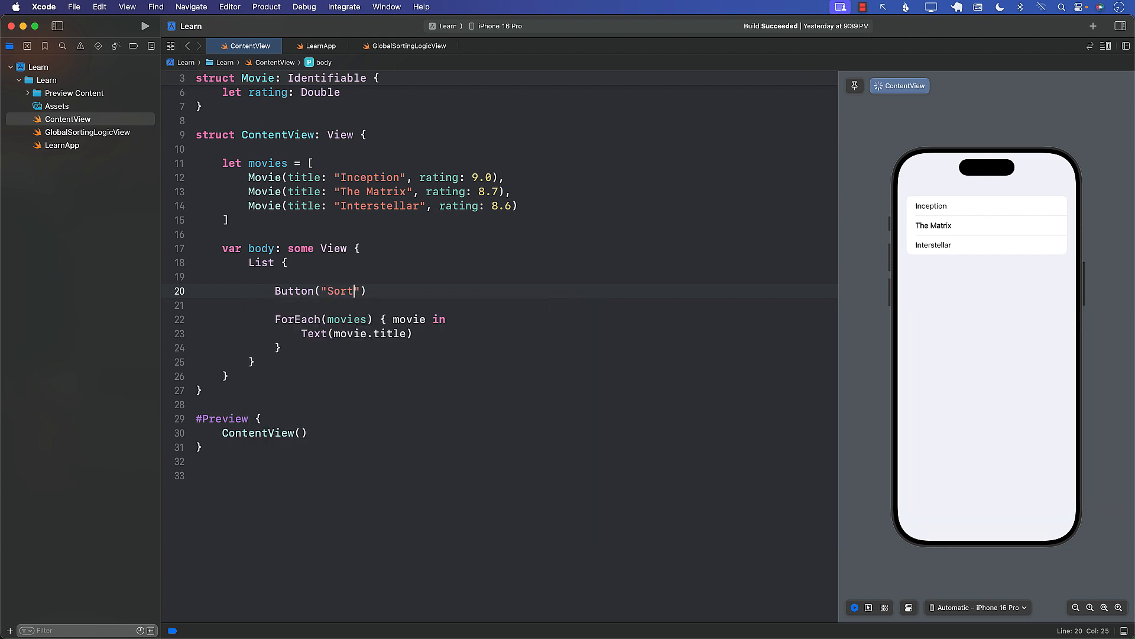
{"action": "type", "text": "{"}
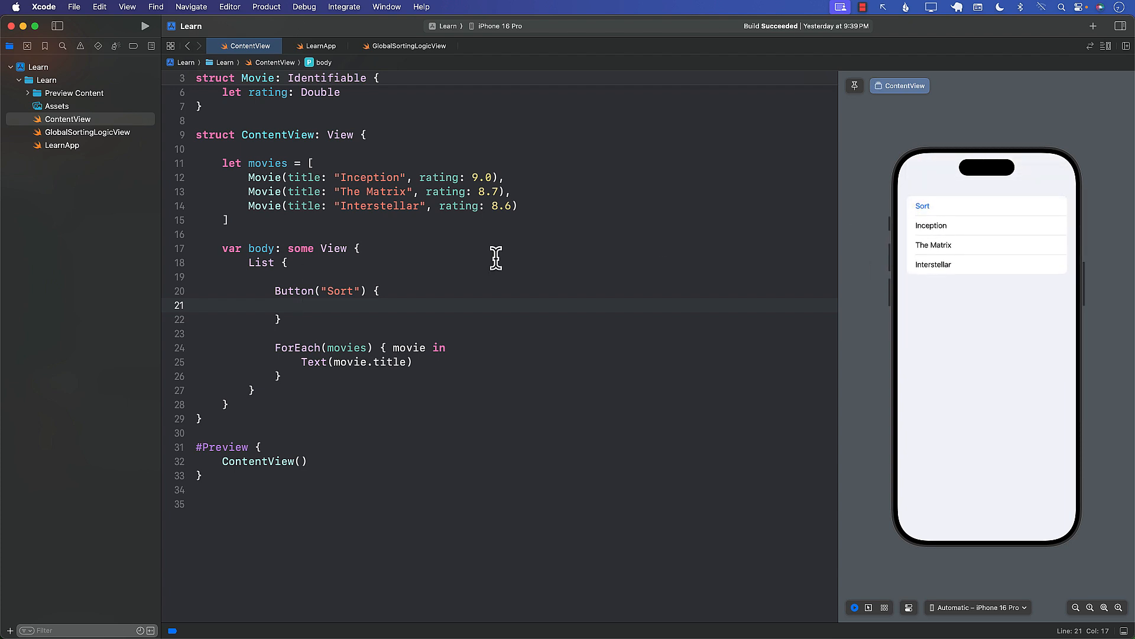
{"action": "double_click", "coordinate": [339, 291]}
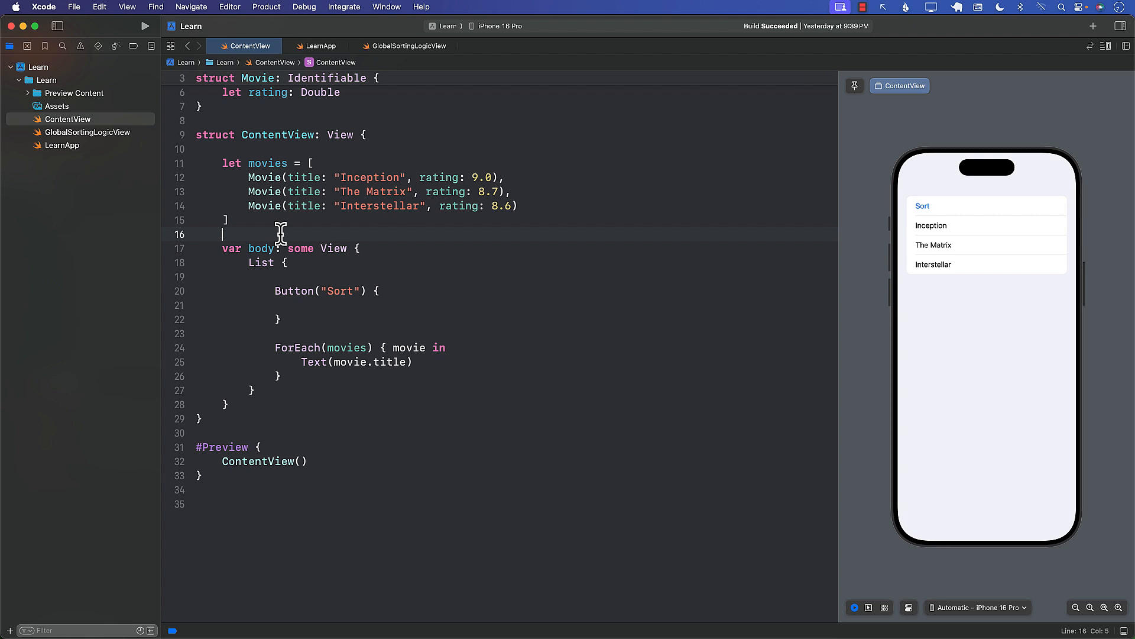
Start a private func sort, remove it again, and leave blank lines above the movies array.
{"action": "type", "text": "priva"}
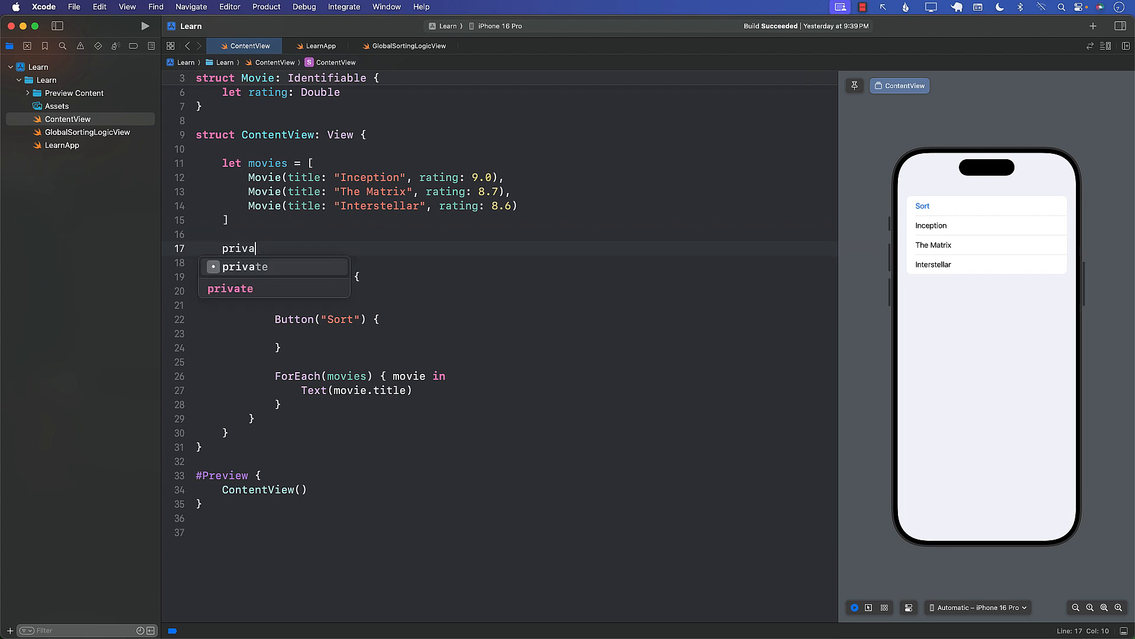
{"action": "type", "text": "func sort"}
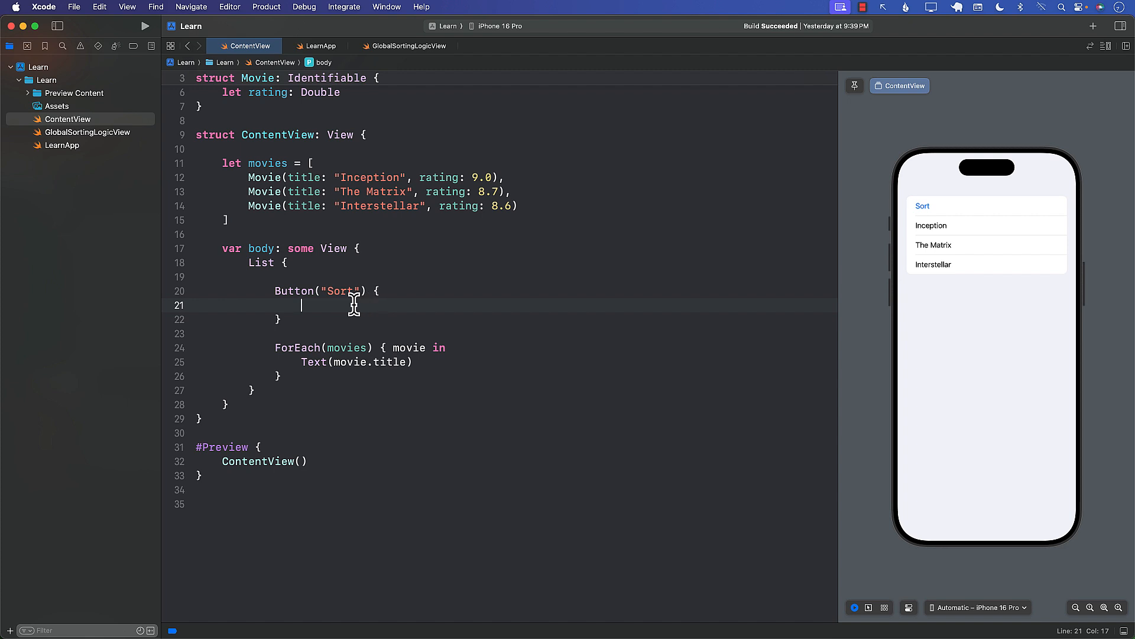
{"action": "mouse_move", "coordinate": [322, 304]}
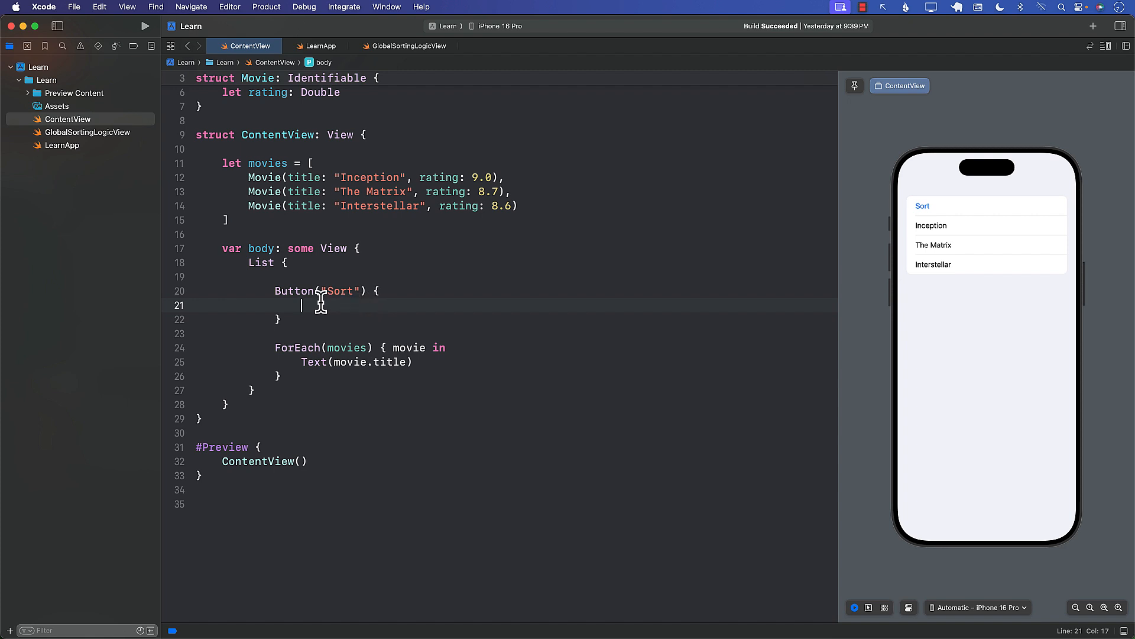
{"action": "left_click", "coordinate": [229, 220]}
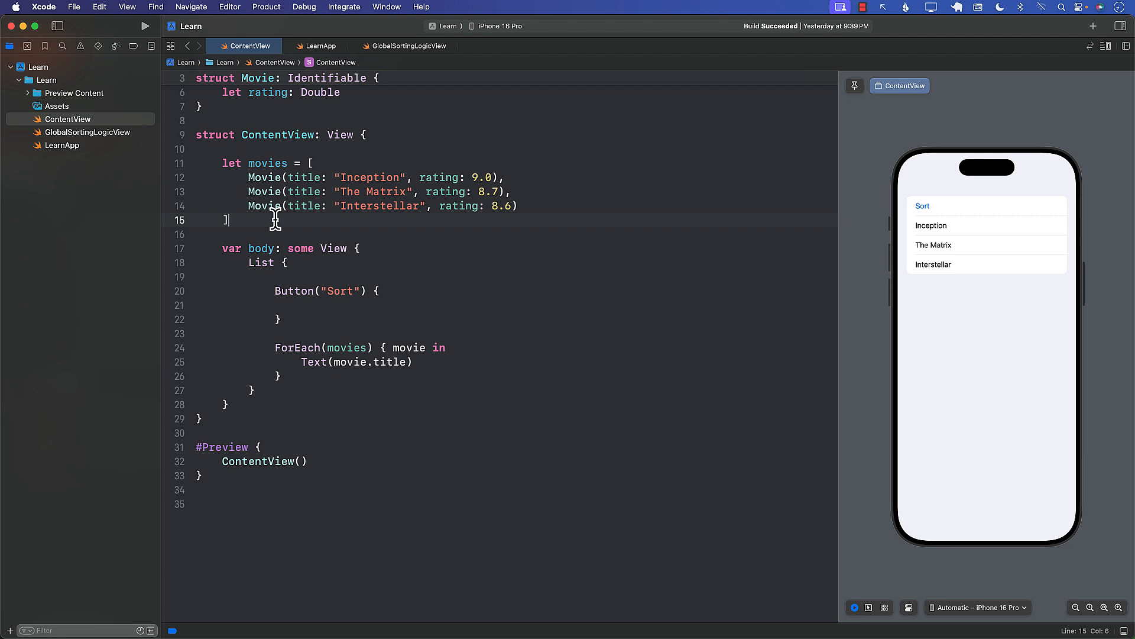
{"action": "mouse_move", "coordinate": [291, 123]}
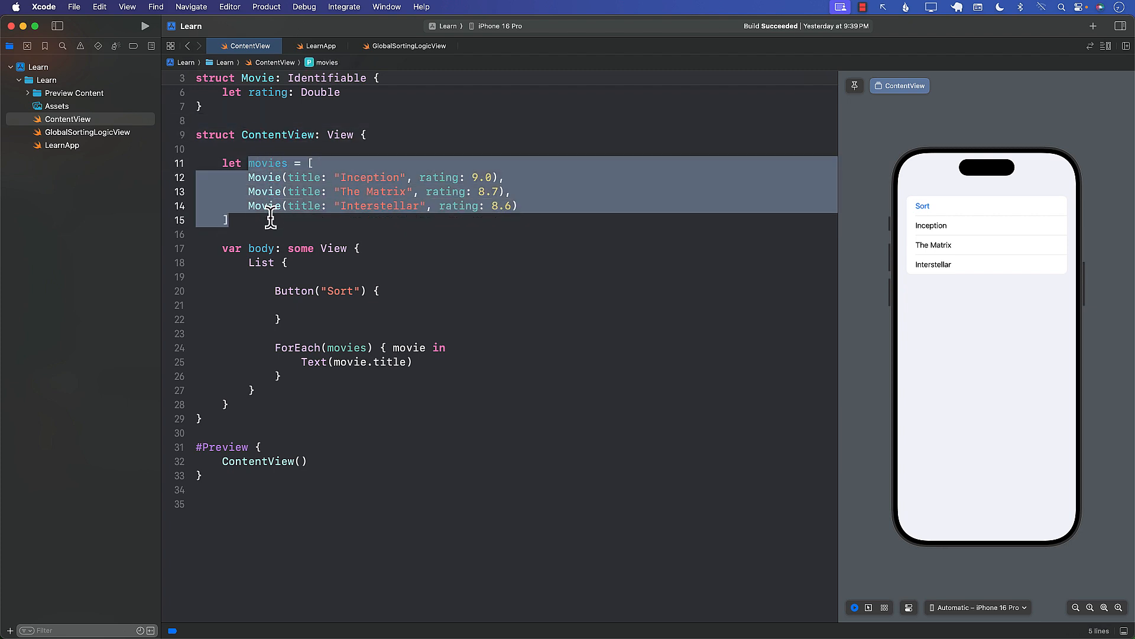
{"action": "double_click", "coordinate": [277, 135]}
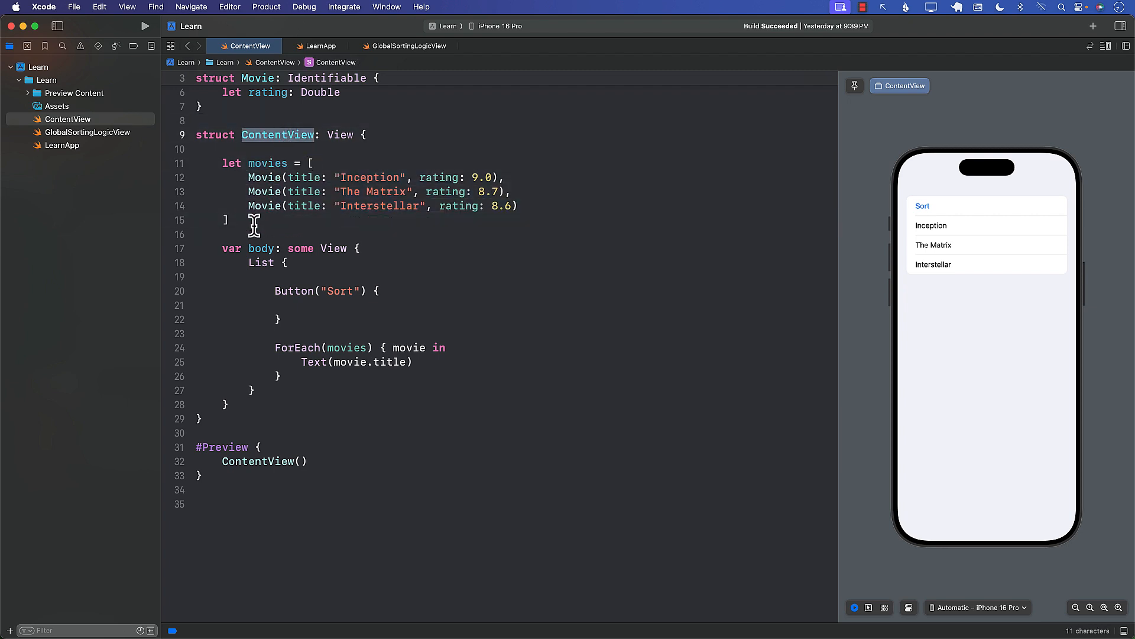
{"action": "left_click", "coordinate": [239, 220]}
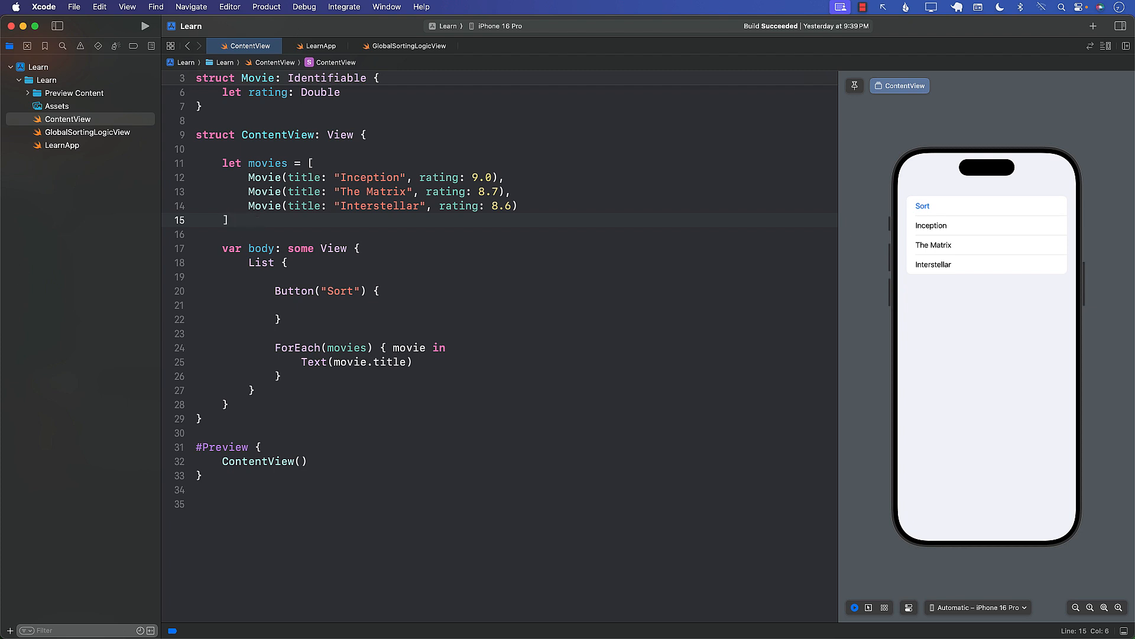
{"action": "mouse_move", "coordinate": [253, 223]}
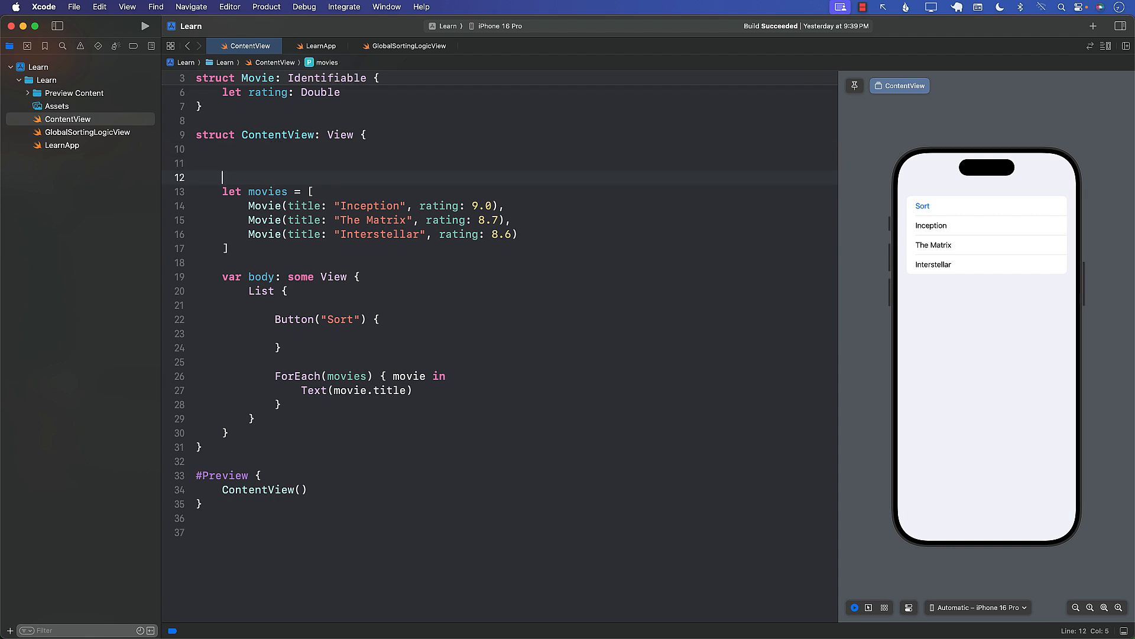
{"action": "type", "text": "@Environment("}
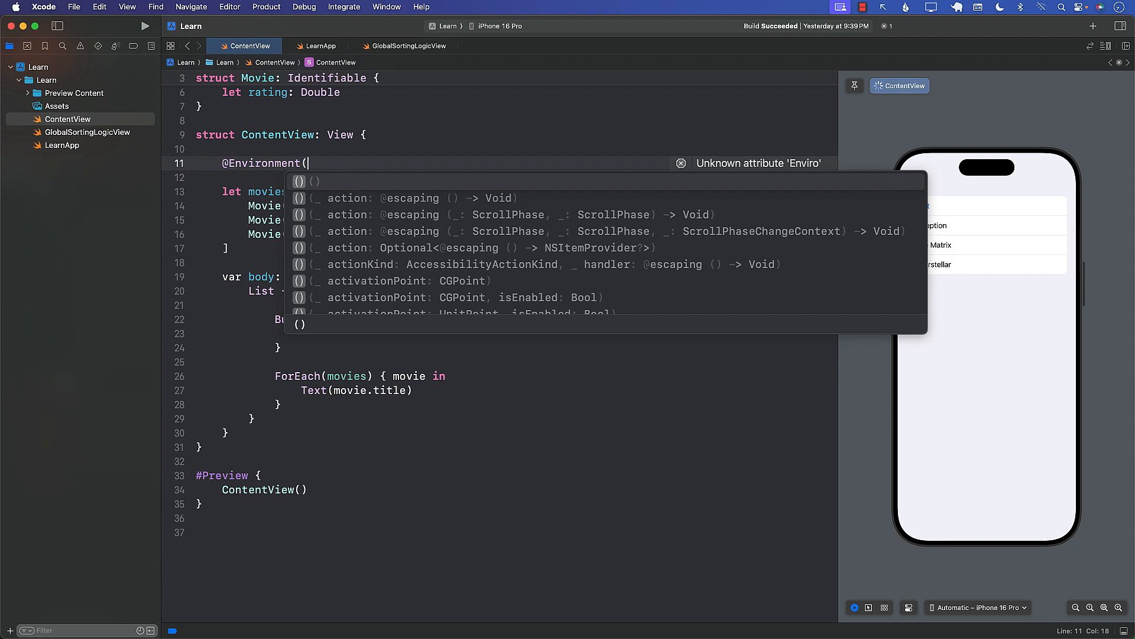
{"action": "type", "text": "\\.so)"}
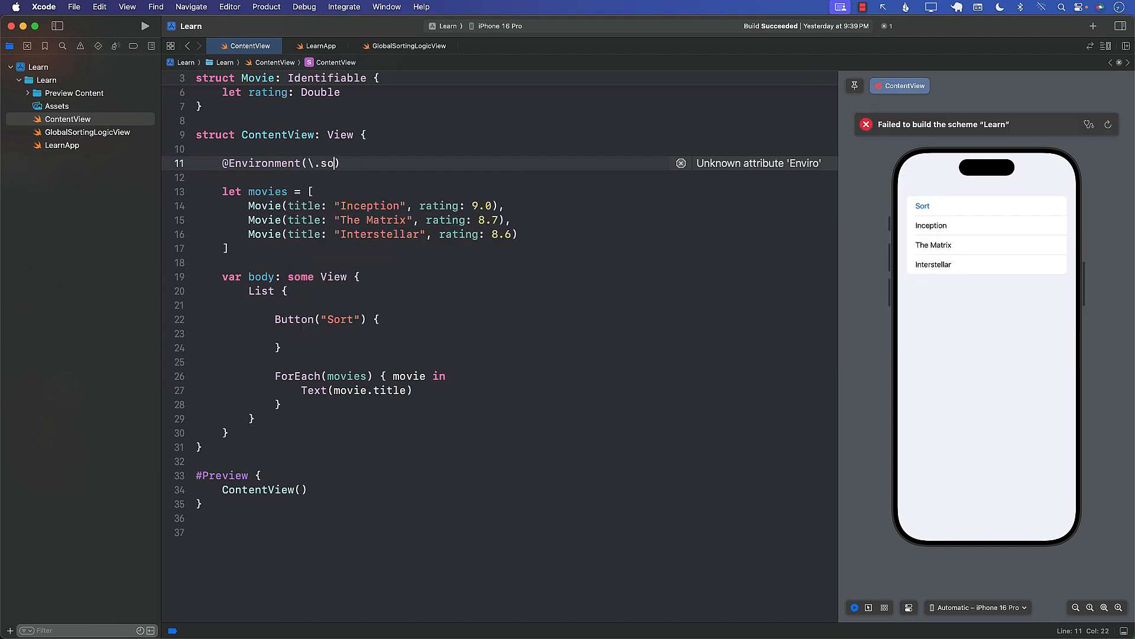
{"action": "type", "text": "rt) var"}
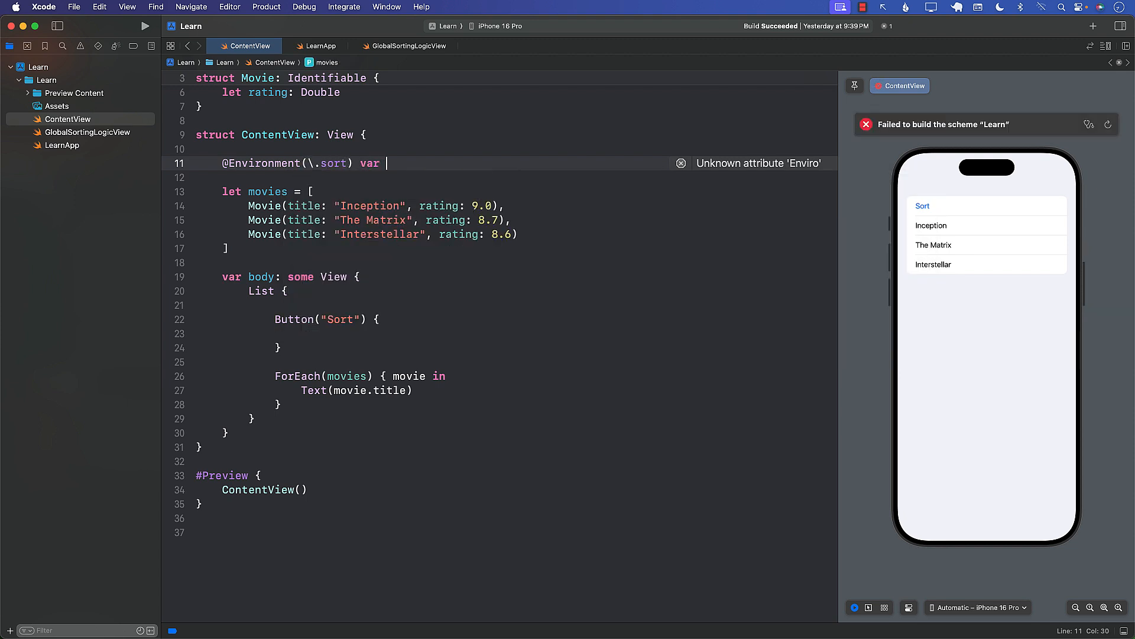
{"action": "type", "text": "sort"}
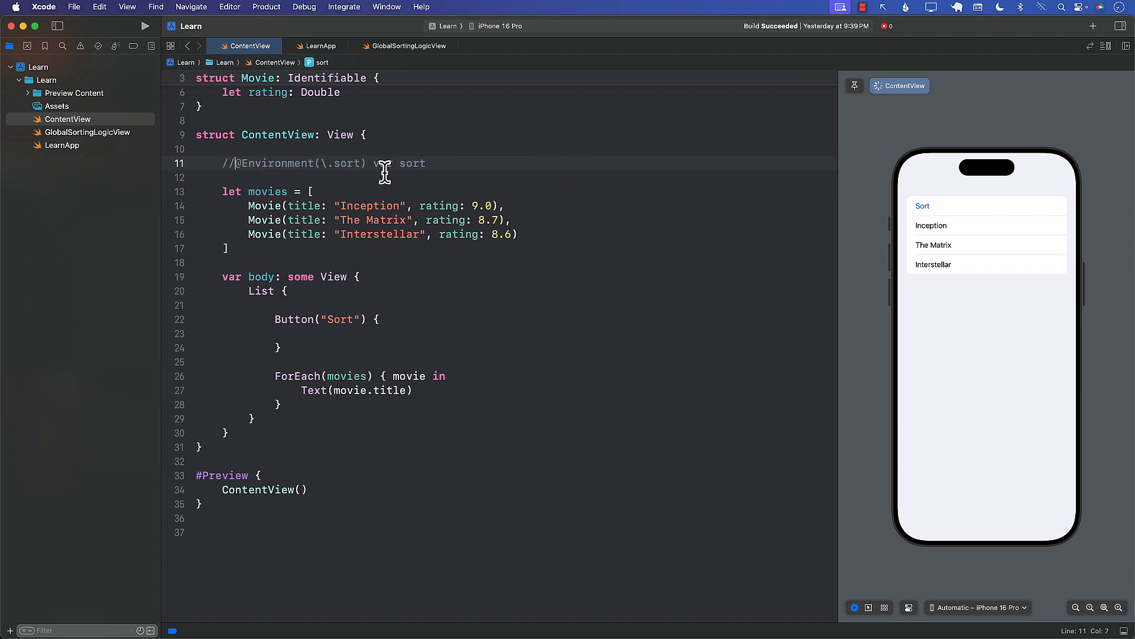
{"action": "double_click", "coordinate": [276, 163]}
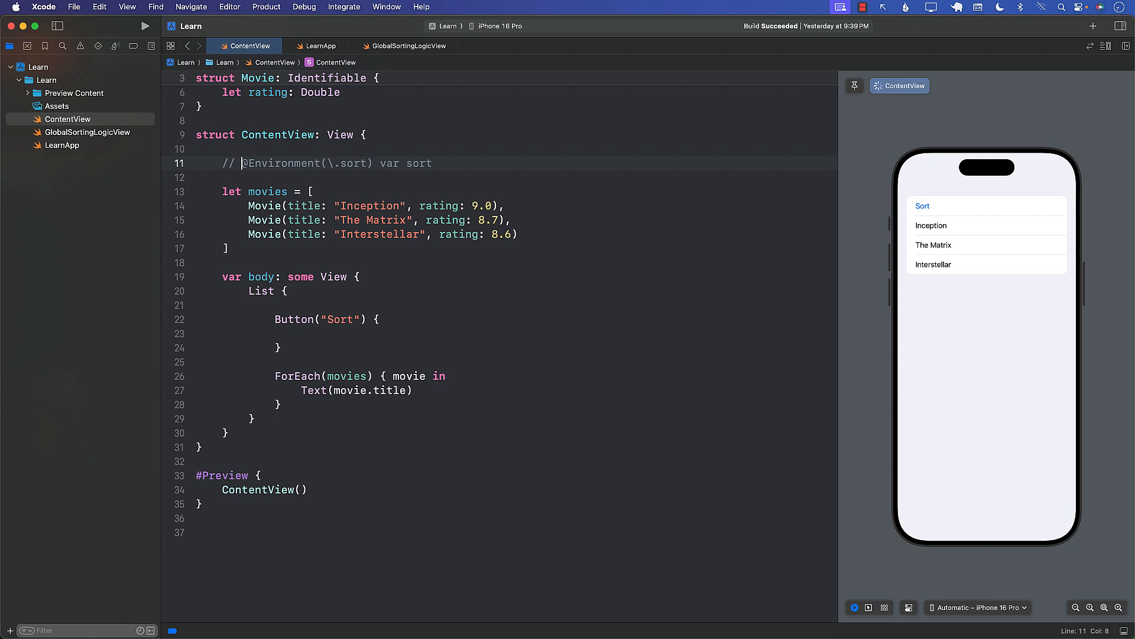
{"action": "left_click", "coordinate": [313, 191]}
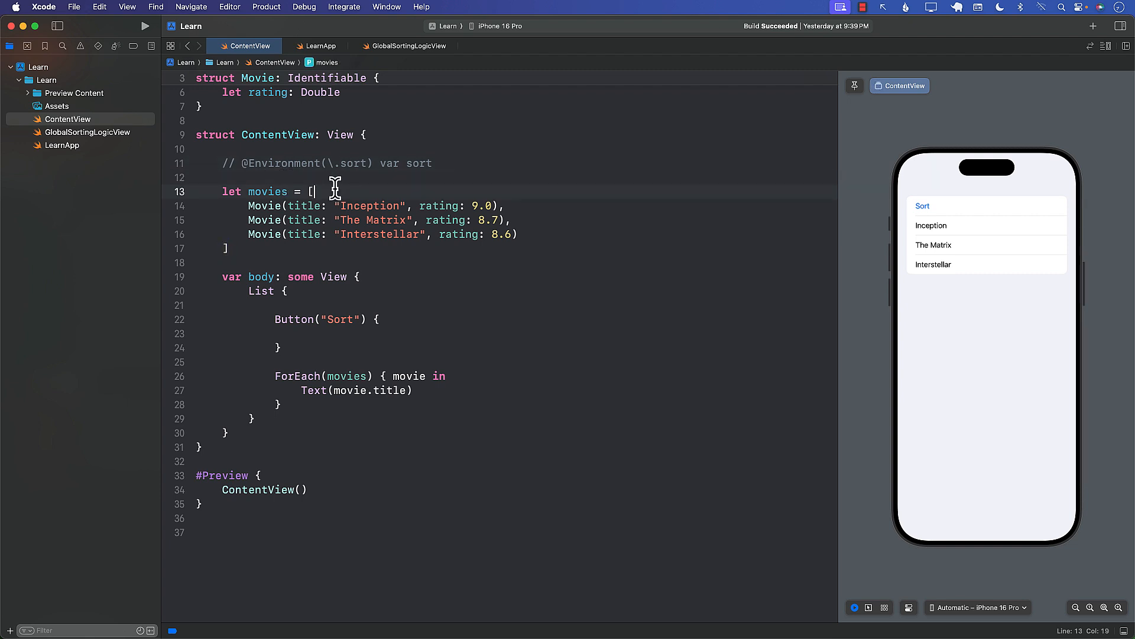
{"action": "left_click", "coordinate": [413, 163]}
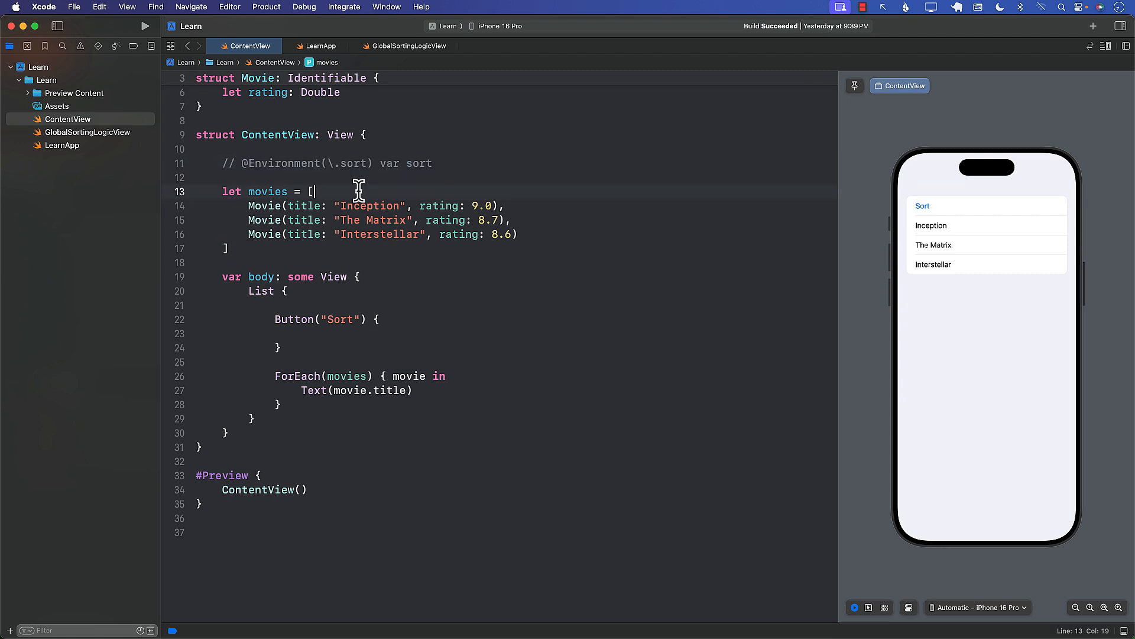
{"action": "mouse_move", "coordinate": [242, 164]}
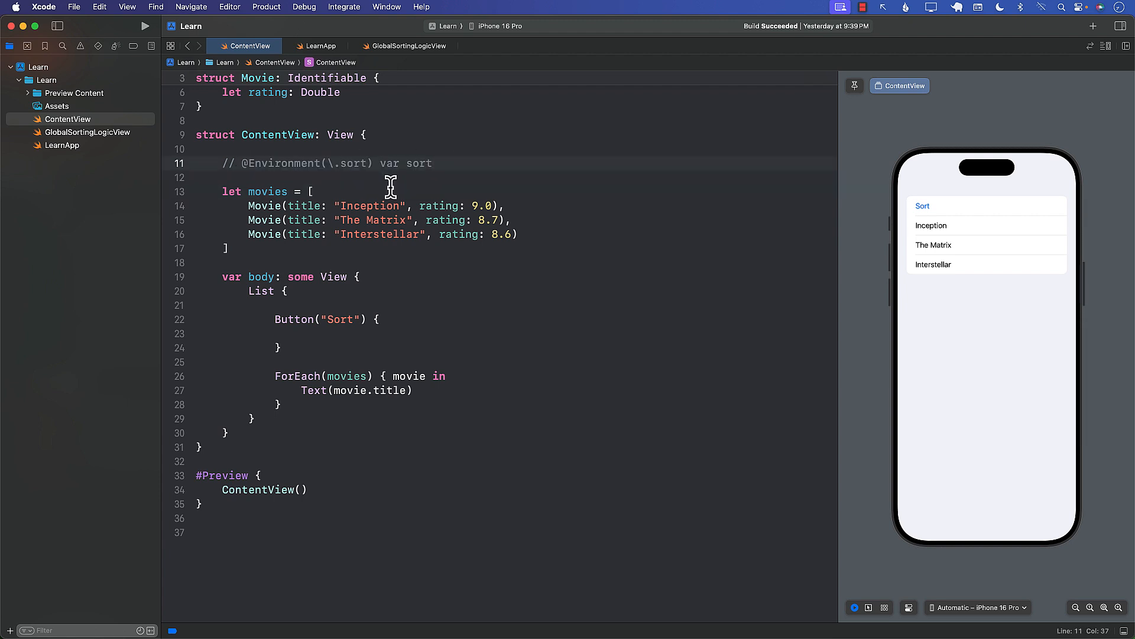
{"action": "double_click", "coordinate": [354, 163]}
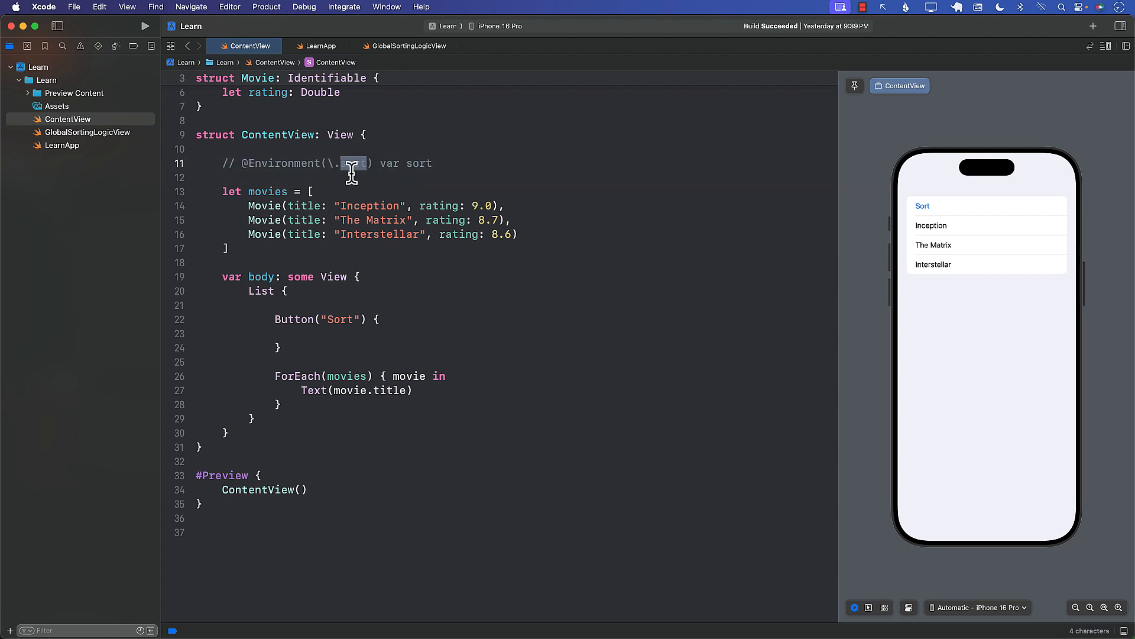
{"action": "double_click", "coordinate": [267, 192]}
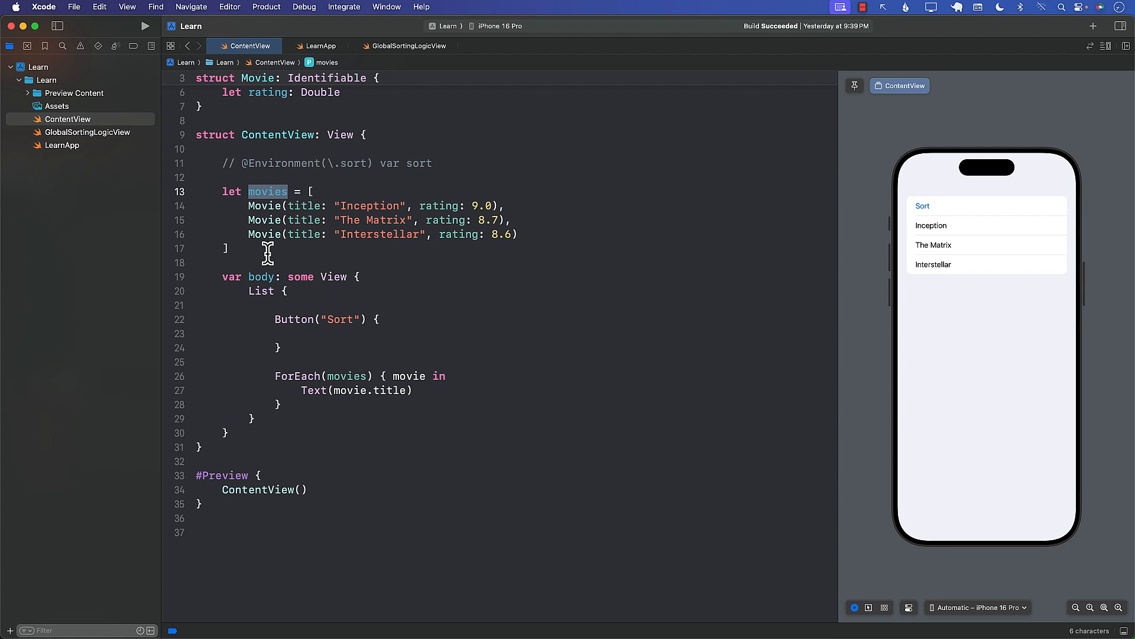
{"action": "left_click", "coordinate": [266, 248]}
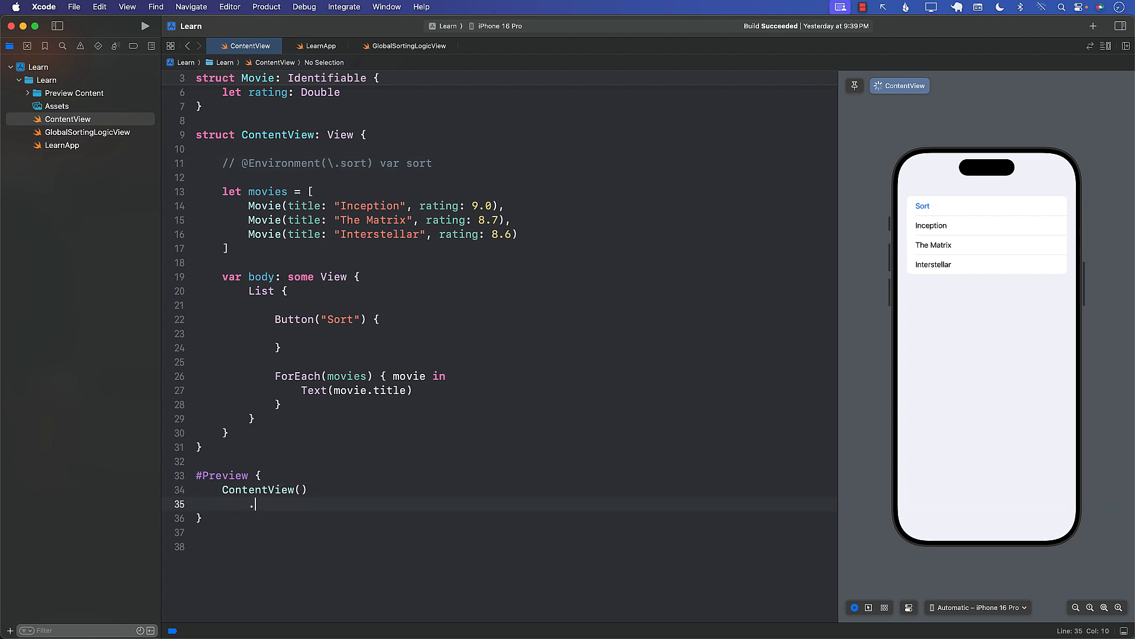
{"action": "type", "text": "environment(\\.sort, value: V"}
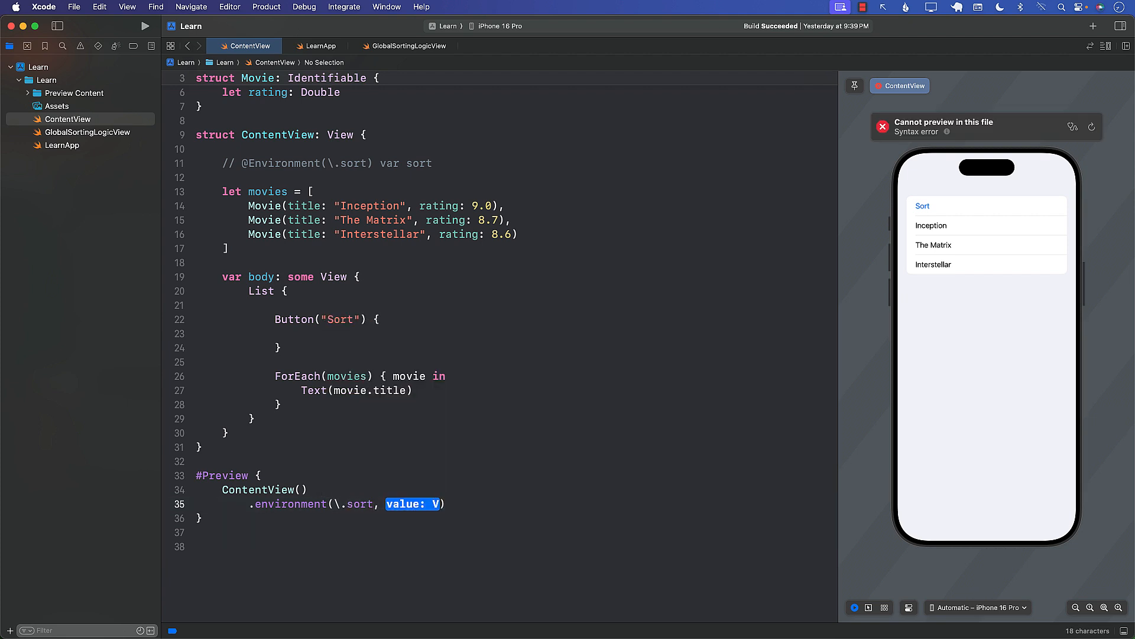
{"action": "type", "text": "Sort"}
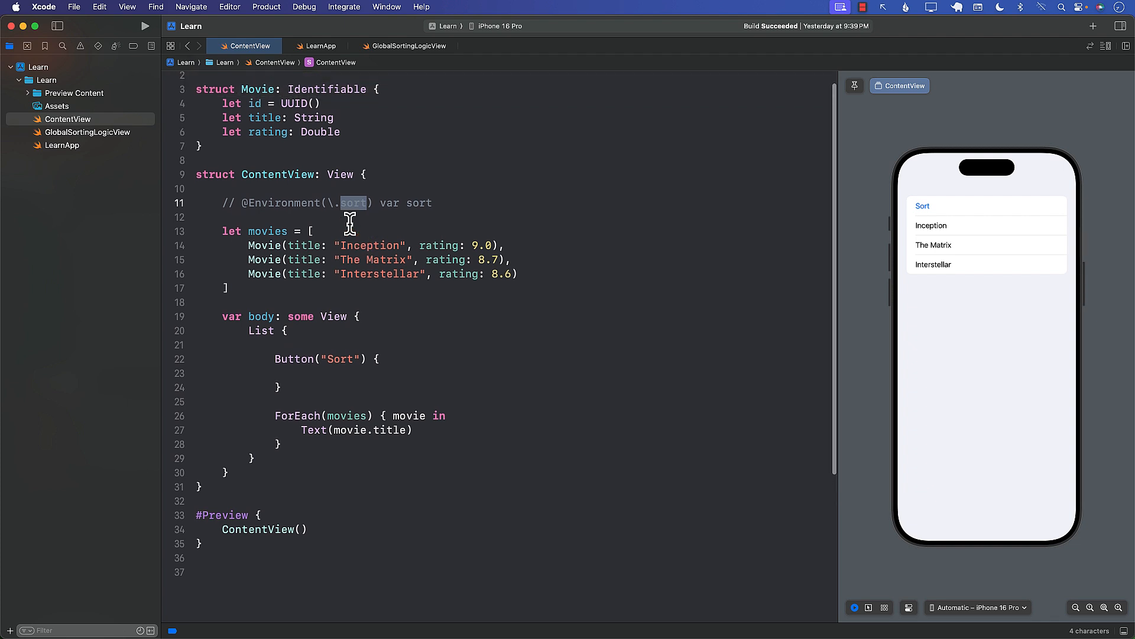
Define enum SortOrder with cases asc and desc above the Movie struct.
{"action": "scroll", "scroll_direction": "up", "scroll_amount": 3}
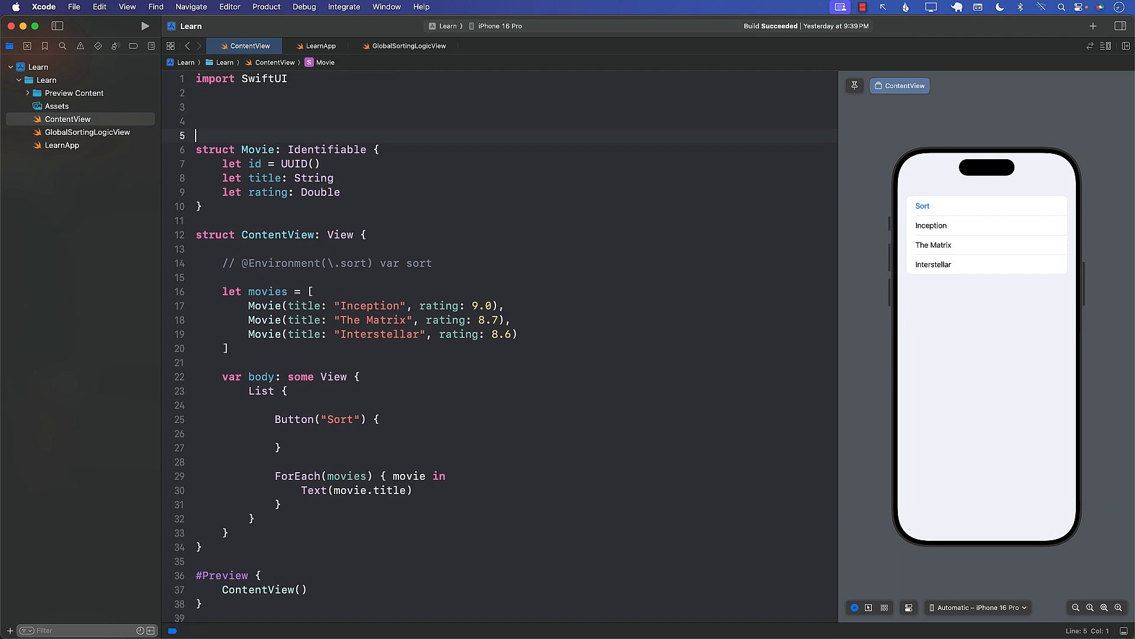
{"action": "type", "text": "enum SortOrder {"}
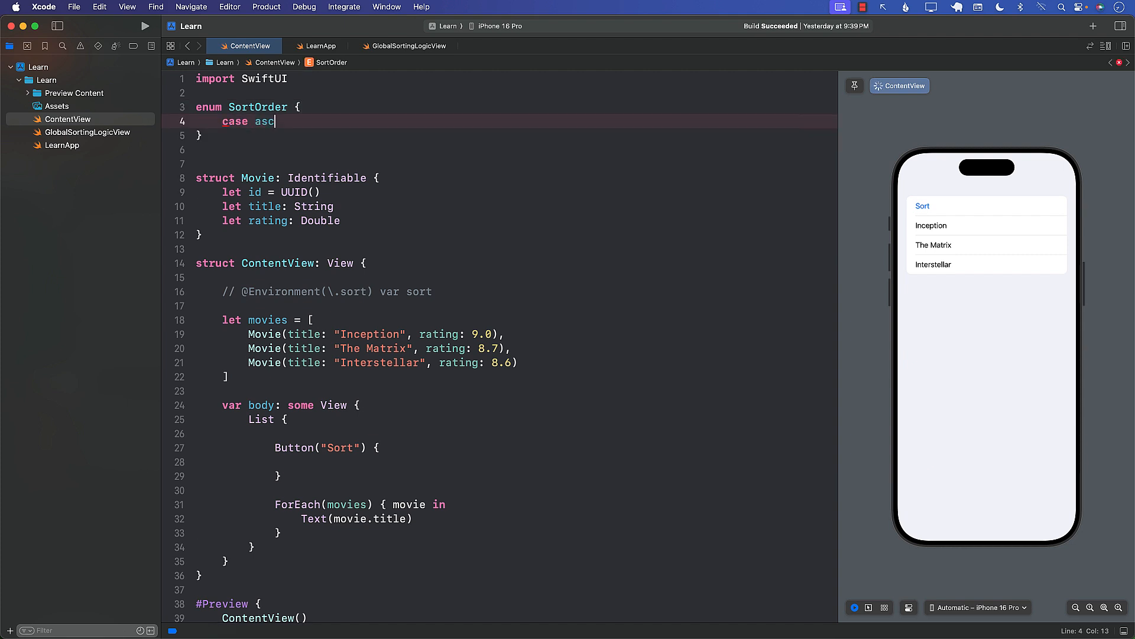
{"action": "type", "text": ", desc"}
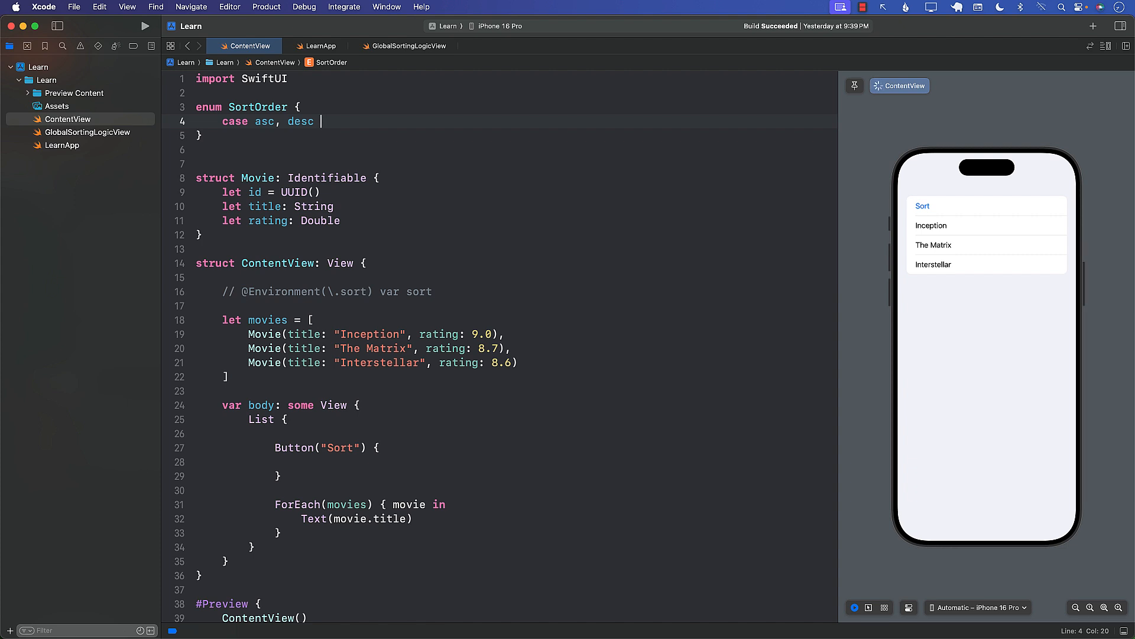
Begin struct Sort with a var sortOrder: SortOrder property below the enum.
{"action": "left_click", "coordinate": [203, 135]}
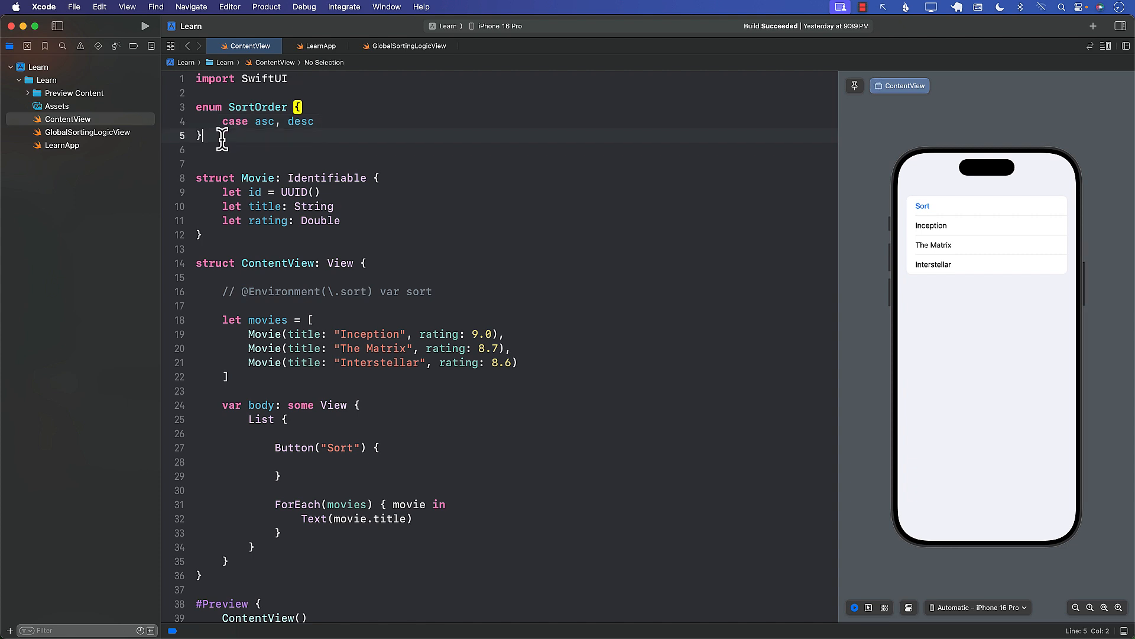
{"action": "type", "text": "struct"}
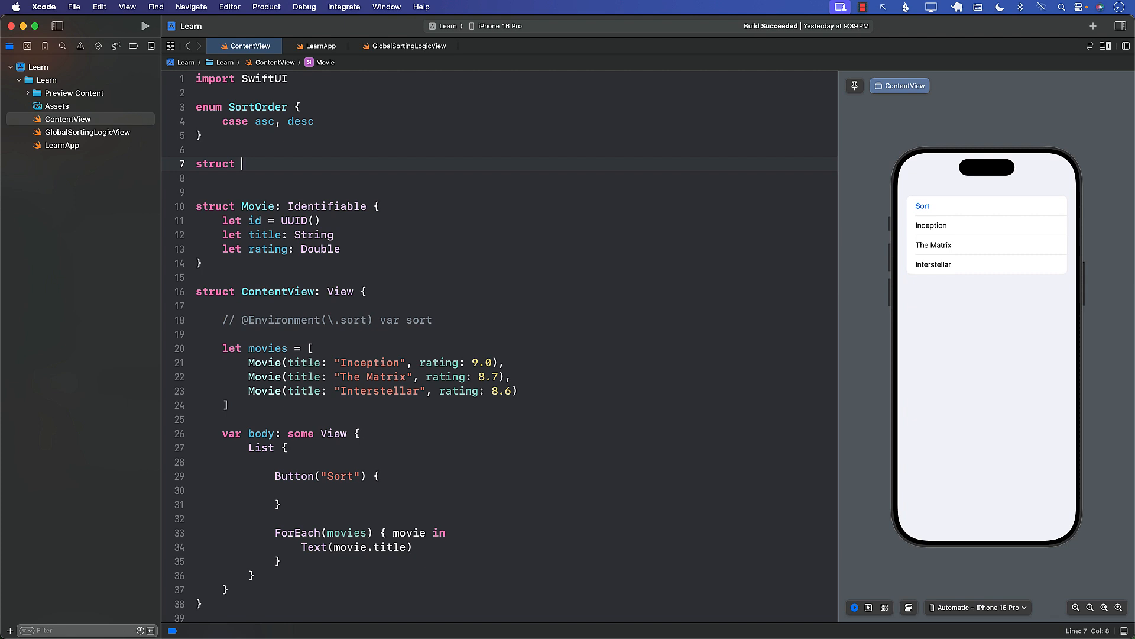
{"action": "type", "text": "Sort {"}
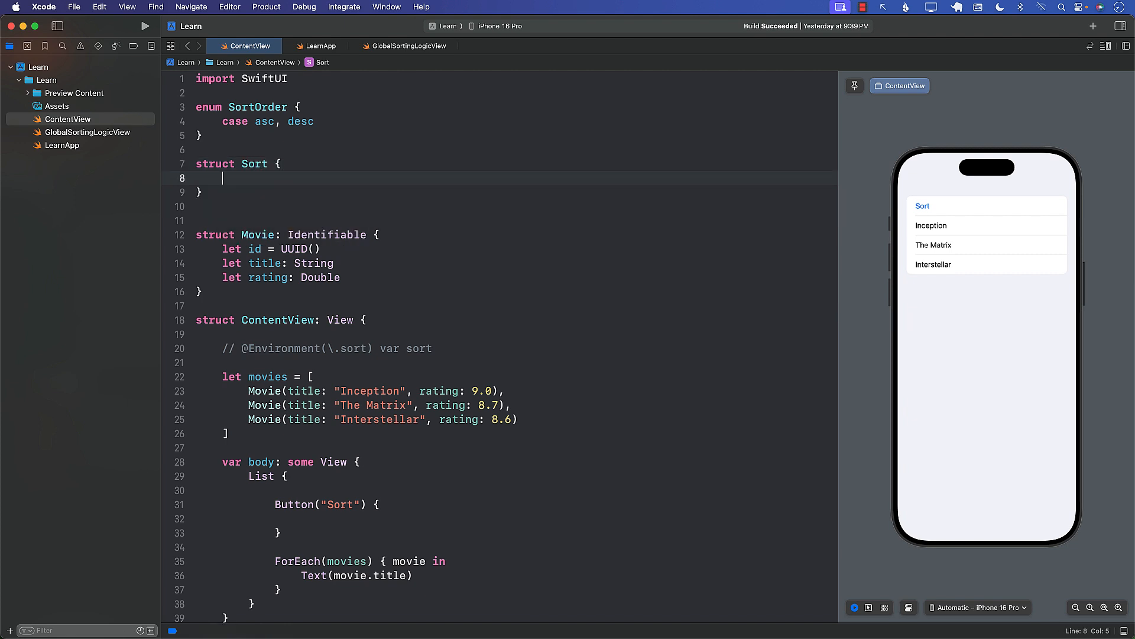
{"action": "type", "text": "var sort"}
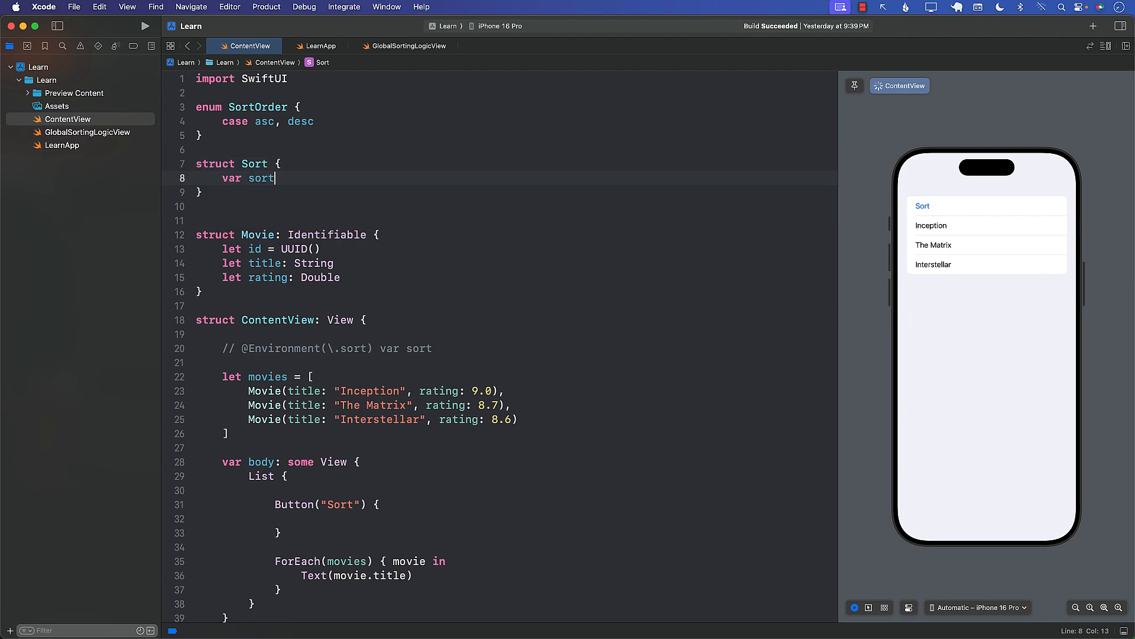
{"action": "type", "text": "Order: SortOrder = .asc"}
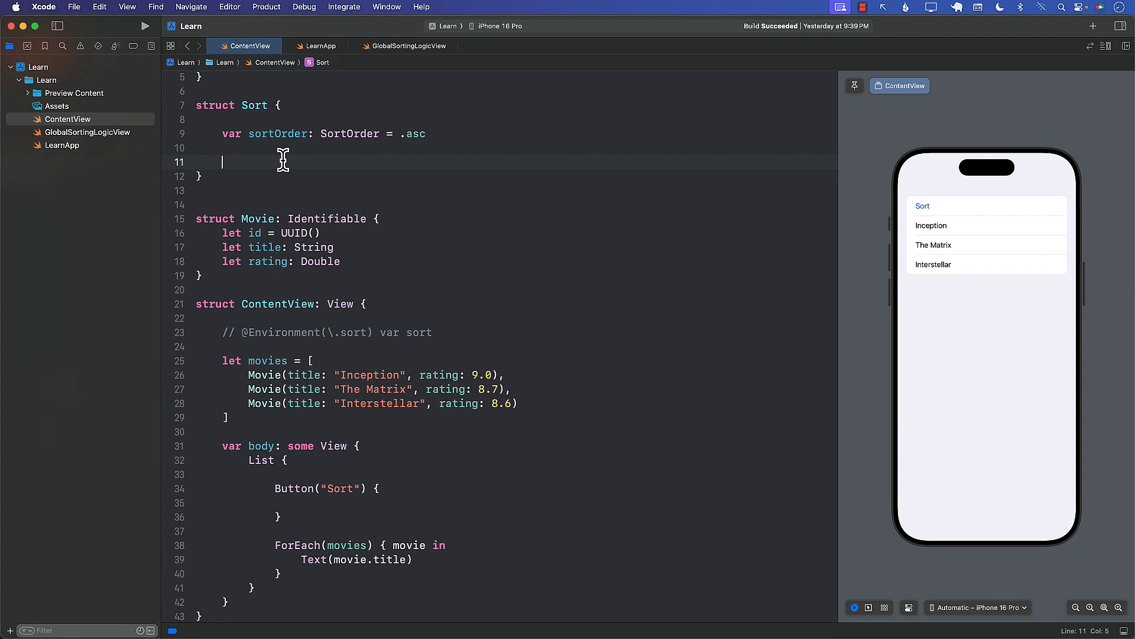
Default sortOrder to .asc and start a func callAsFunction declaration inside Sort.
{"action": "type", "text": "func call"}
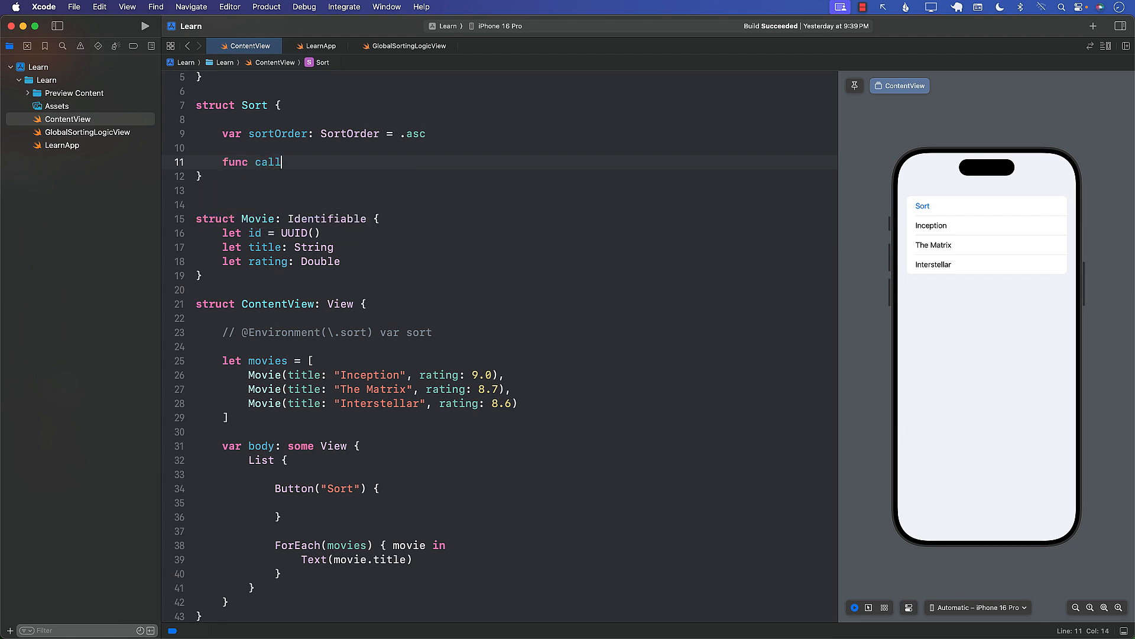
{"action": "type", "text": "AsFunction"}
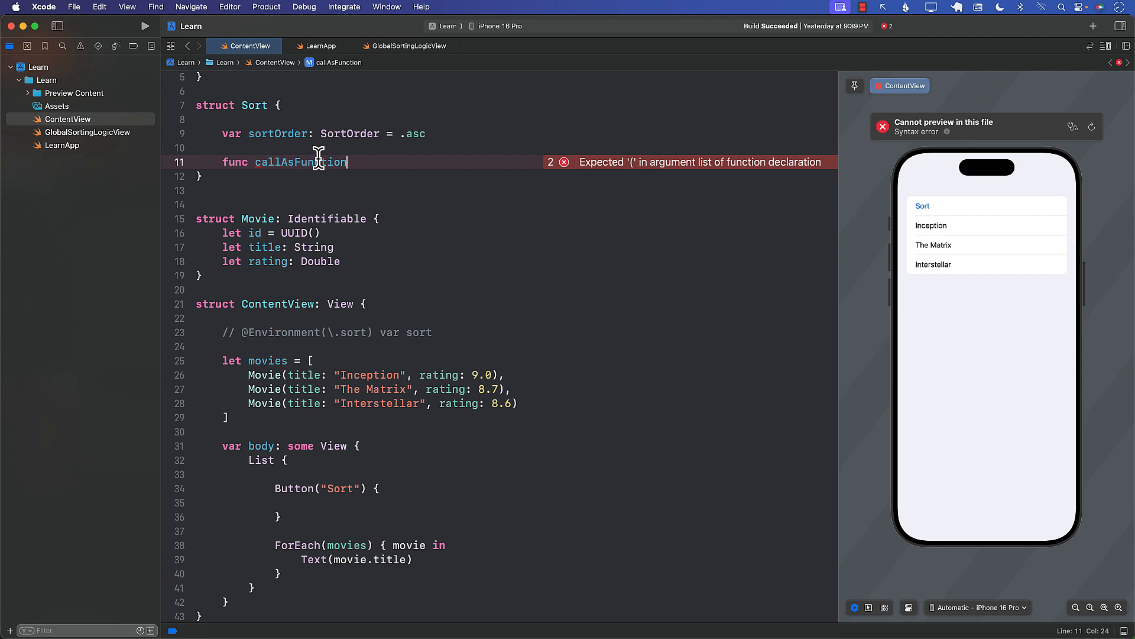
{"action": "mouse_move", "coordinate": [371, 174]}
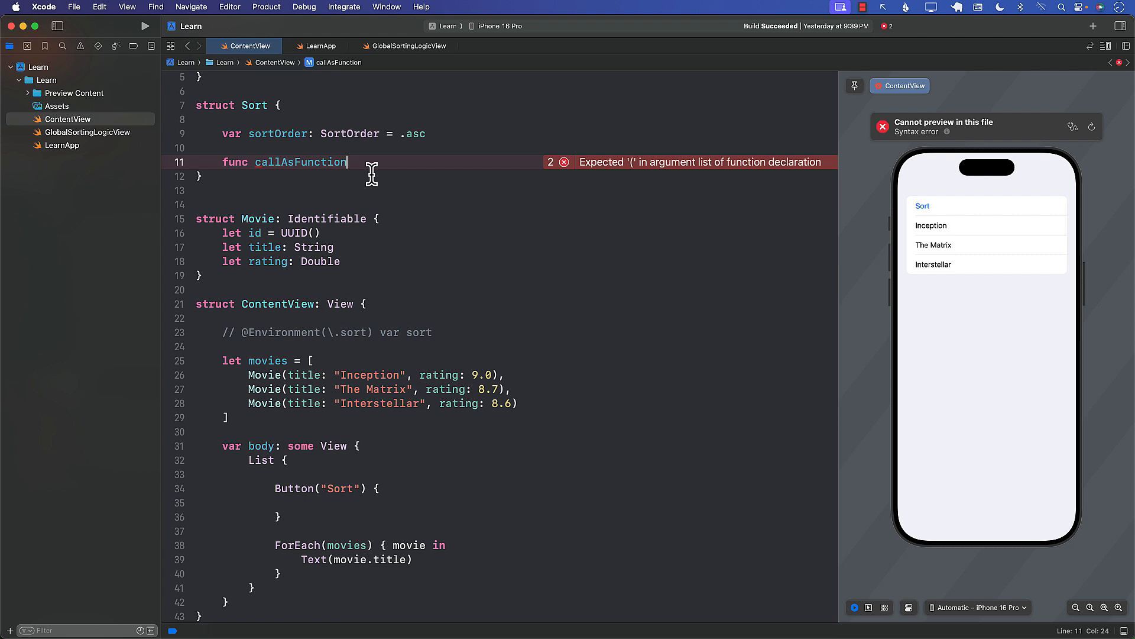
{"action": "double_click", "coordinate": [299, 152]}
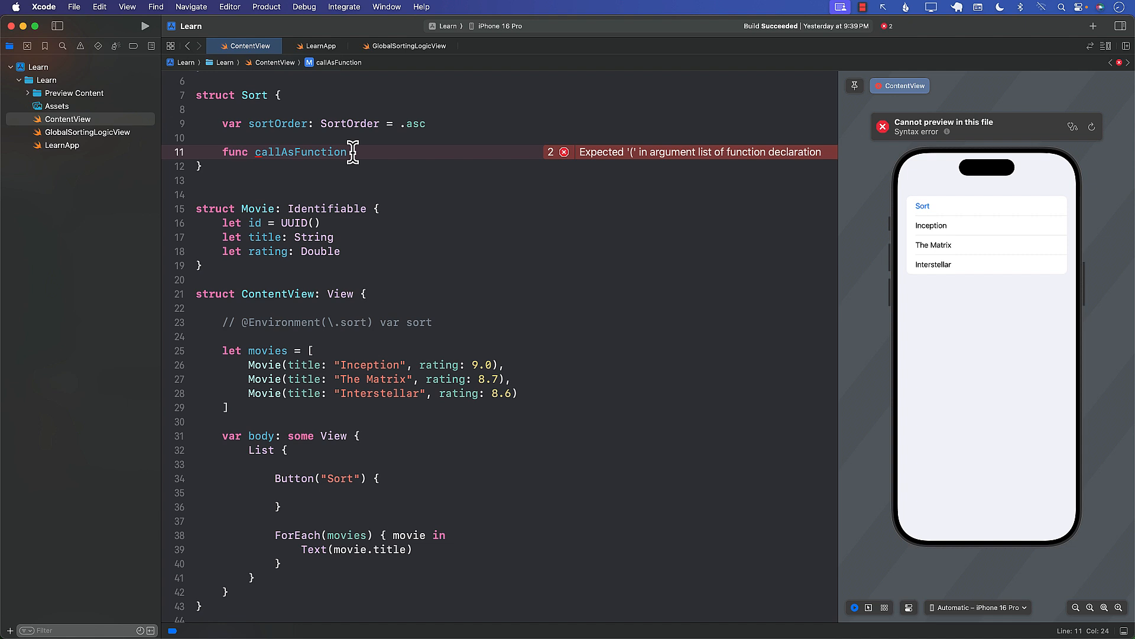
{"action": "mouse_move", "coordinate": [366, 152]}
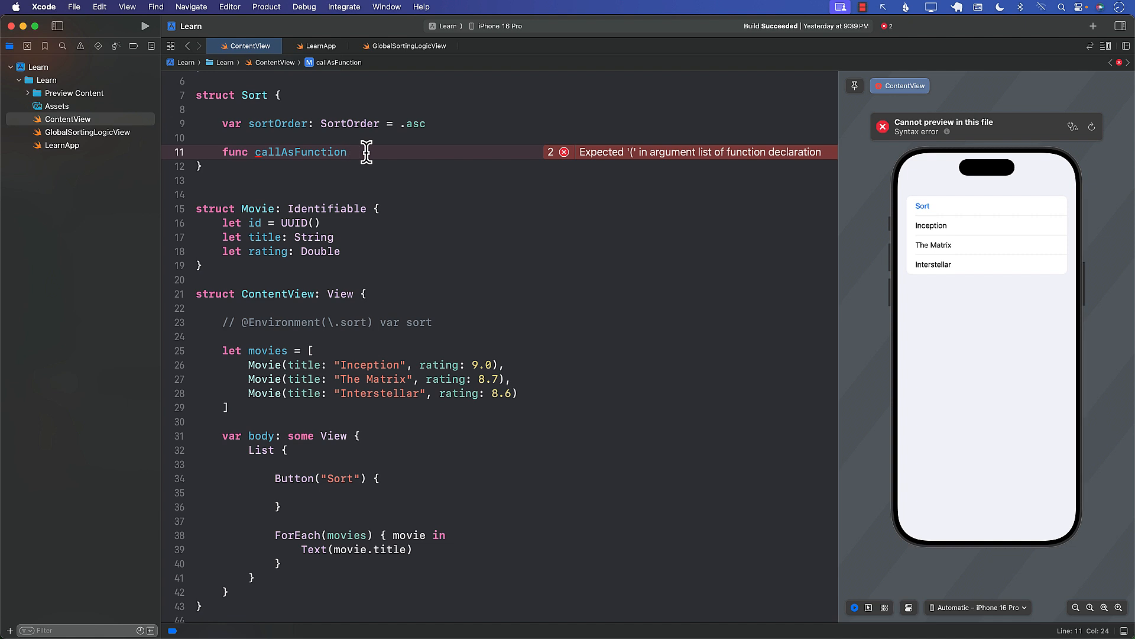
{"action": "mouse_move", "coordinate": [304, 208]}
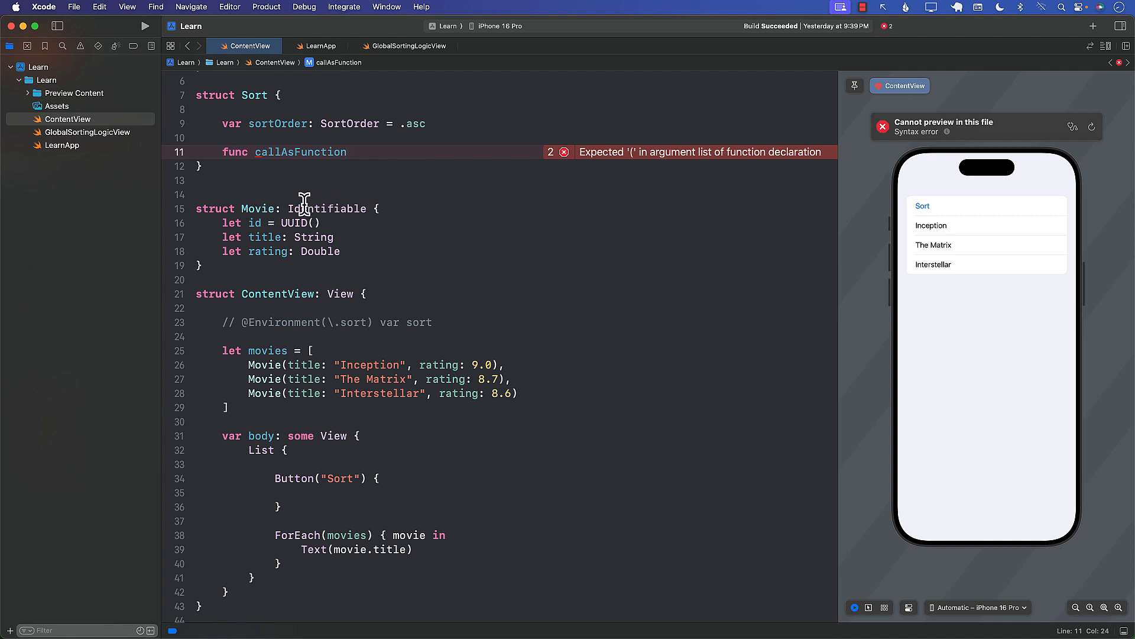
{"action": "double_click", "coordinate": [258, 208]}
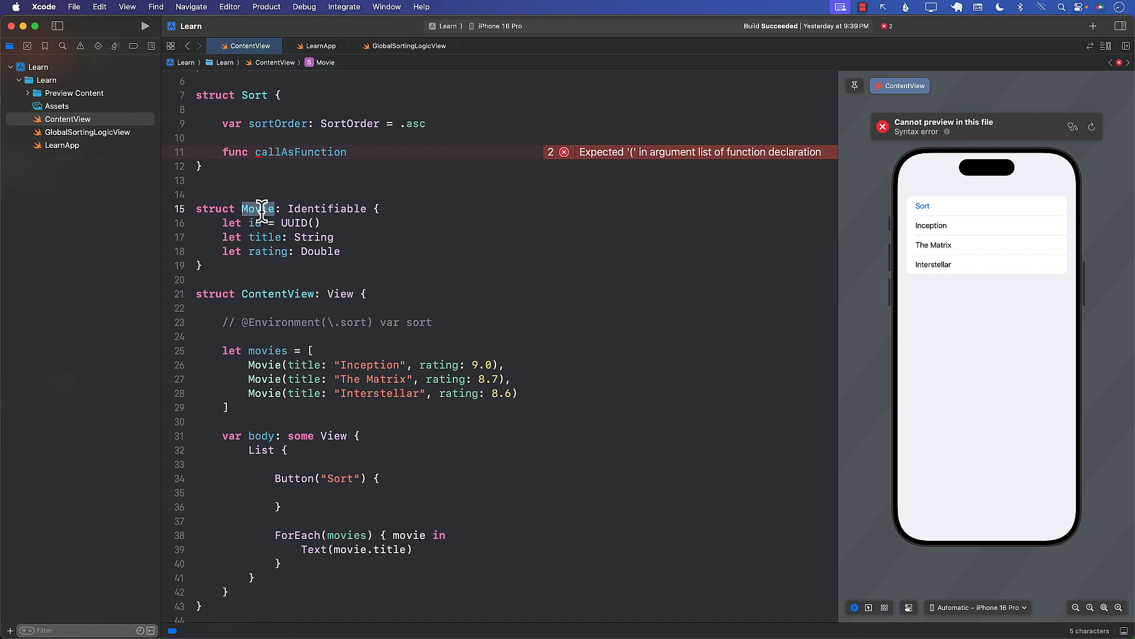
{"action": "left_click", "coordinate": [346, 153]}
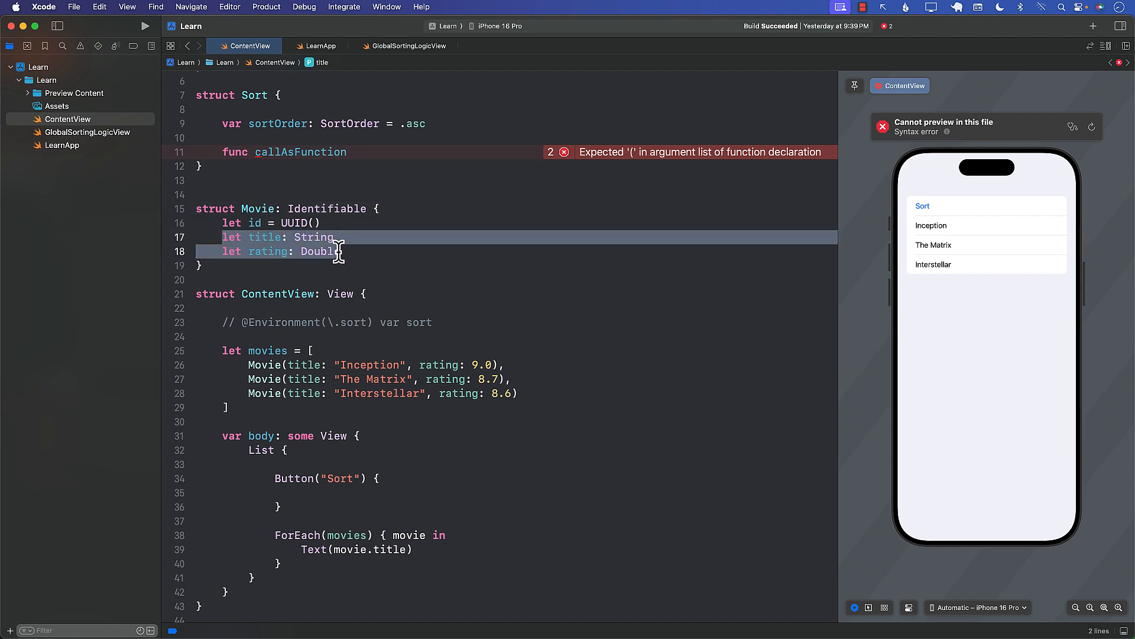
{"action": "double_click", "coordinate": [269, 251]}
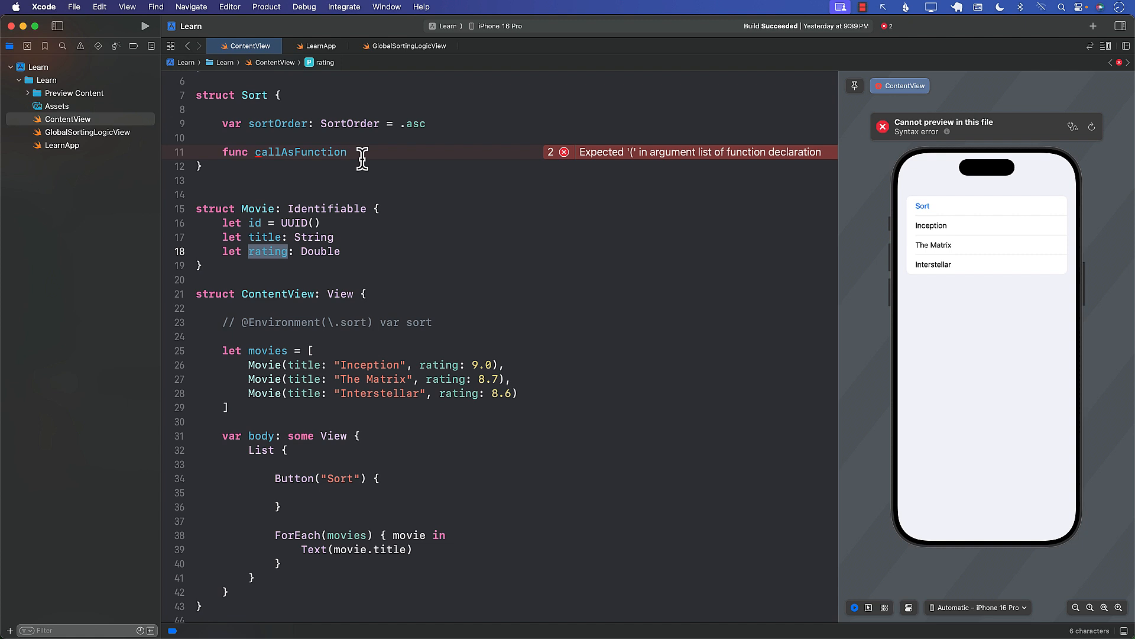
{"action": "left_click", "coordinate": [350, 152]}
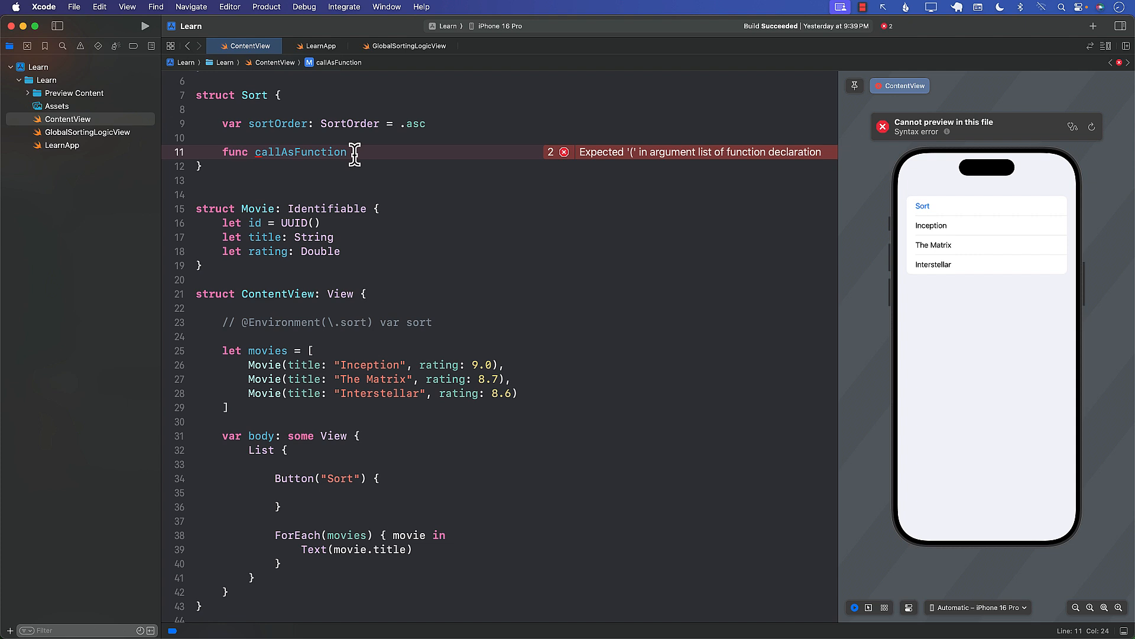
Make callAsFunction generic over <T: Comparable, U> taking _ array: [U].
{"action": "type", "text": "<T: Co"}
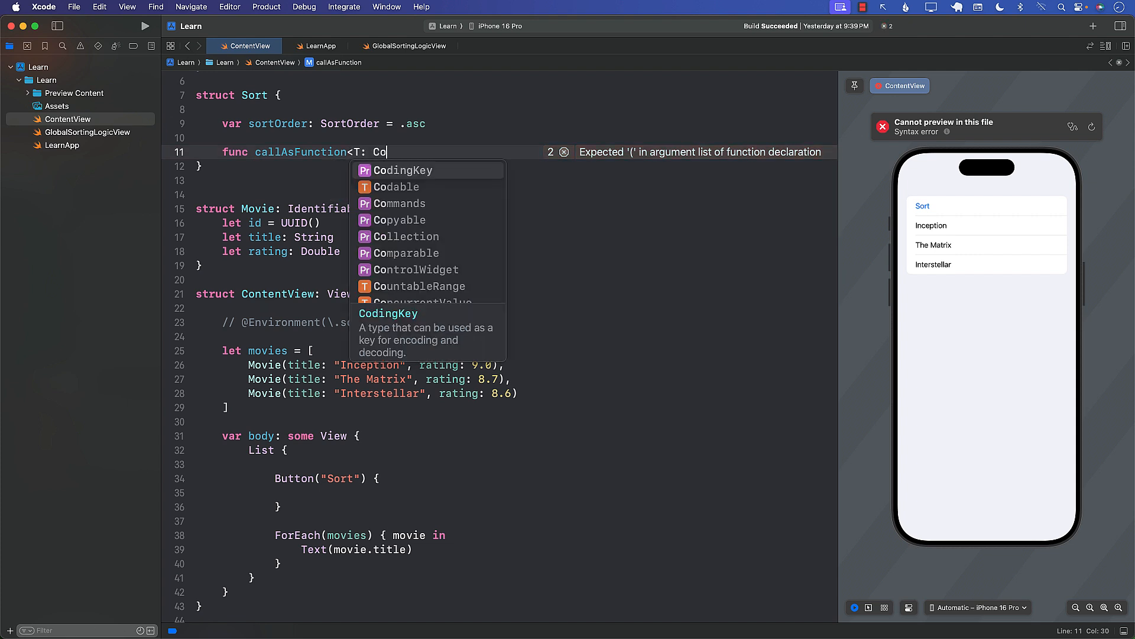
{"action": "left_click", "coordinate": [406, 253]}
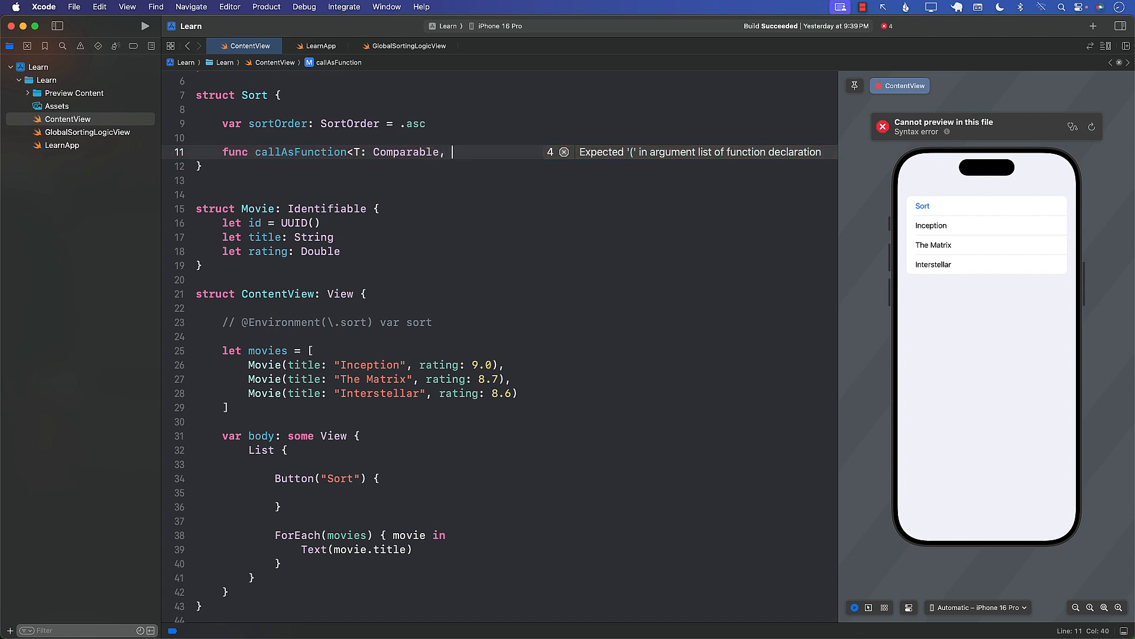
{"action": "type", "text": "U>"}
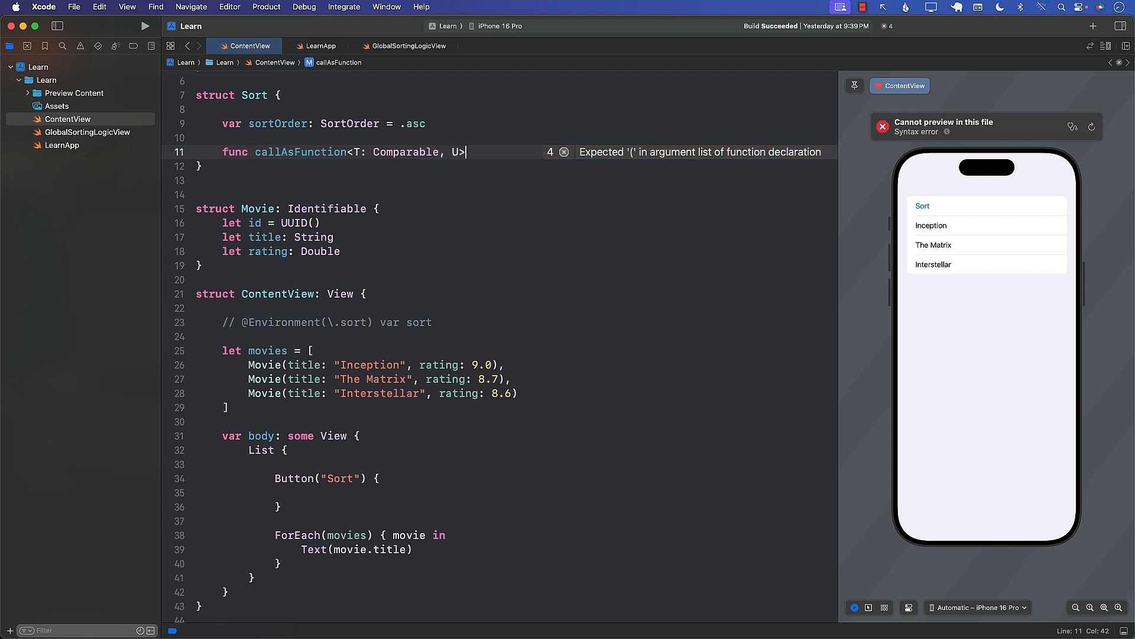
{"action": "type", "text": "("}
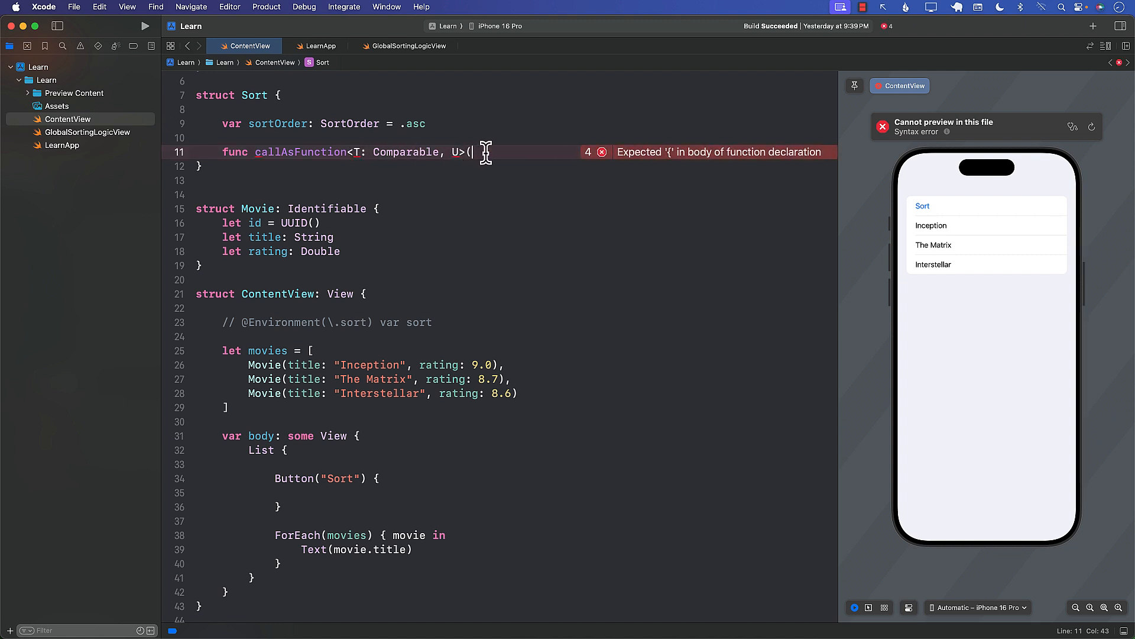
{"action": "type", "text": "_ array:"}
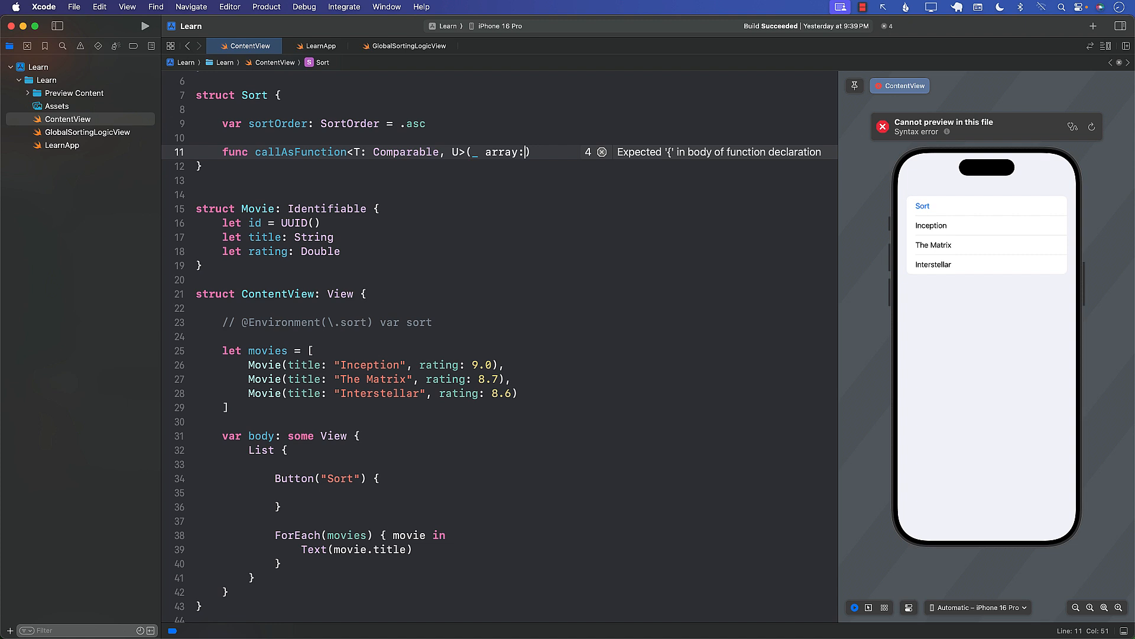
{"action": "type", "text": "[]"}
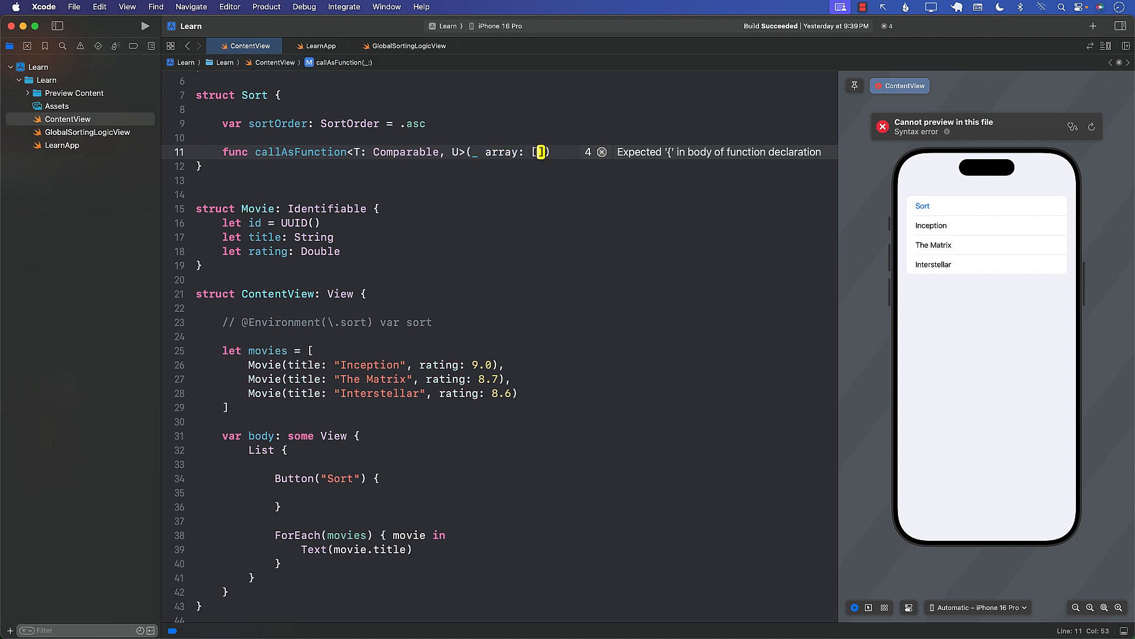
{"action": "type", "text": "U"}
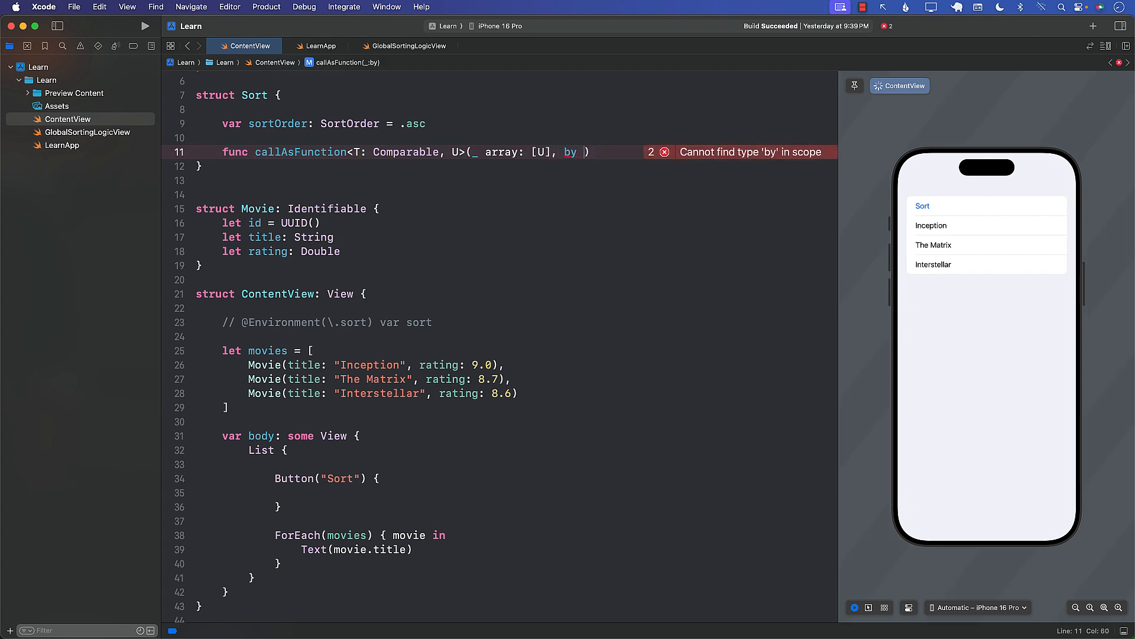
Add parameters keyPath: KeyPath<U, T> and _ order: SortOrder = .asc.
{"action": "type", "text": "keyPa"}
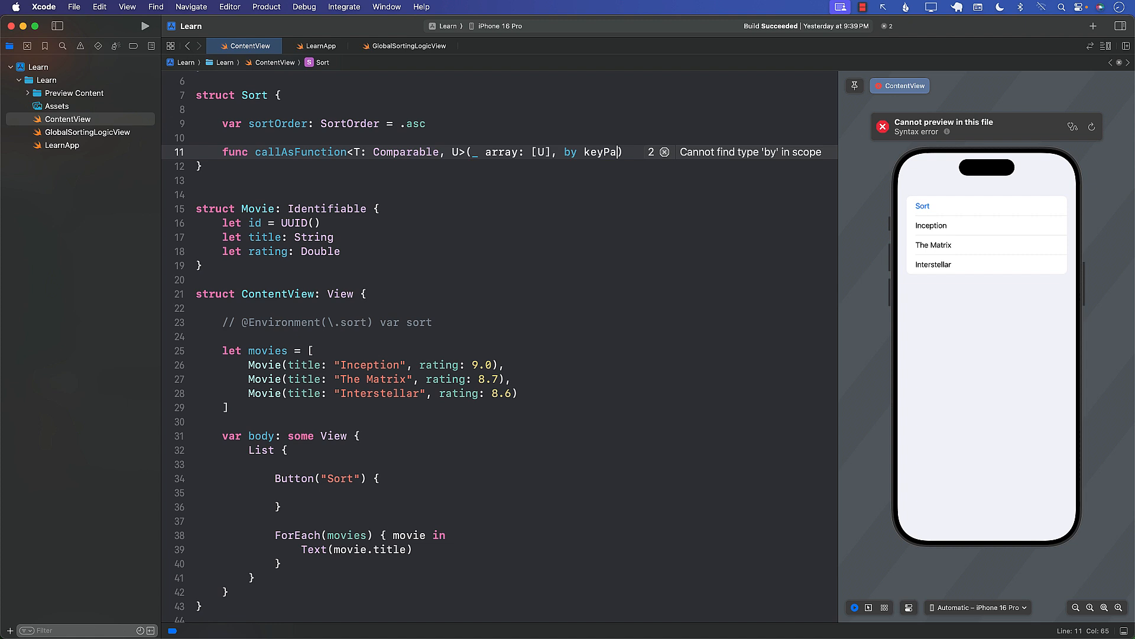
{"action": "type", "text": "th"}
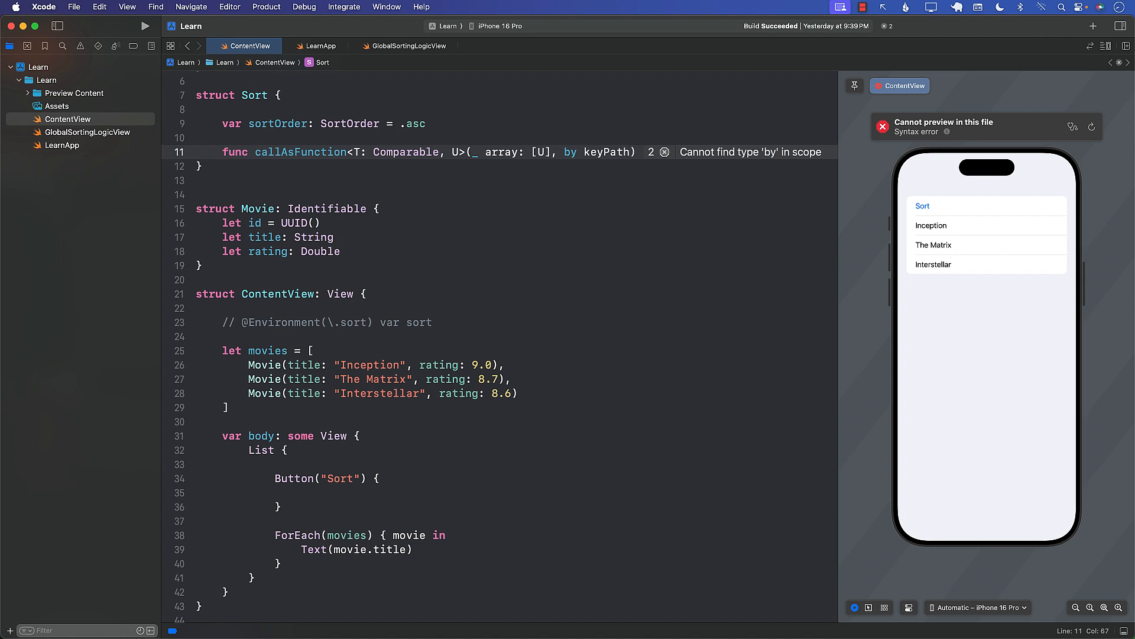
{"action": "type", "text": "<U"}
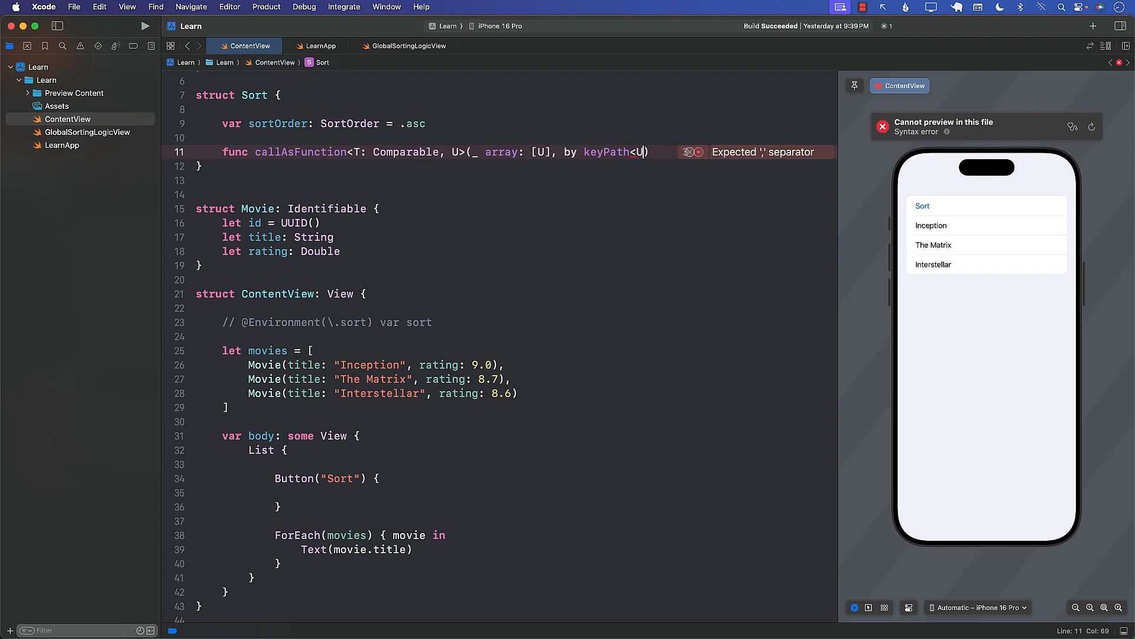
{"action": "type", "text": ", T>"}
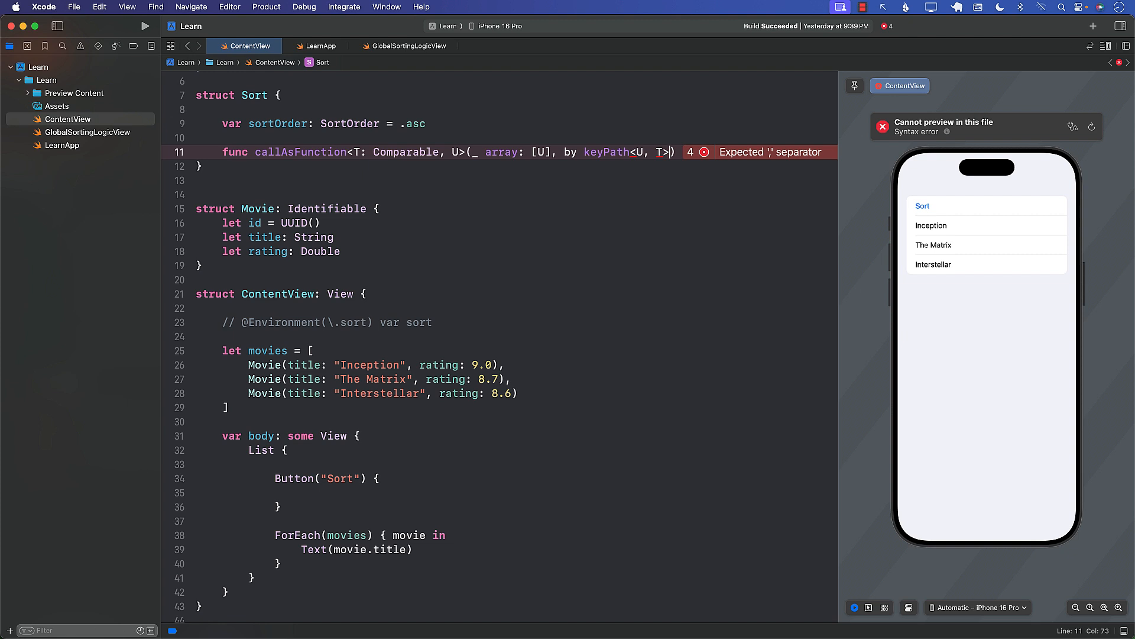
{"action": "type", "text": ","}
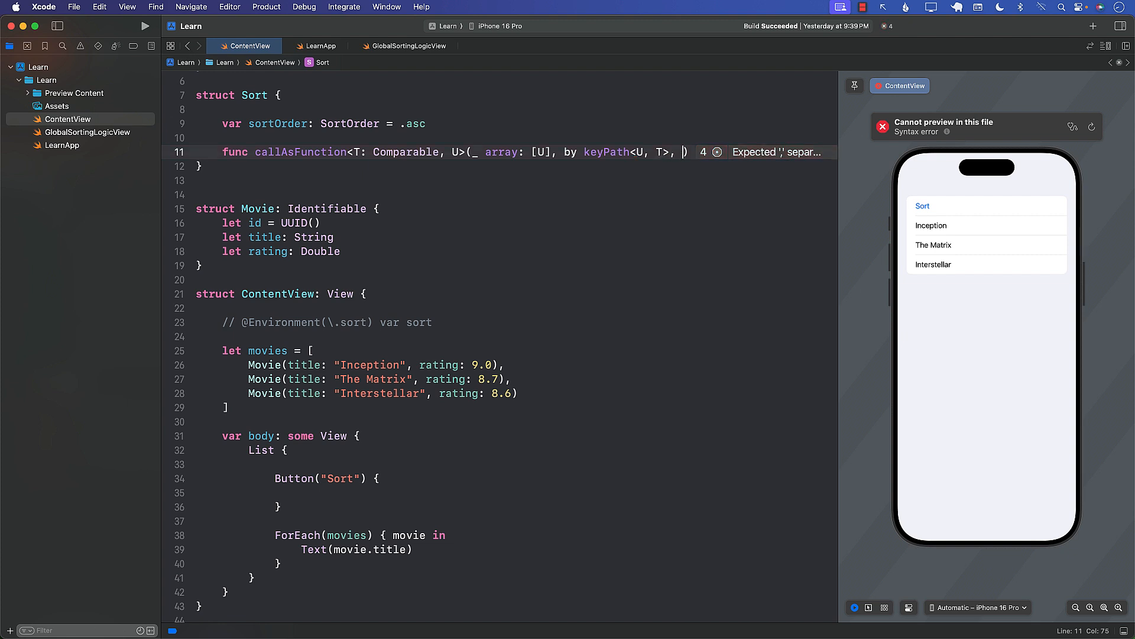
{"action": "type", "text": "_"}
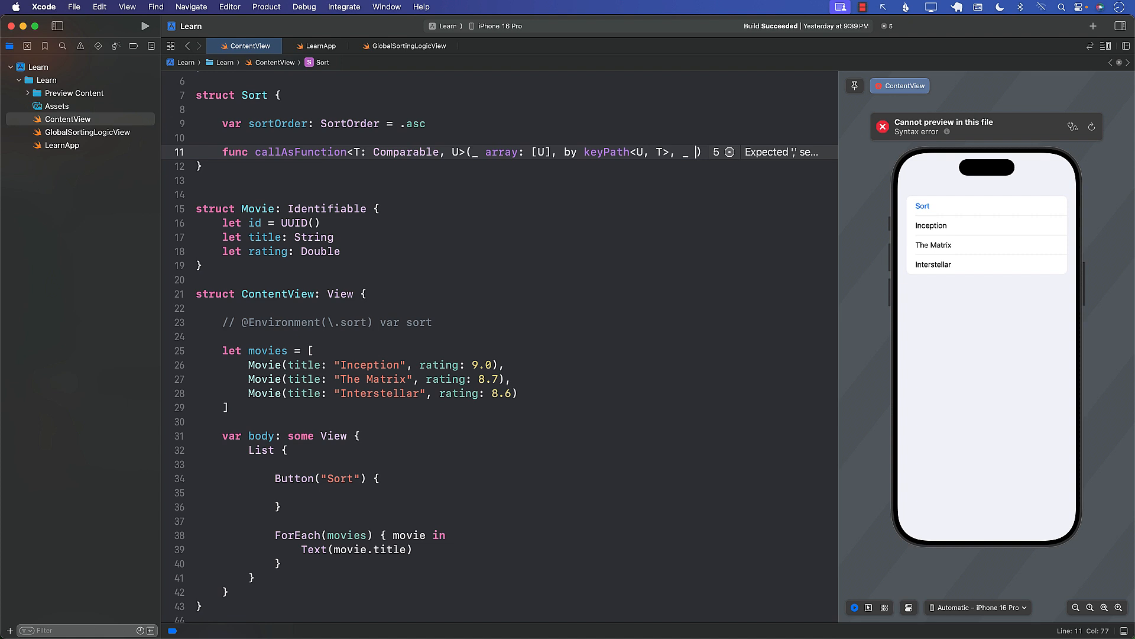
{"action": "type", "text": "order:"}
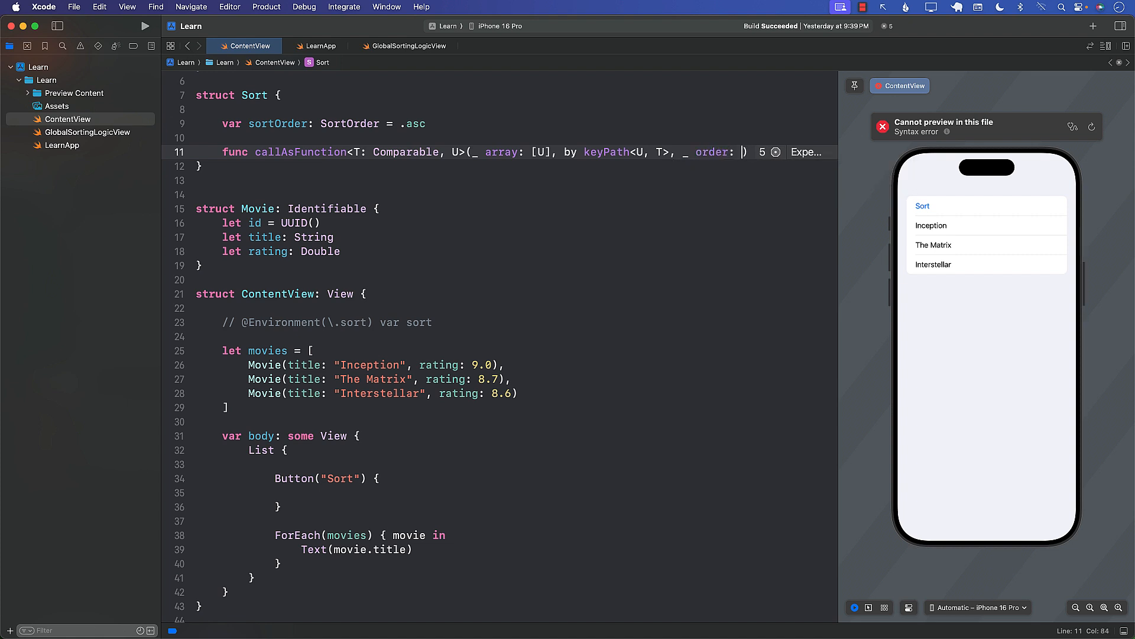
{"action": "type", "text": "SortOrder"}
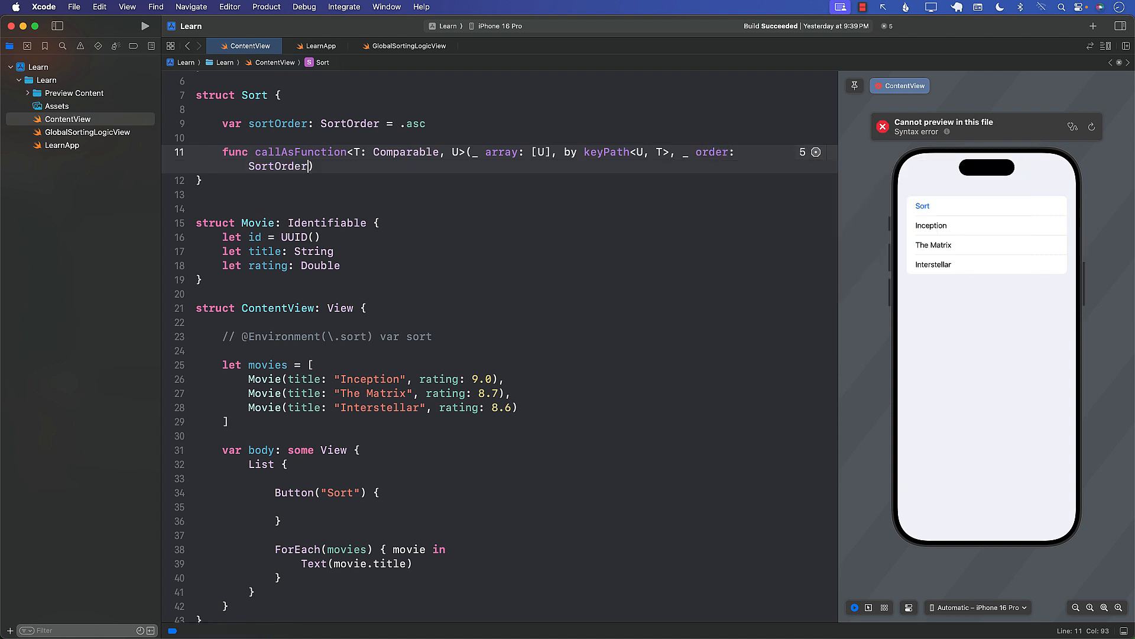
{"action": "type", "text": "= .asc"}
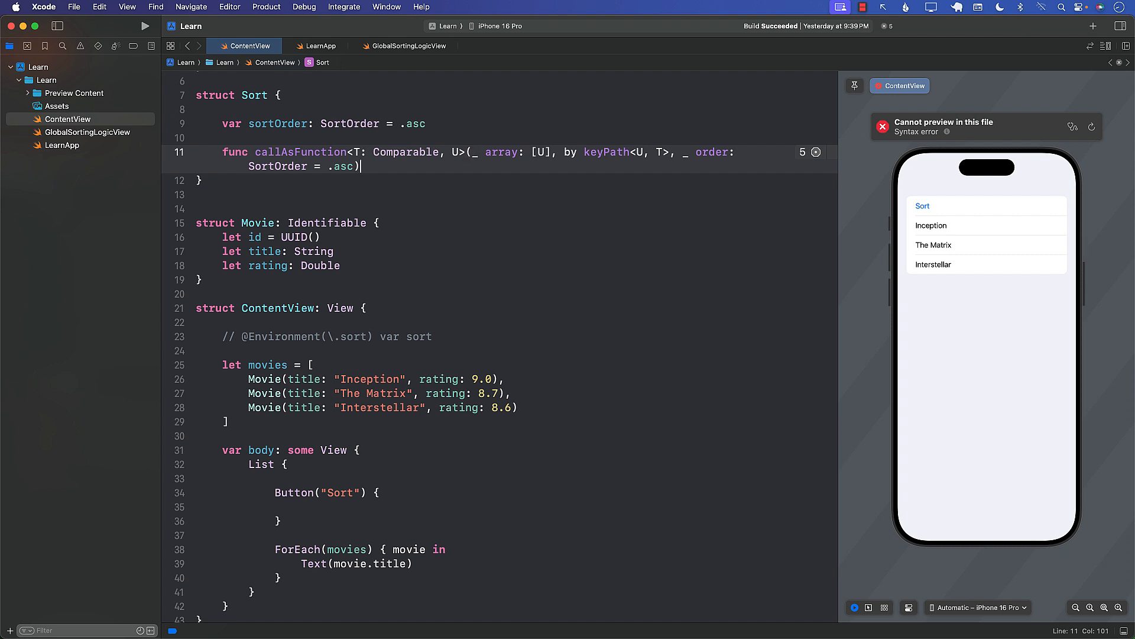
Return [U] from the signature and add the missing keyPath label after by.
{"action": "type", "text": "->"}
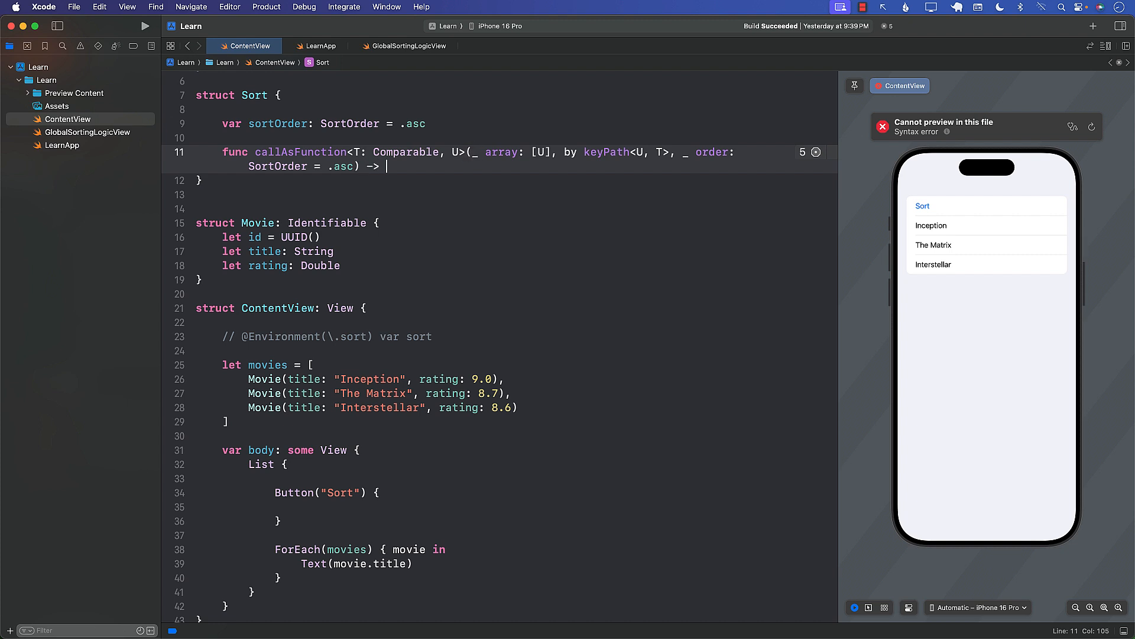
{"action": "type", "text": "[U]"}
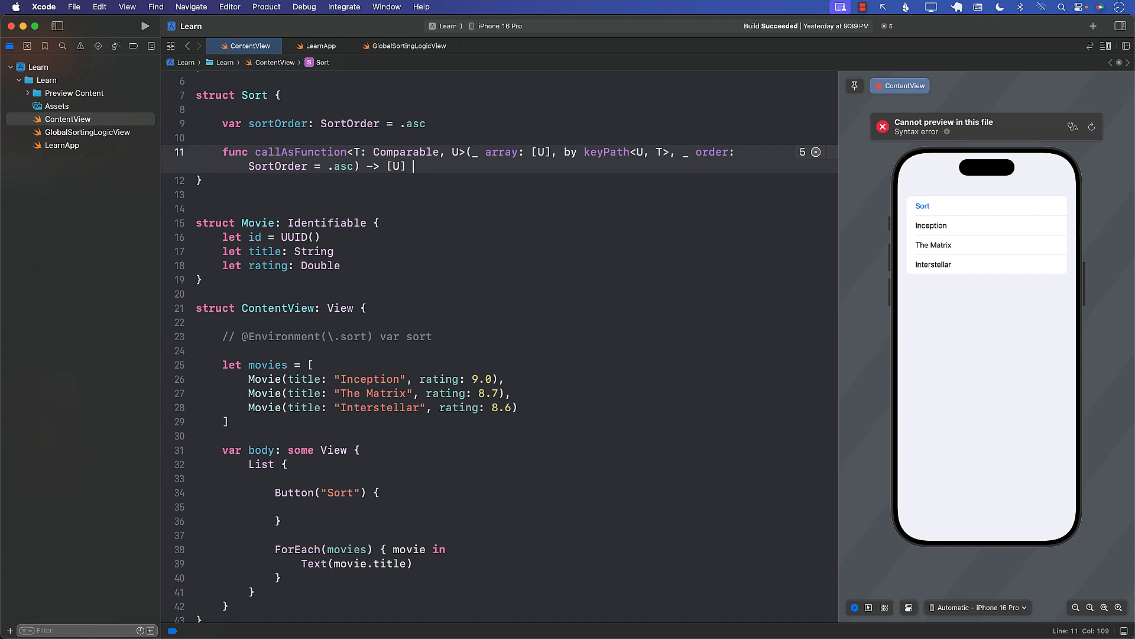
{"action": "type", "text": "{"}
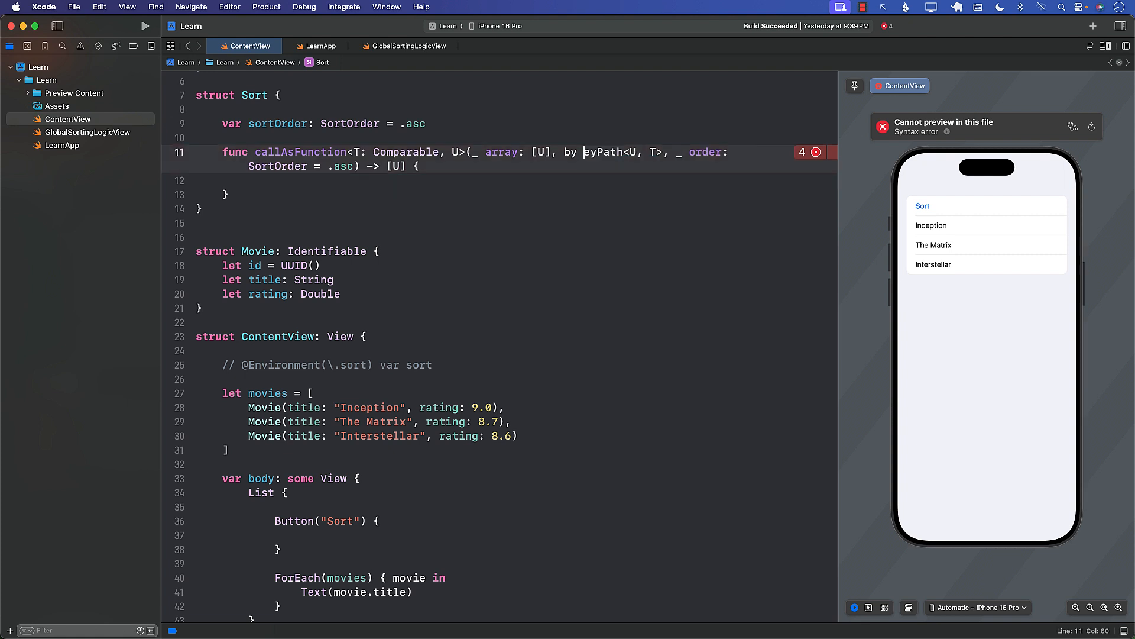
{"action": "left_click", "coordinate": [585, 153]}
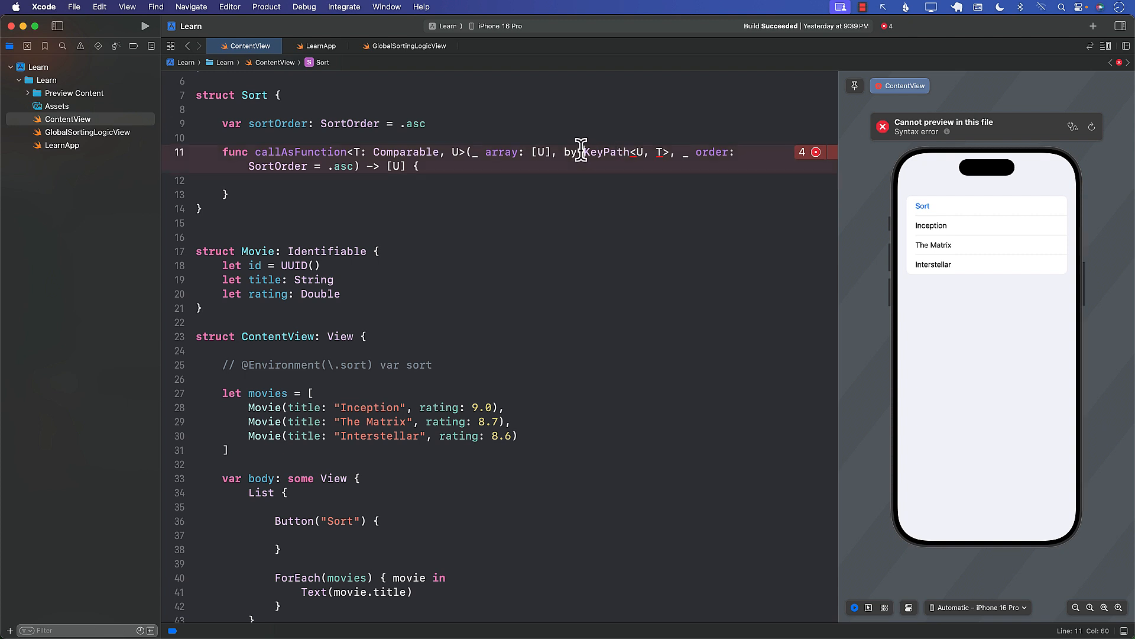
{"action": "type", "text": "keyPath:"}
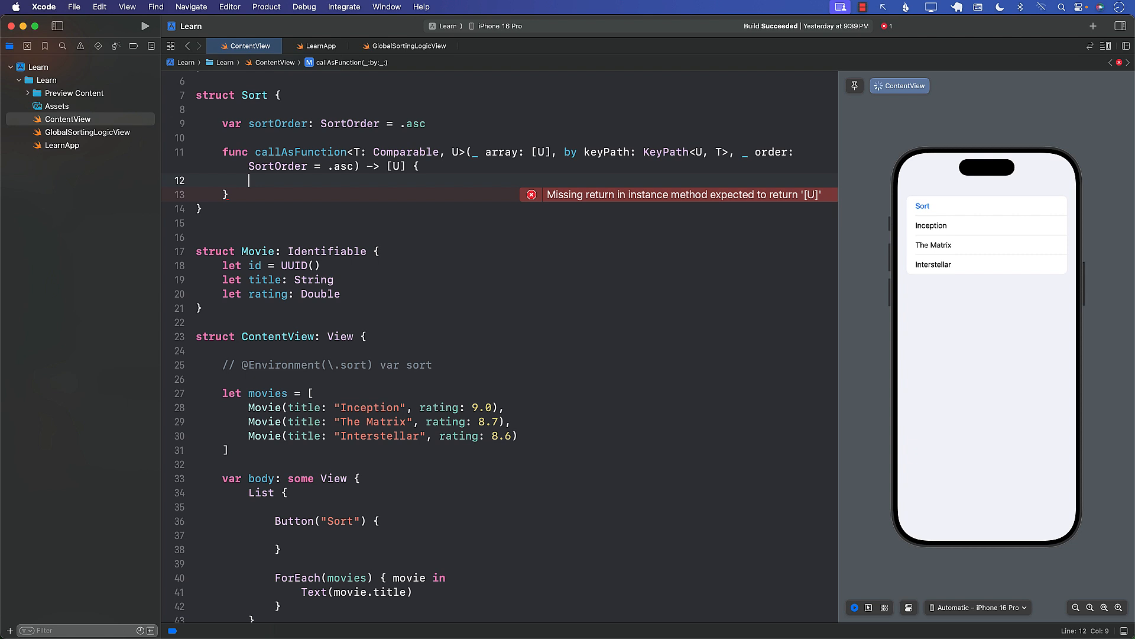
Switch on order, returning array.sorted by $0[keyPath: keyPath] < $1 for the .asc case.
{"action": "key", "text": "Return"}
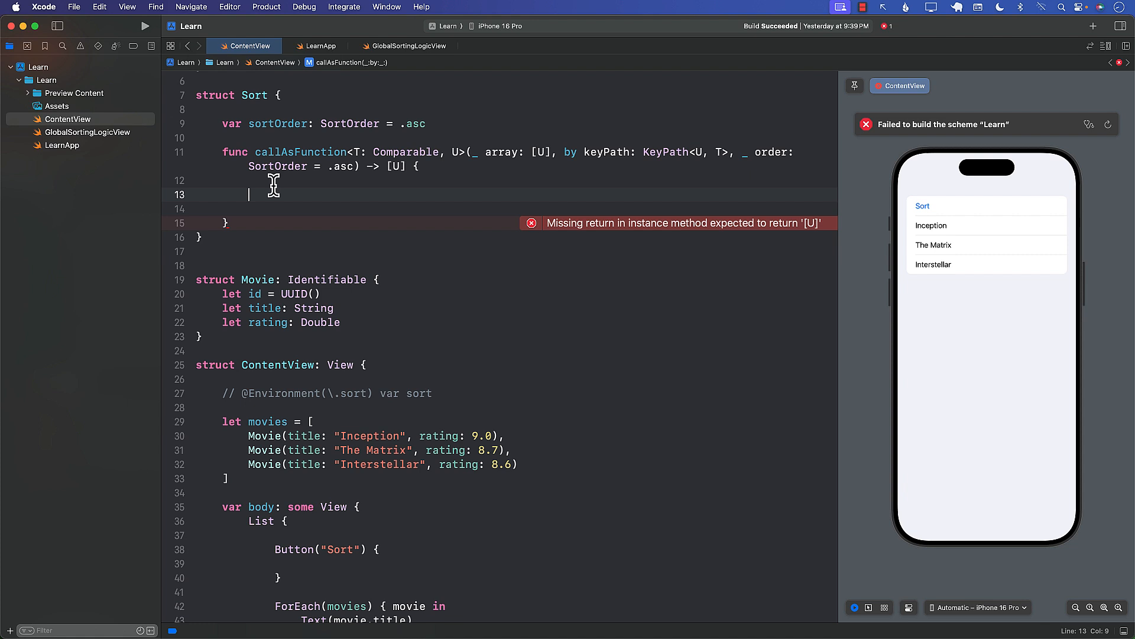
{"action": "type", "text": "sw"}
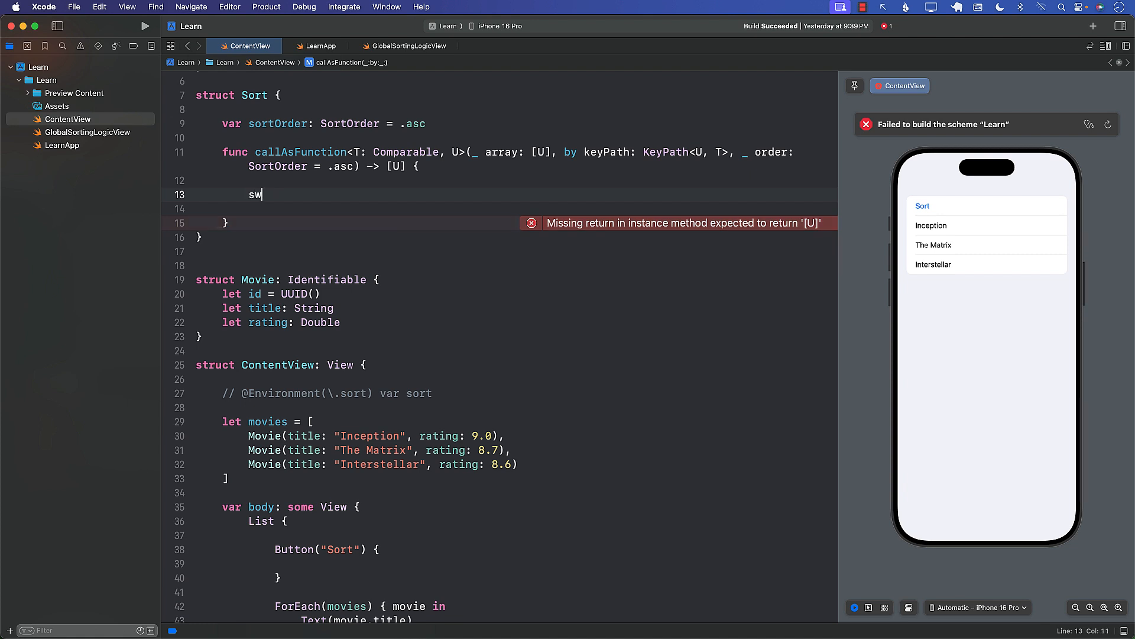
{"action": "type", "text": "itch order {"}
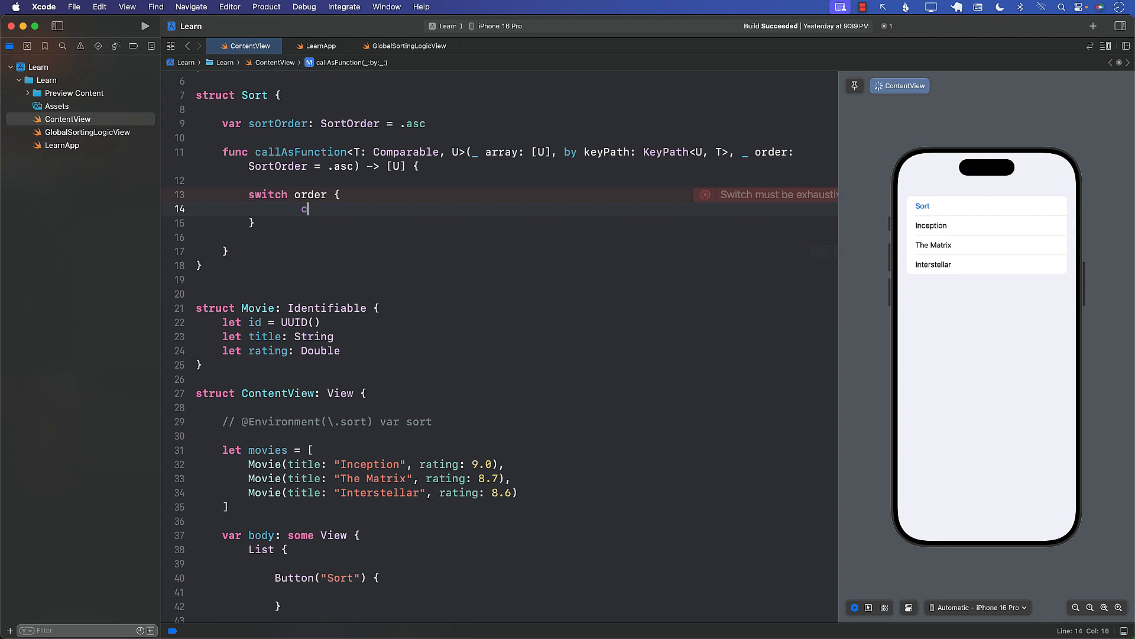
{"action": "type", "text": "ase .asc:"}
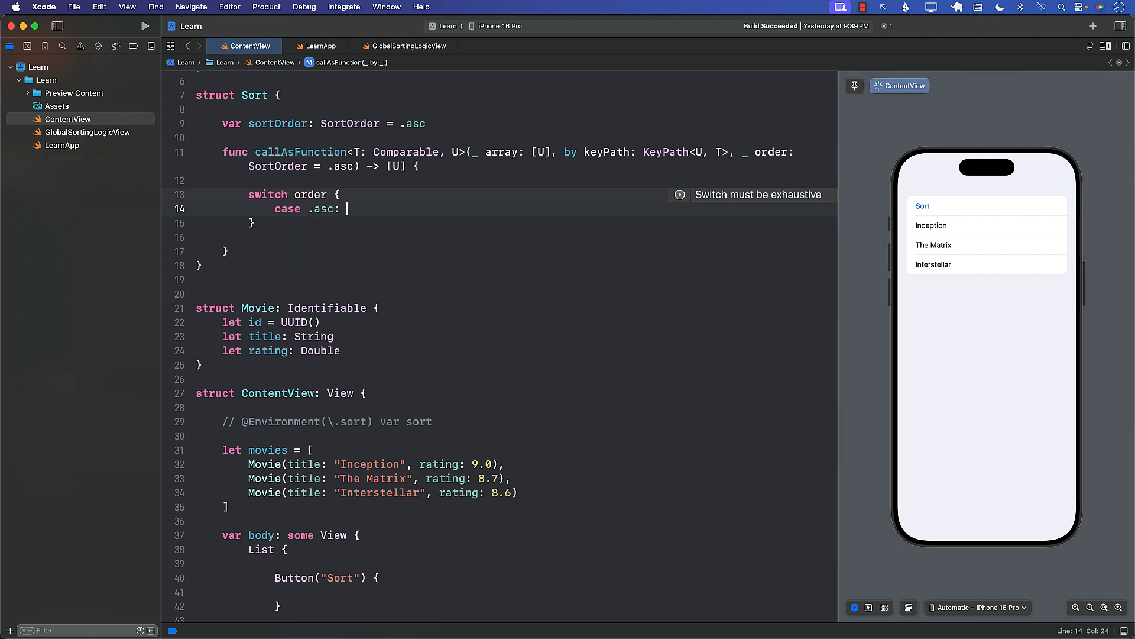
{"action": "key", "text": "Return"}
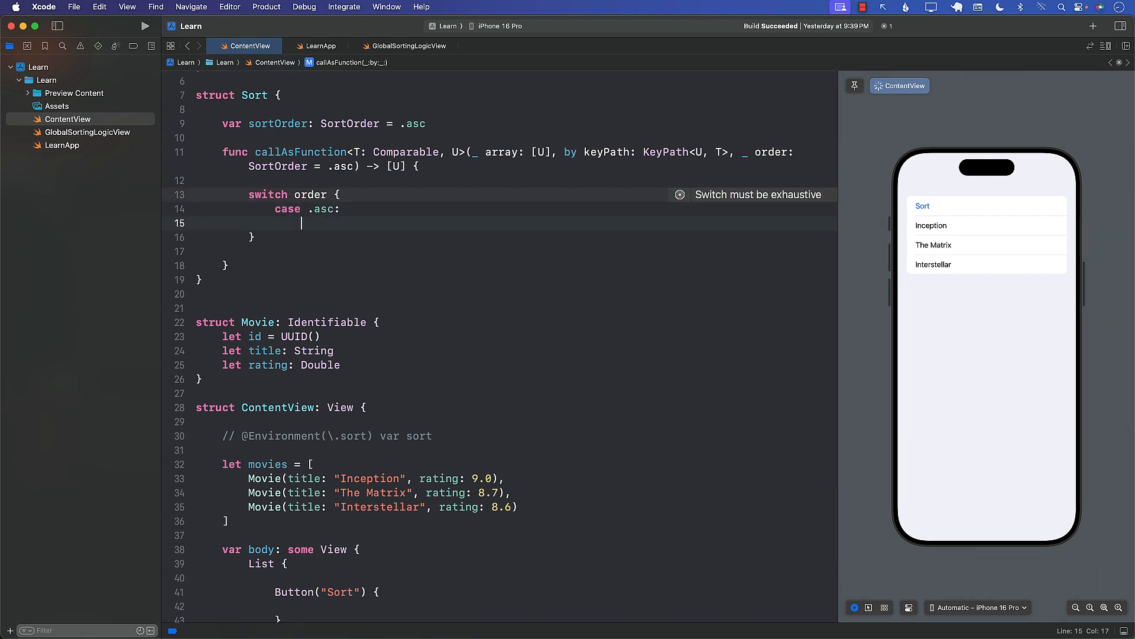
{"action": "type", "text": "return arr"}
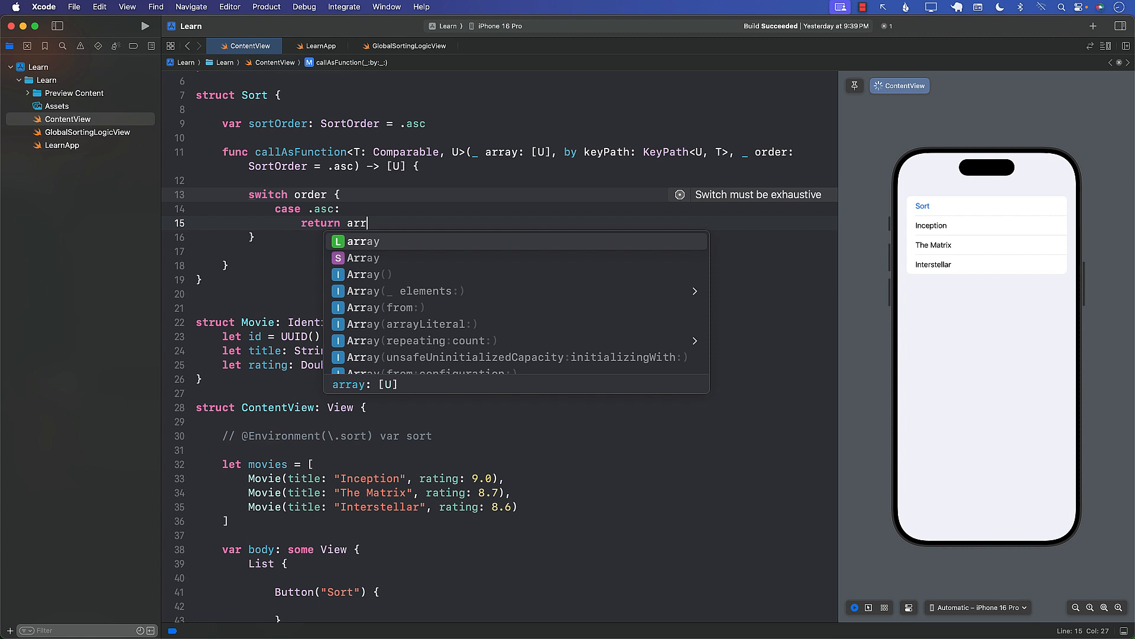
{"action": "type", "text": "ay"}
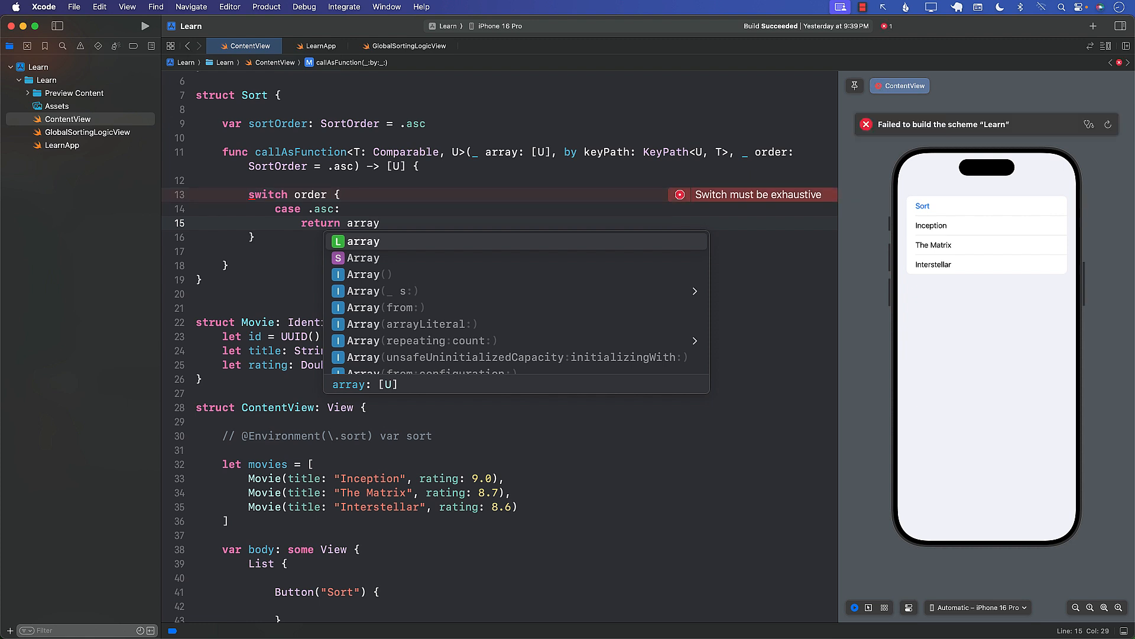
{"action": "type", "text": ".sor"}
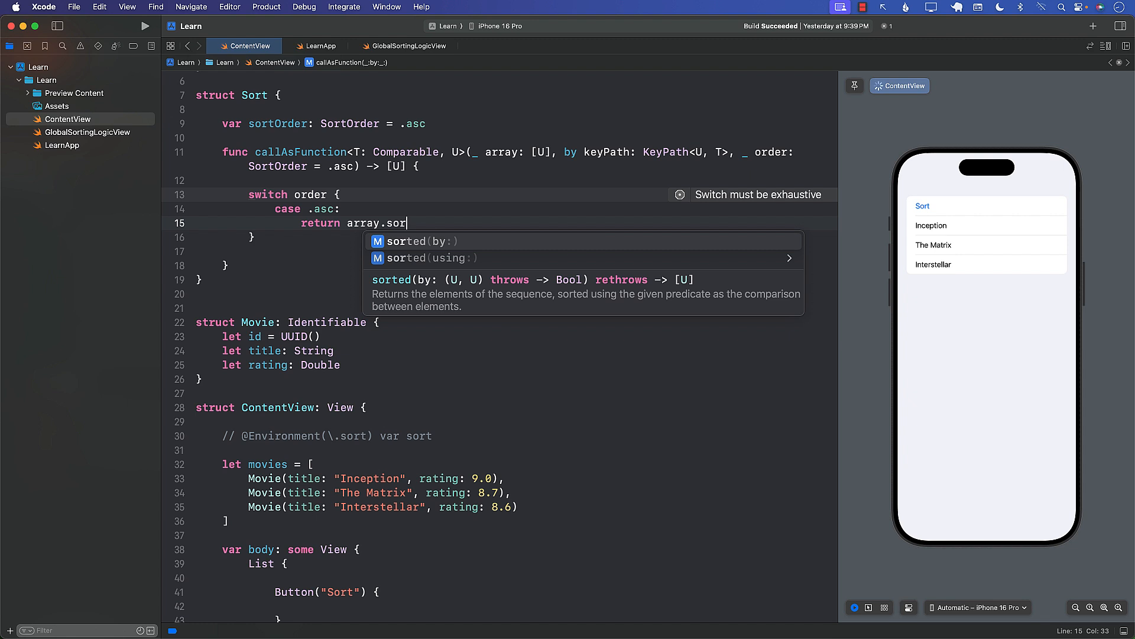
{"action": "type", "text": "ted {"}
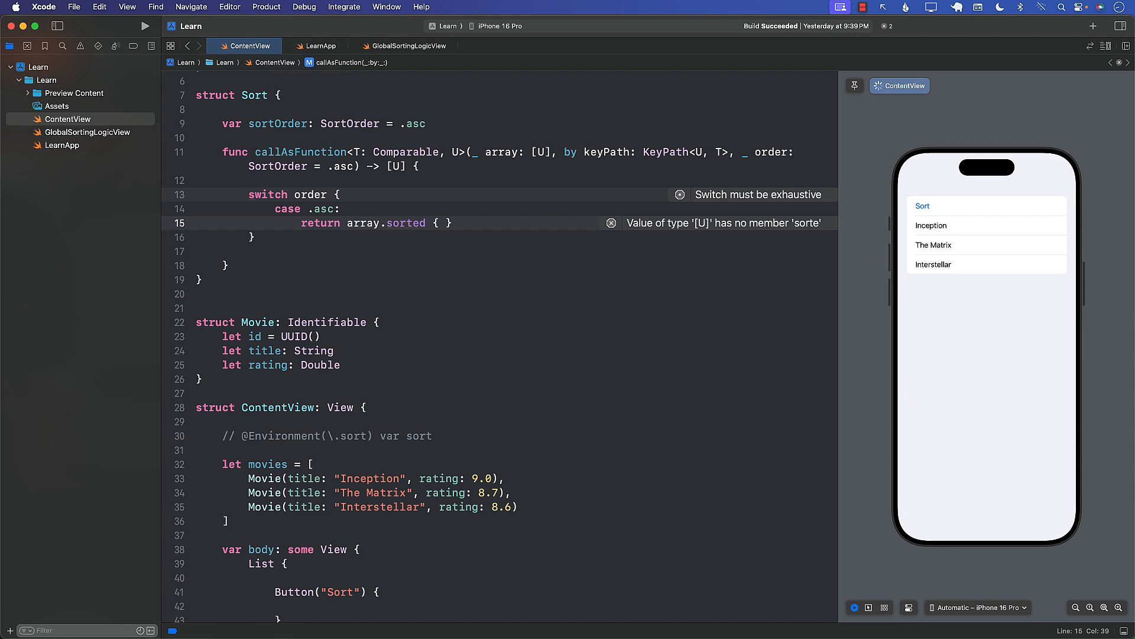
{"action": "type", "text": "$"}
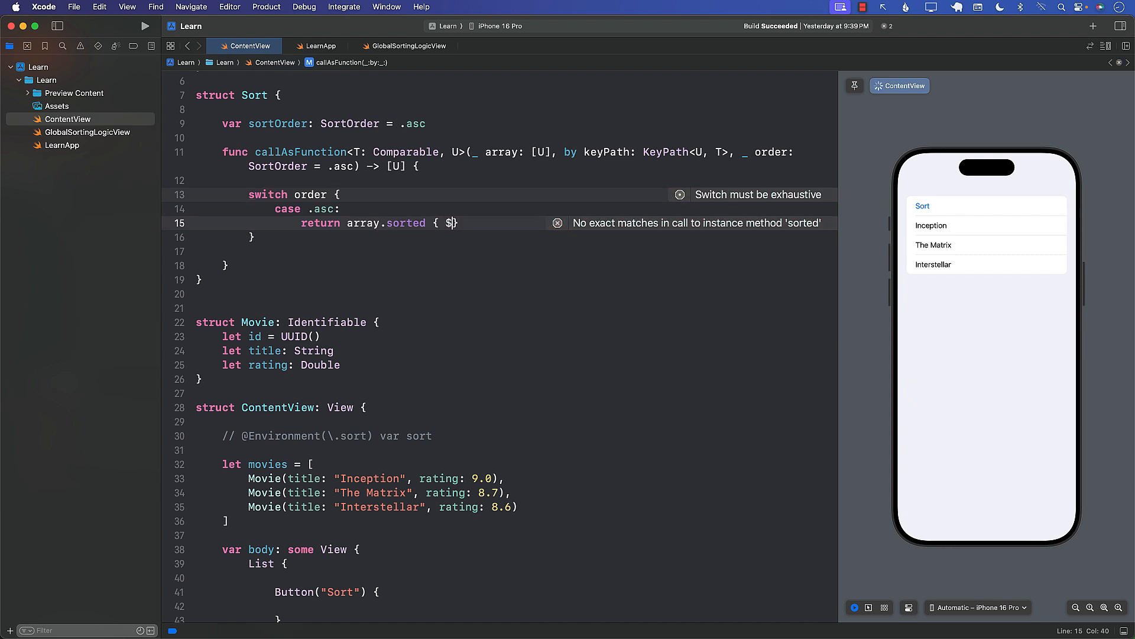
{"action": "type", "text": "0"}
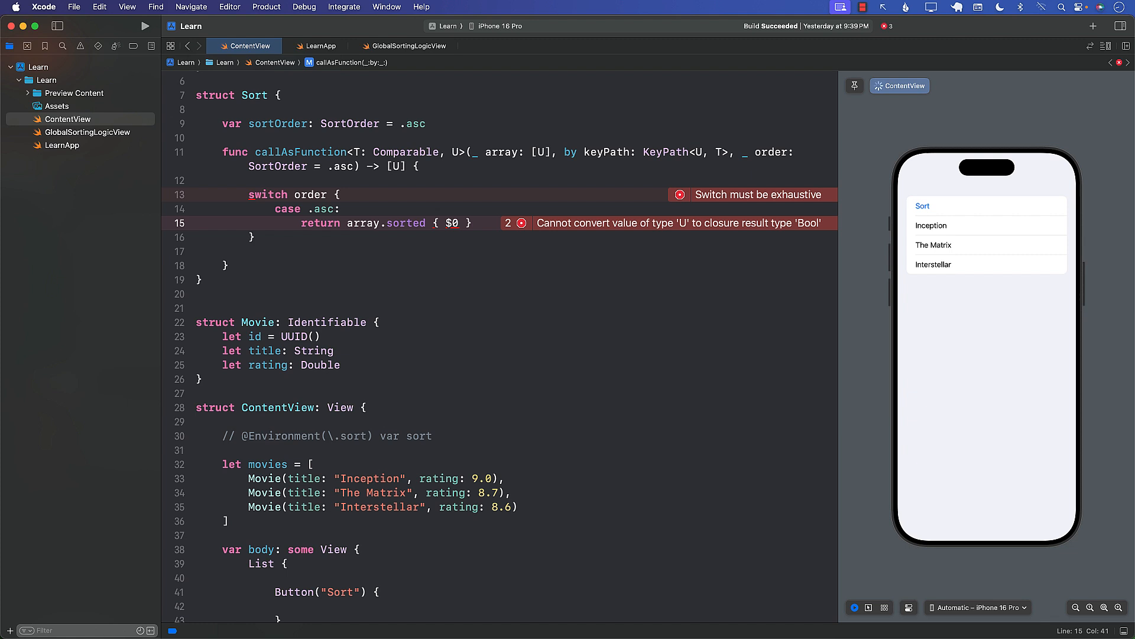
{"action": "type", "text": "[ke]"}
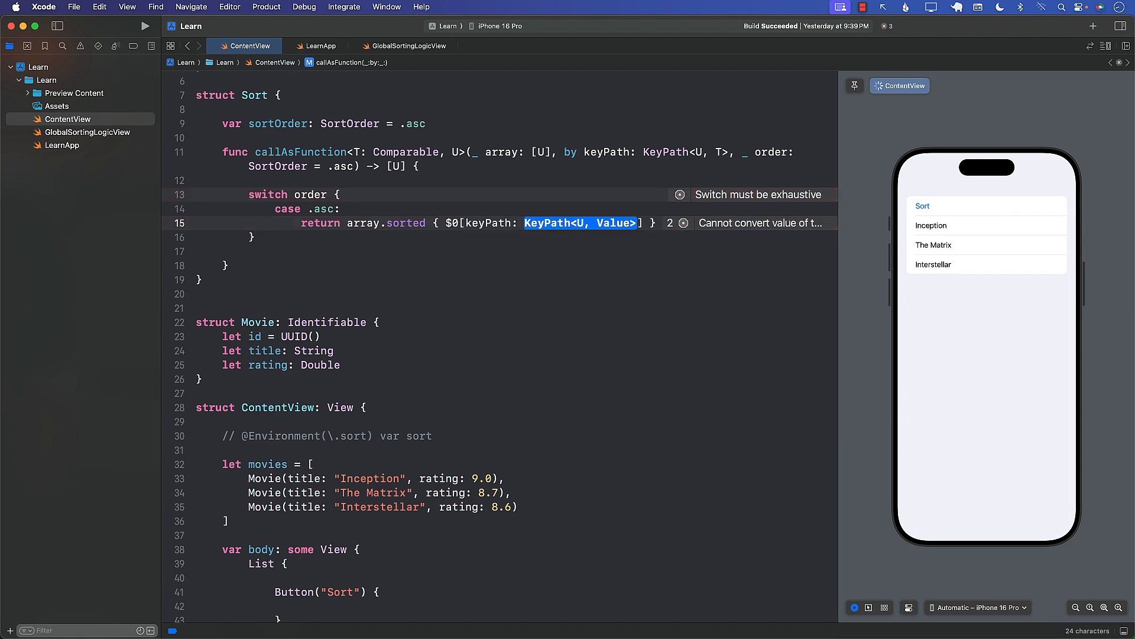
{"action": "type", "text": "keyPath"}
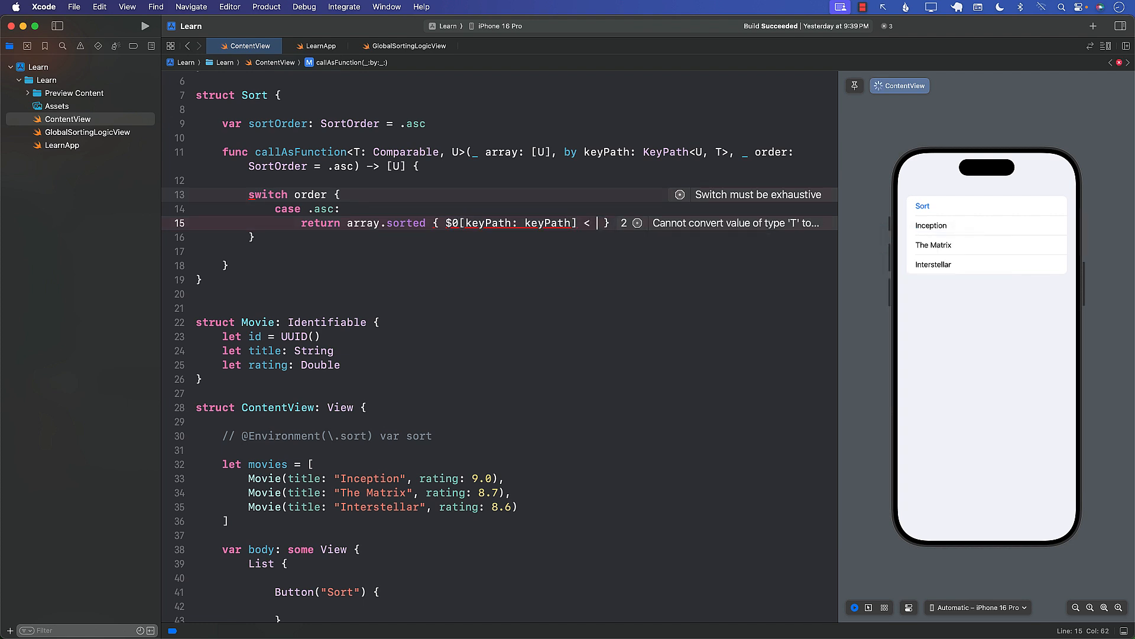
{"action": "type", "text": "$1["}
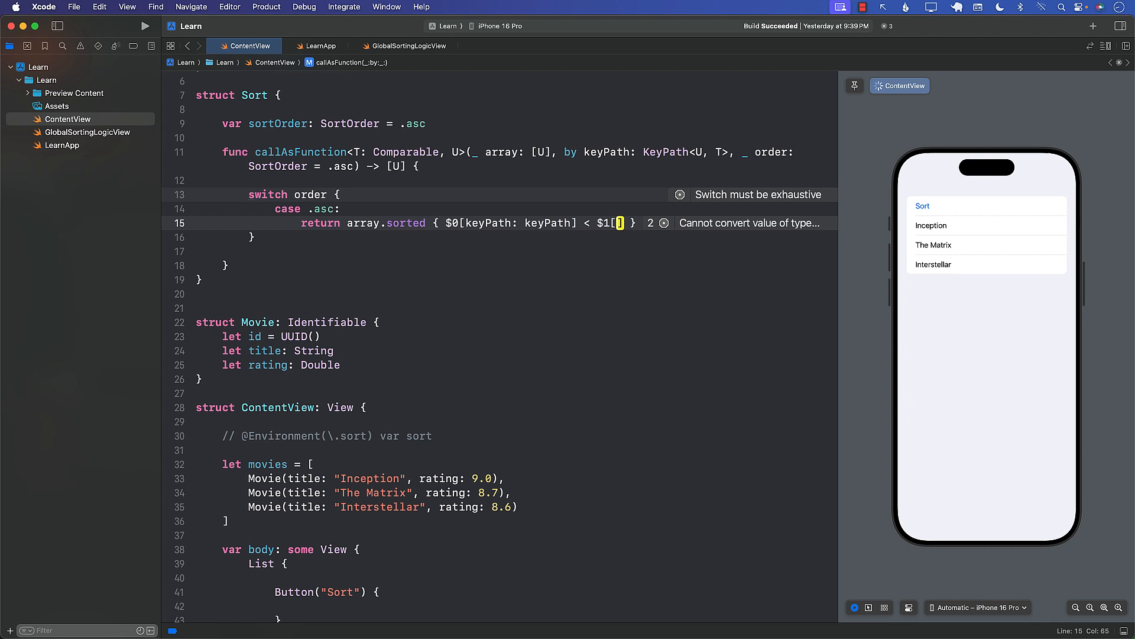
Finish the descending case with > and open a line below the Sort struct for more code.
{"action": "type", "text": "keyPath:"}
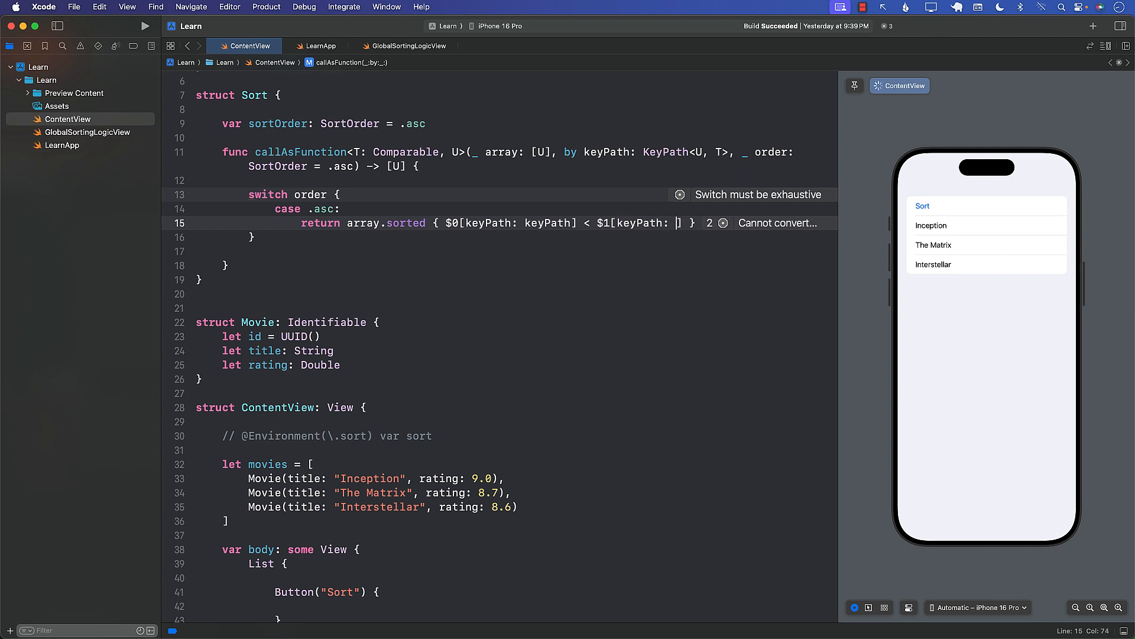
{"action": "type", "text": "keyPath"}
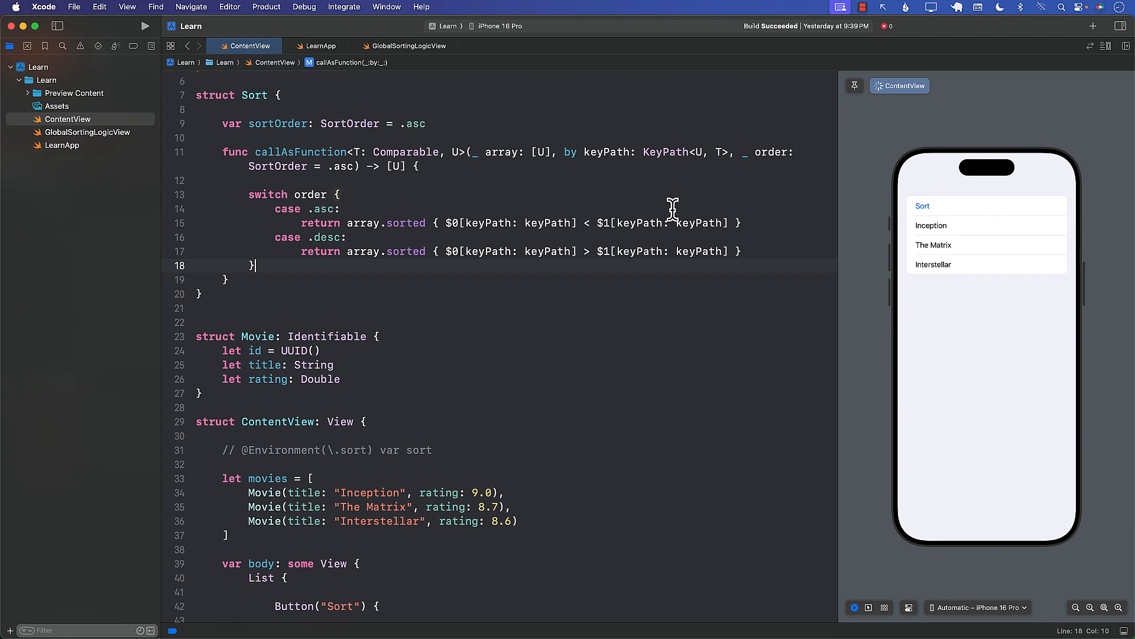
{"action": "double_click", "coordinate": [254, 94]}
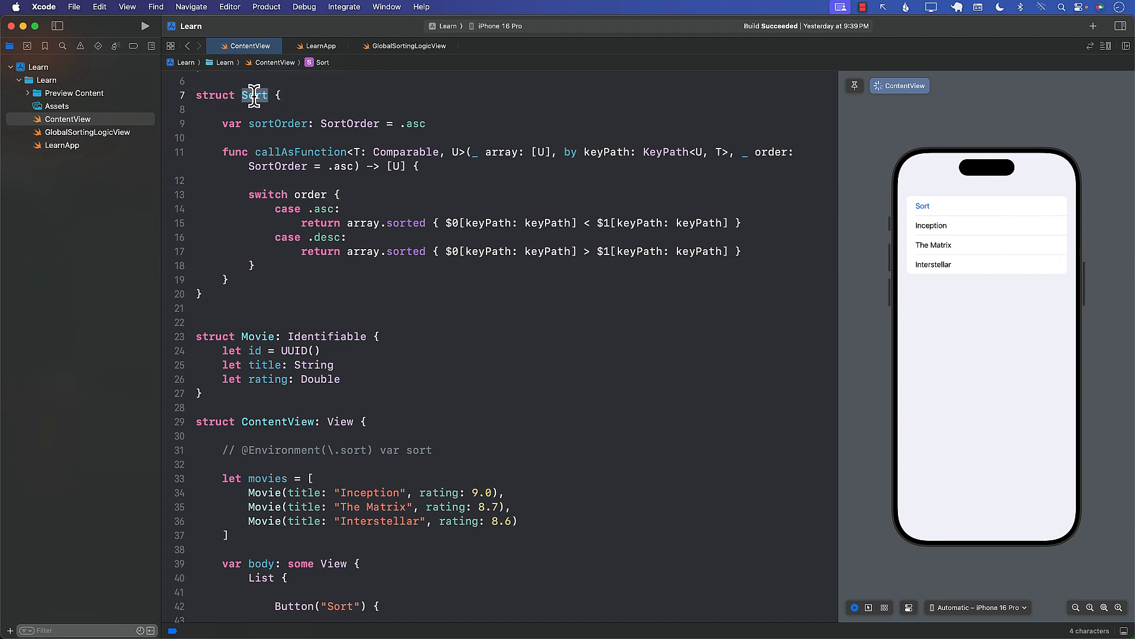
{"action": "double_click", "coordinate": [254, 95]}
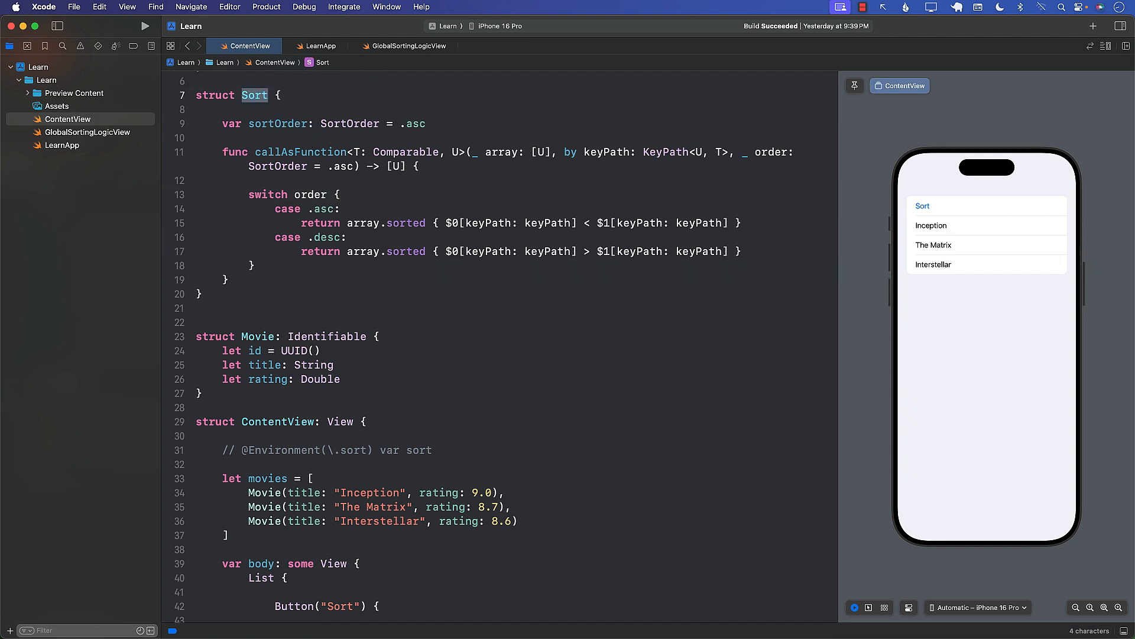
{"action": "left_click", "coordinate": [202, 293]}
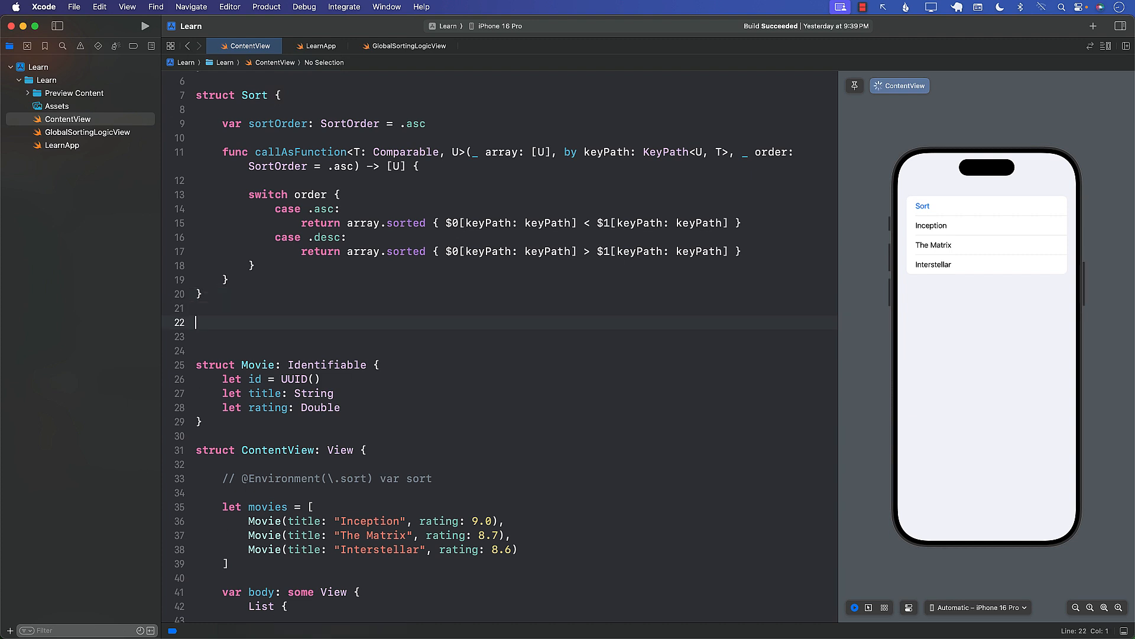
{"action": "type", "text": "extension Envi"}
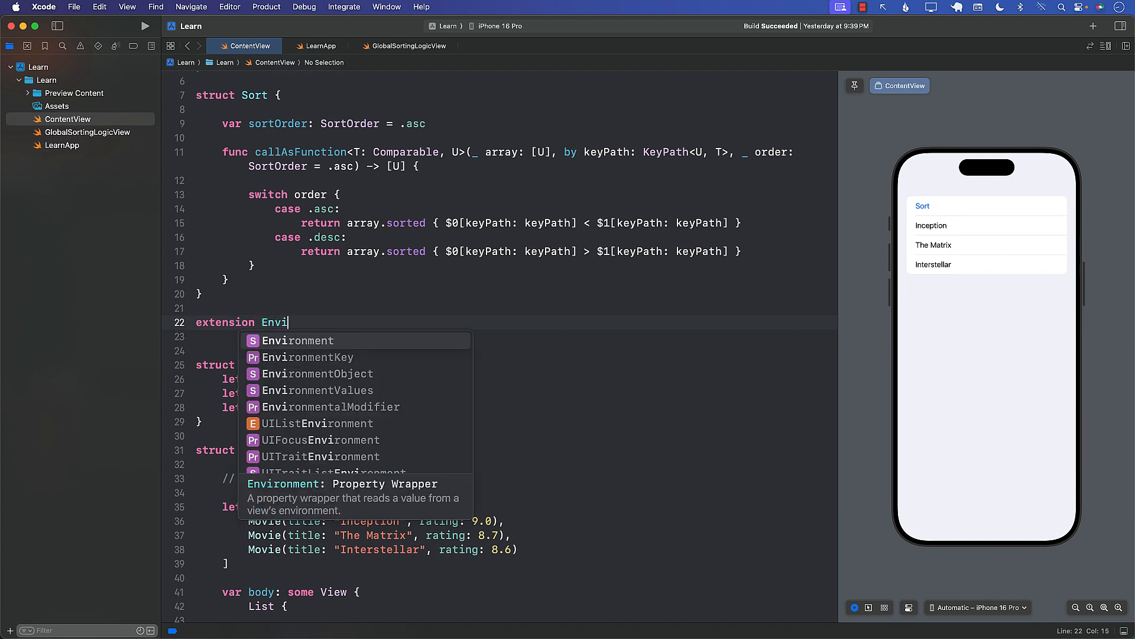
{"action": "type", "text": "ronmentValues"}
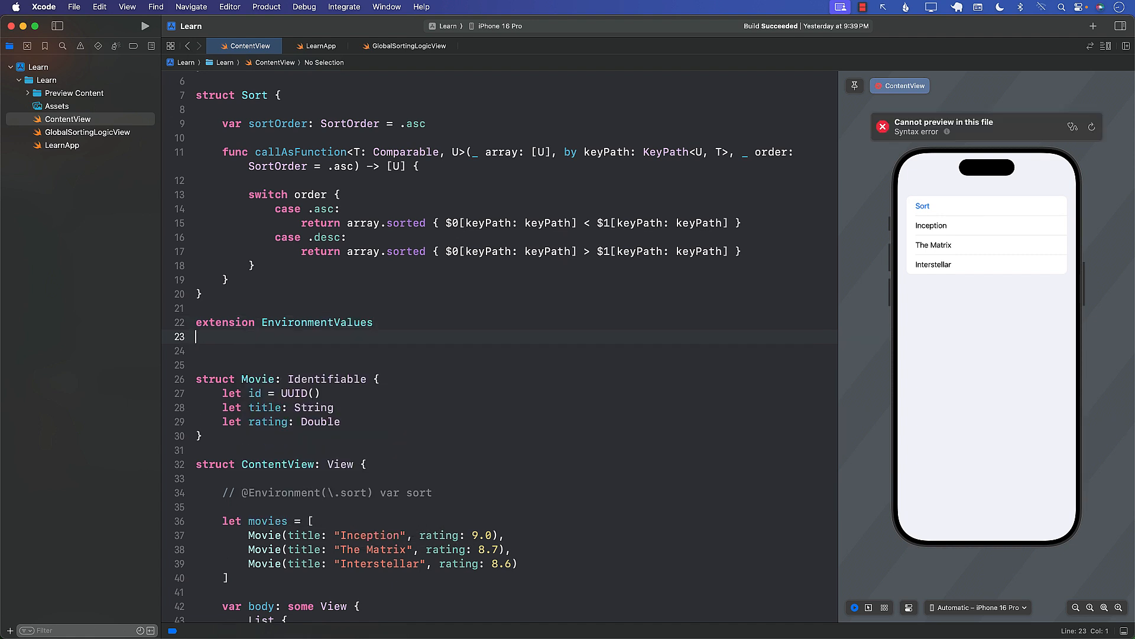
{"action": "type", "text": "{"}
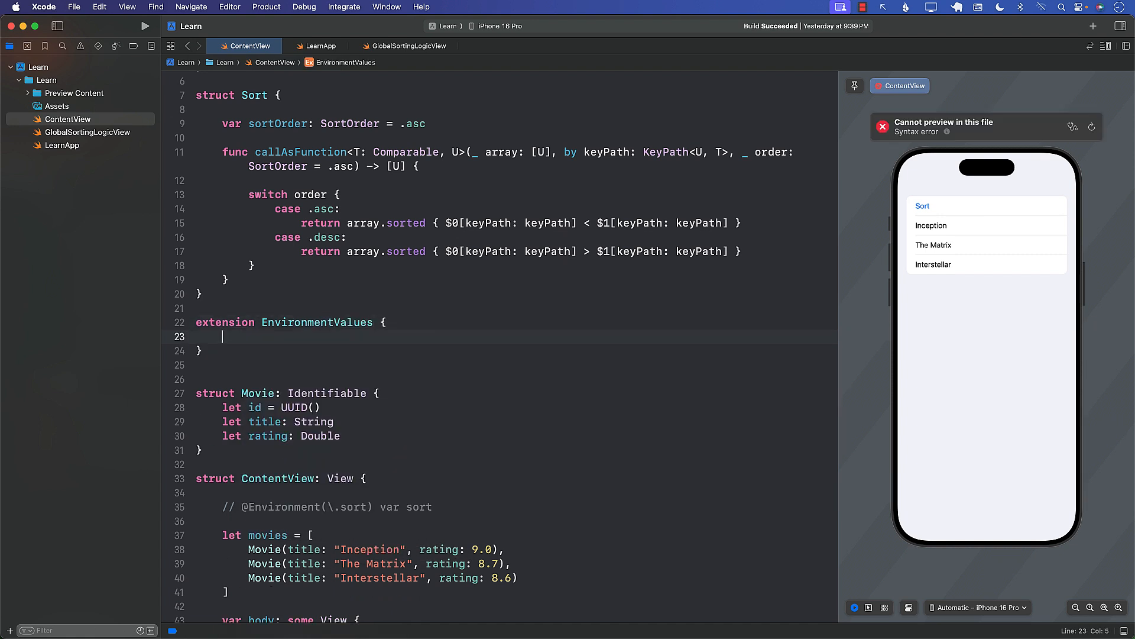
{"action": "type", "text": "@Entry"}
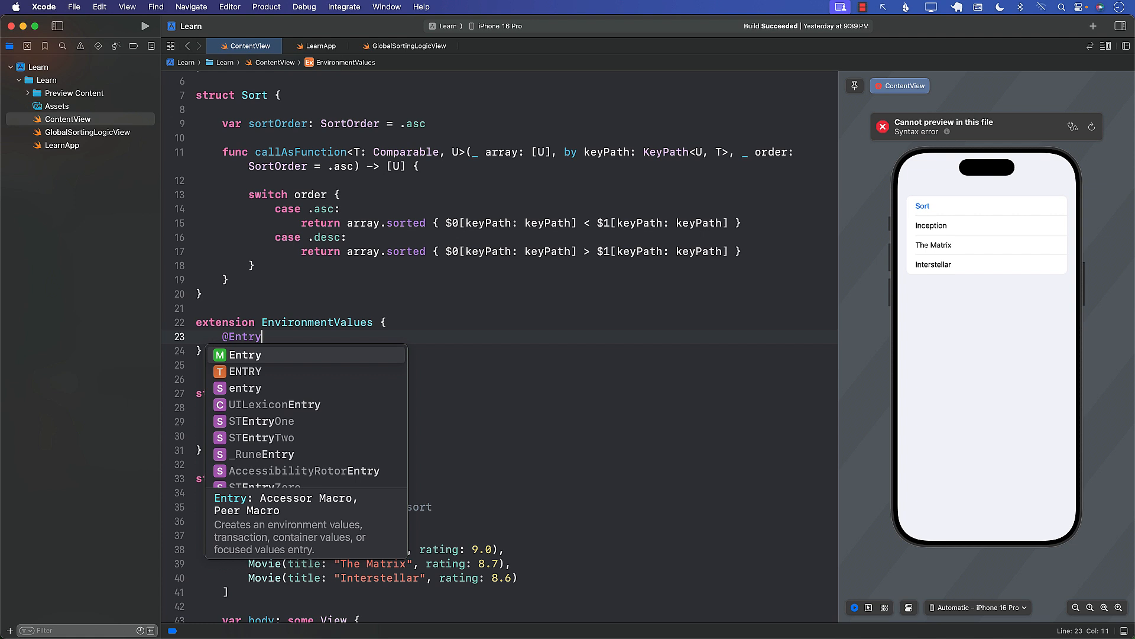
{"action": "type", "text": "var sort = Sort("}
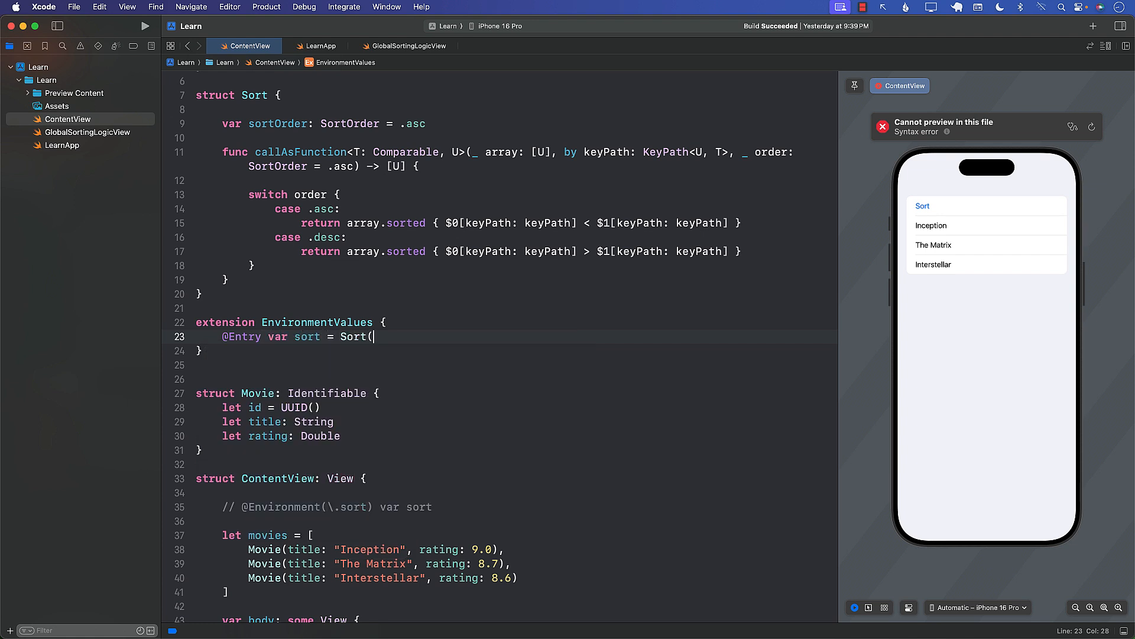
{"action": "type", "text": ")"}
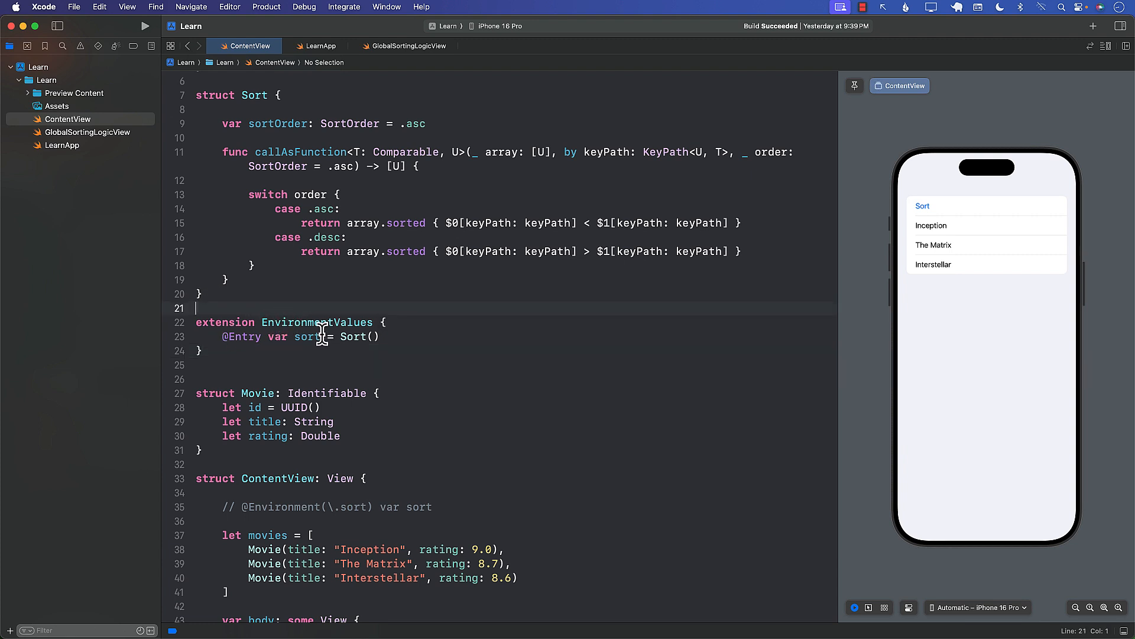
{"action": "right_click", "coordinate": [297, 335]}
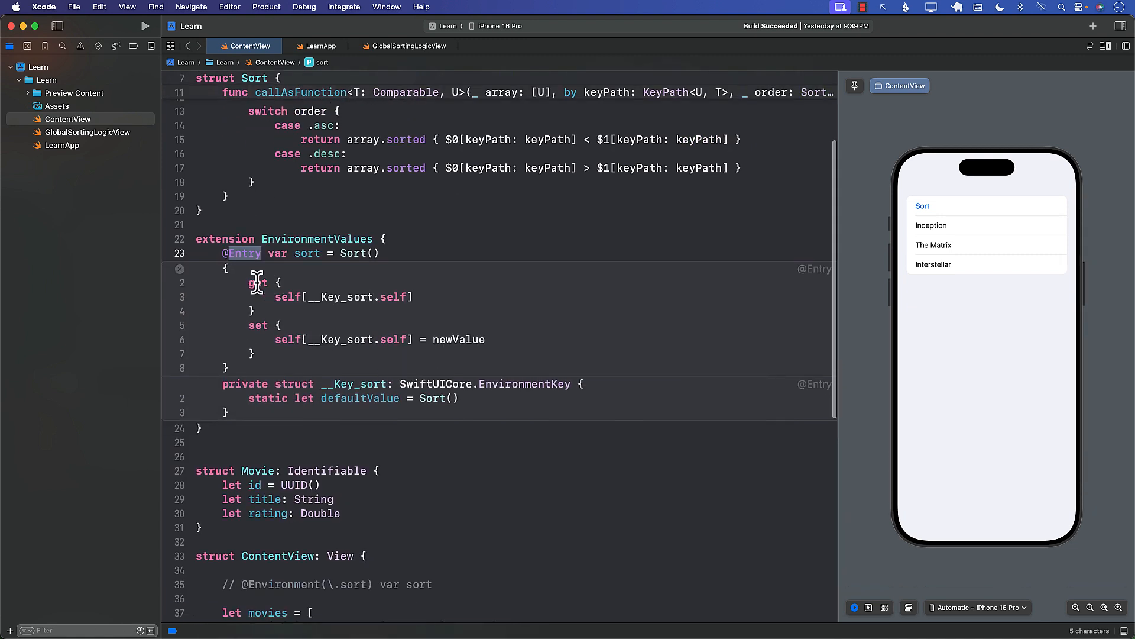
{"action": "mouse_move", "coordinate": [412, 358]}
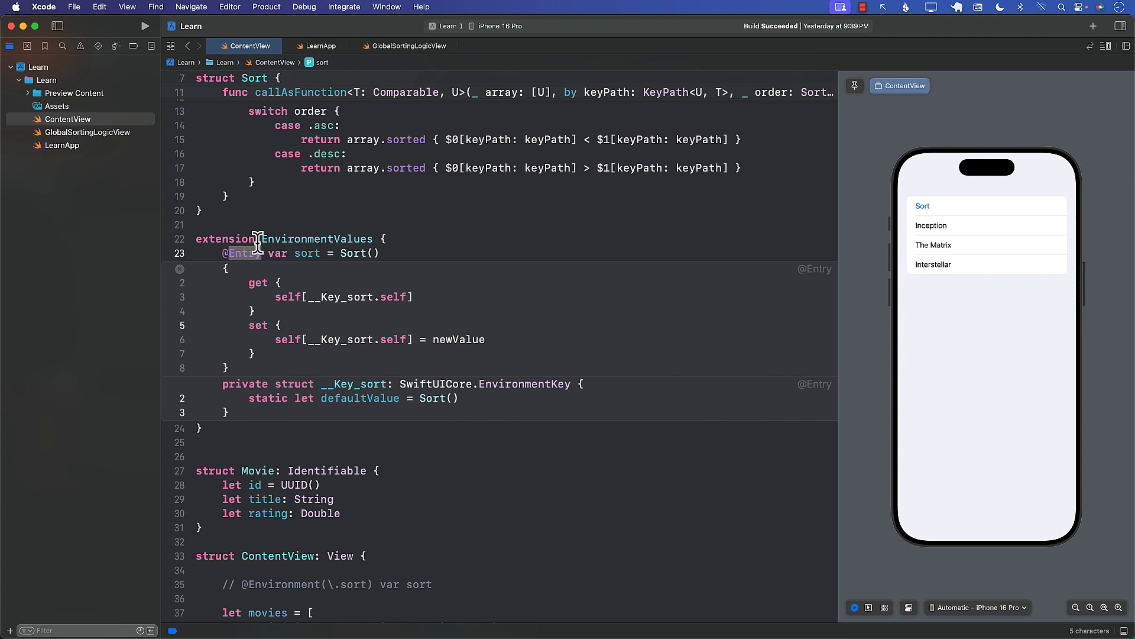
{"action": "mouse_move", "coordinate": [235, 300]}
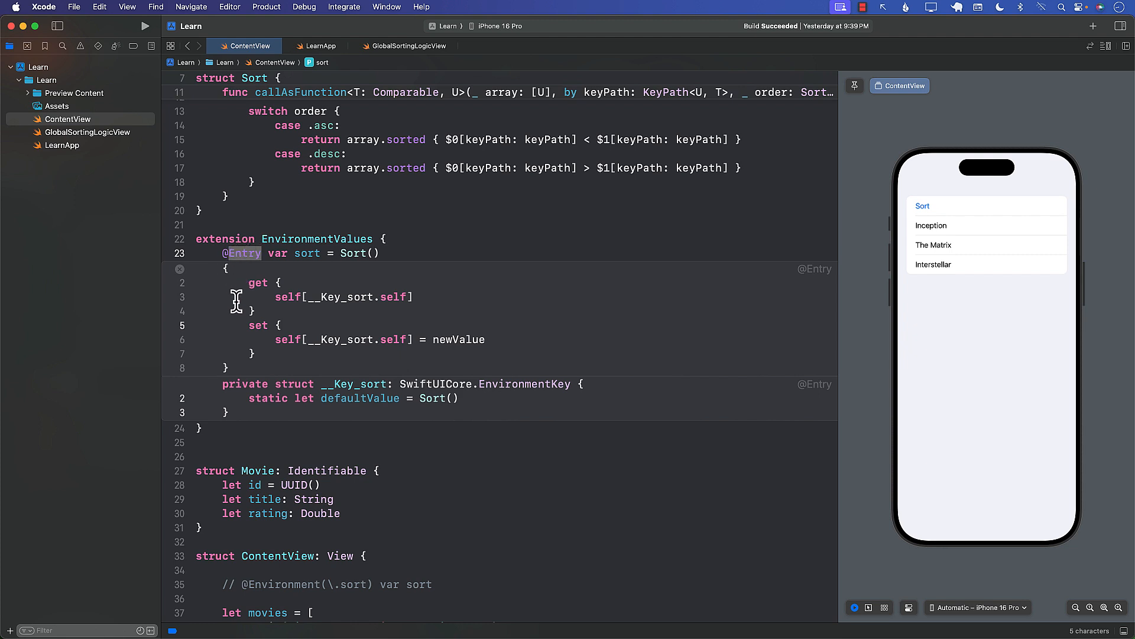
{"action": "mouse_move", "coordinate": [203, 289]}
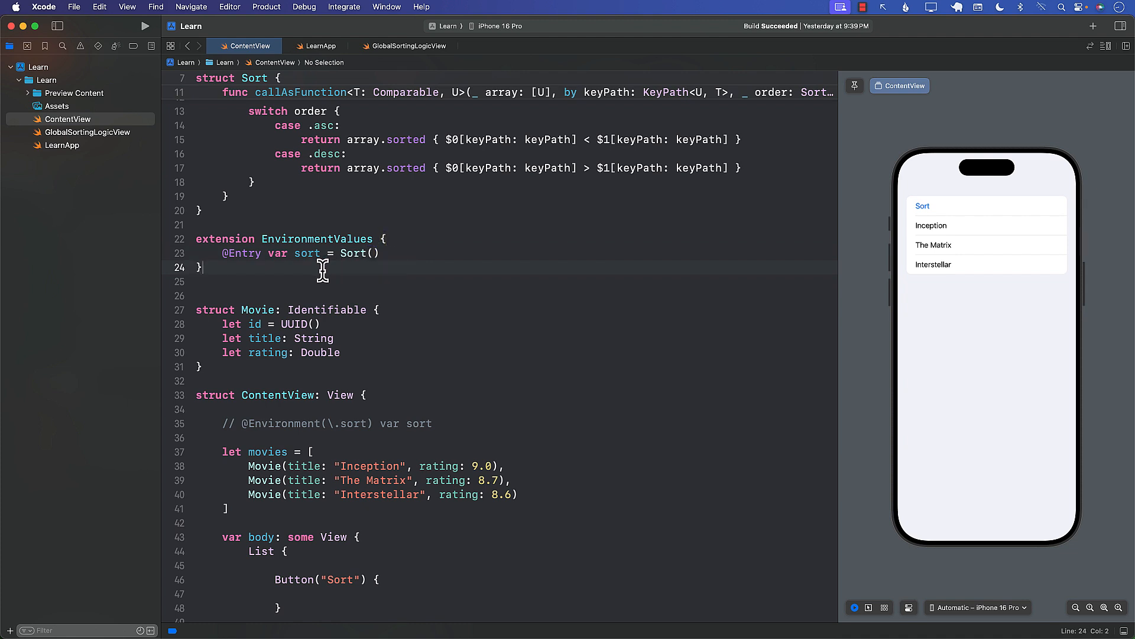
Append .environment(\.sort, Sort()) to ContentView() in the #Preview.
{"action": "scroll", "scroll_direction": "down", "scroll_amount": 3}
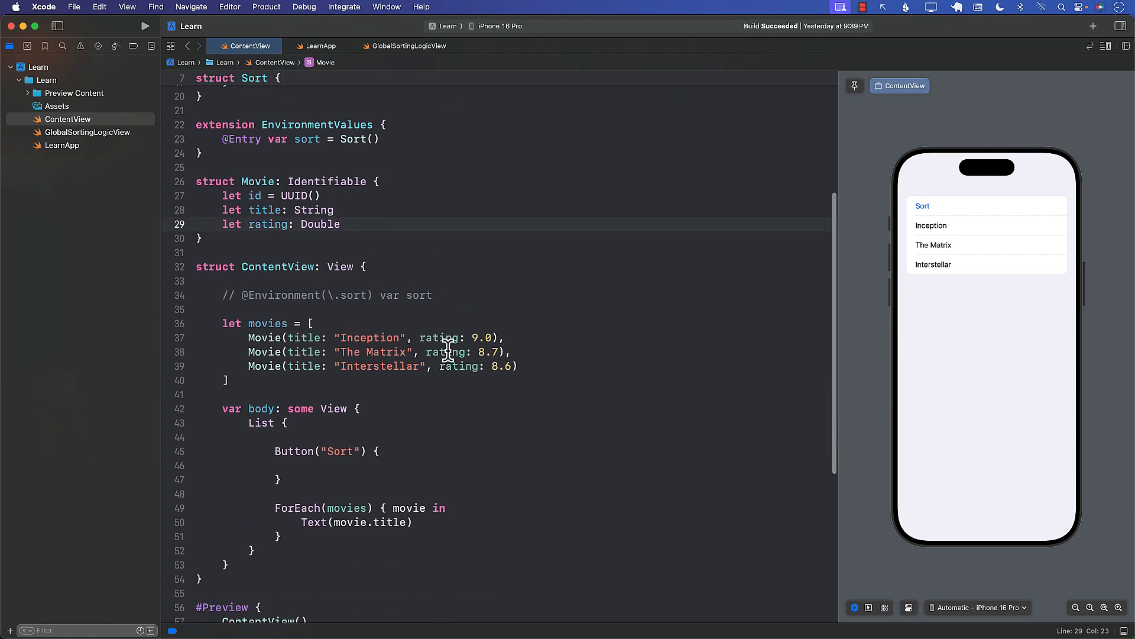
{"action": "scroll", "scroll_direction": "down", "scroll_amount": 3}
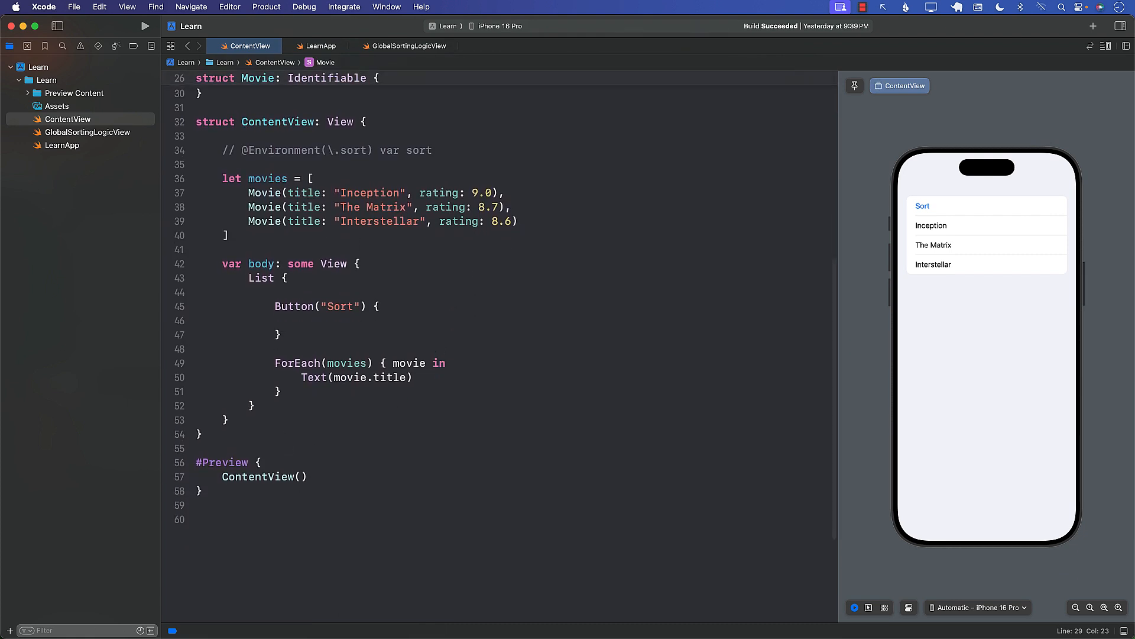
{"action": "left_click", "coordinate": [299, 477]}
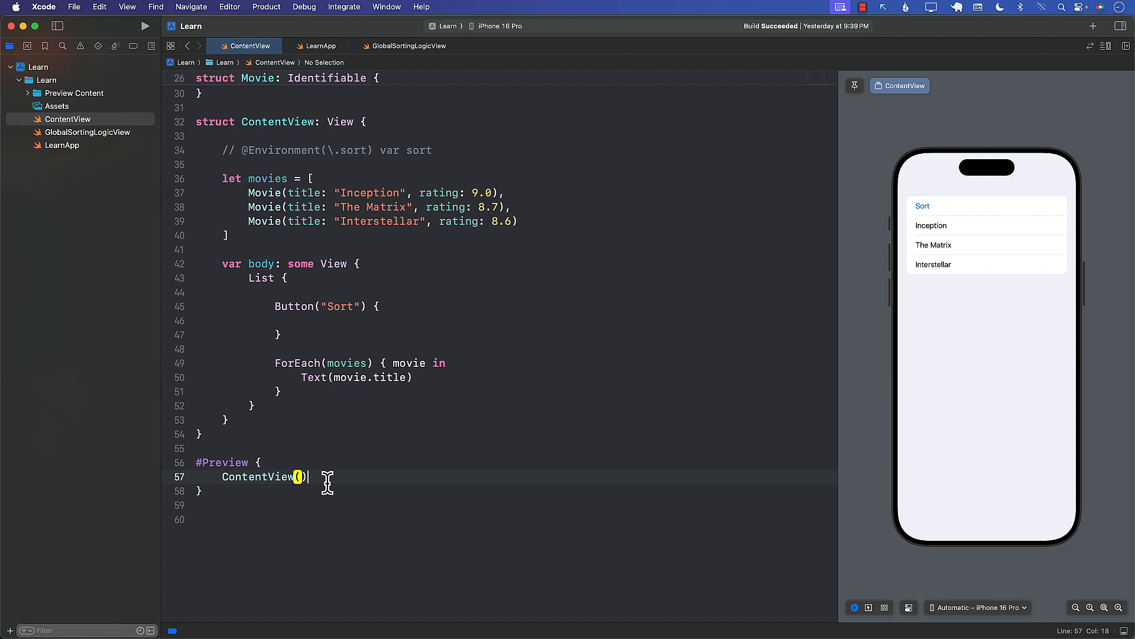
{"action": "type", "text": ".environment(\\, value: V"}
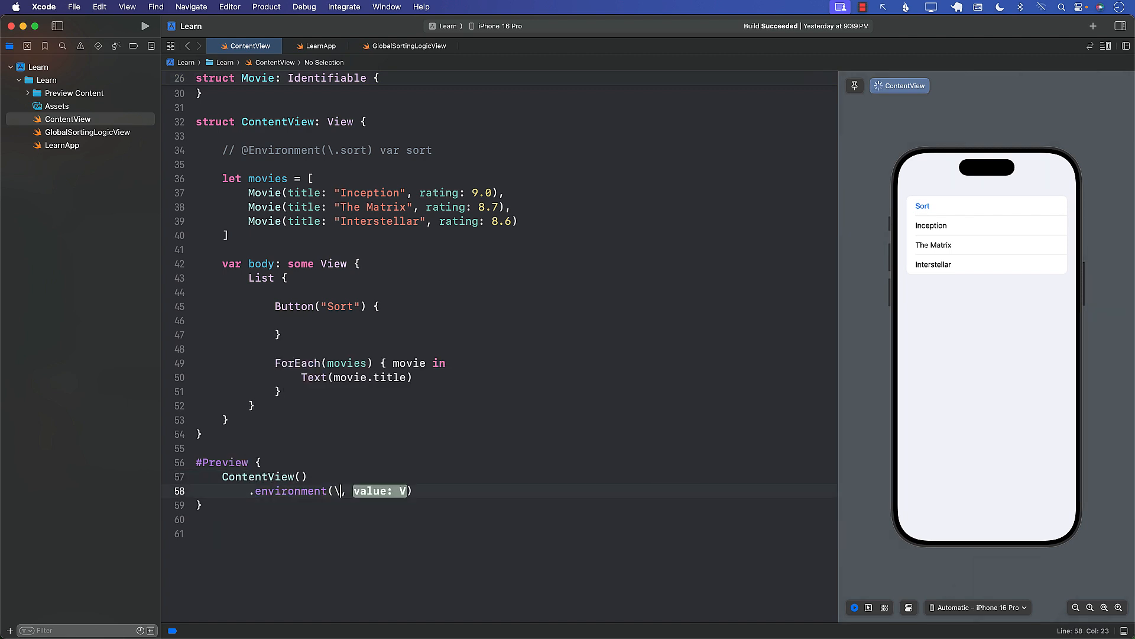
{"action": "type", "text": "sort"}
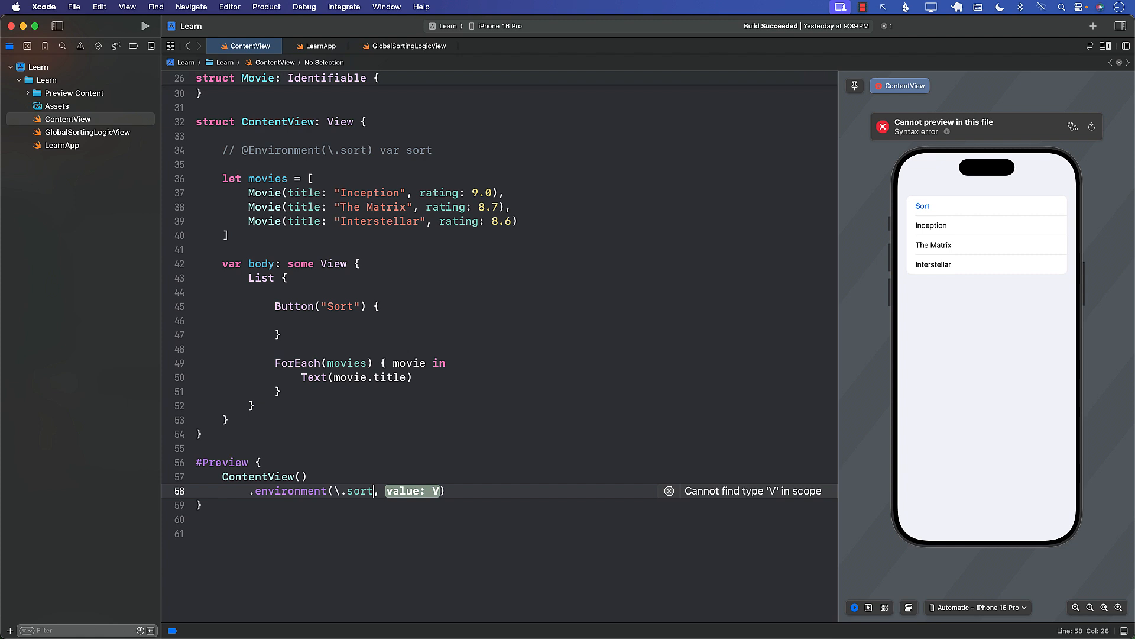
{"action": "type", "text": "Sort()"}
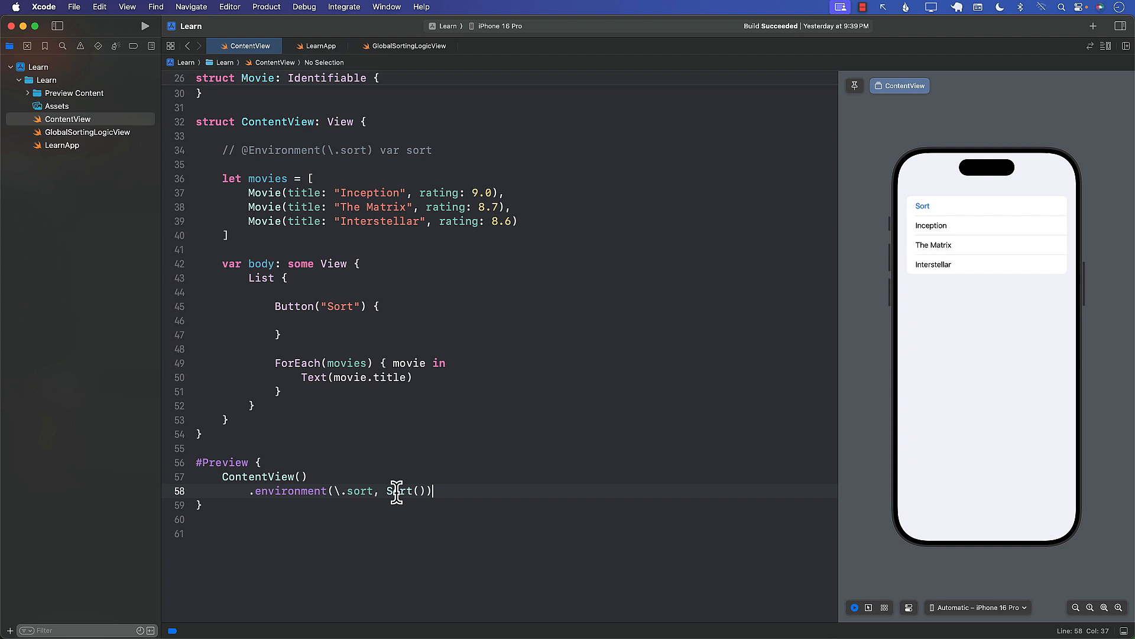
{"action": "mouse_move", "coordinate": [392, 454]}
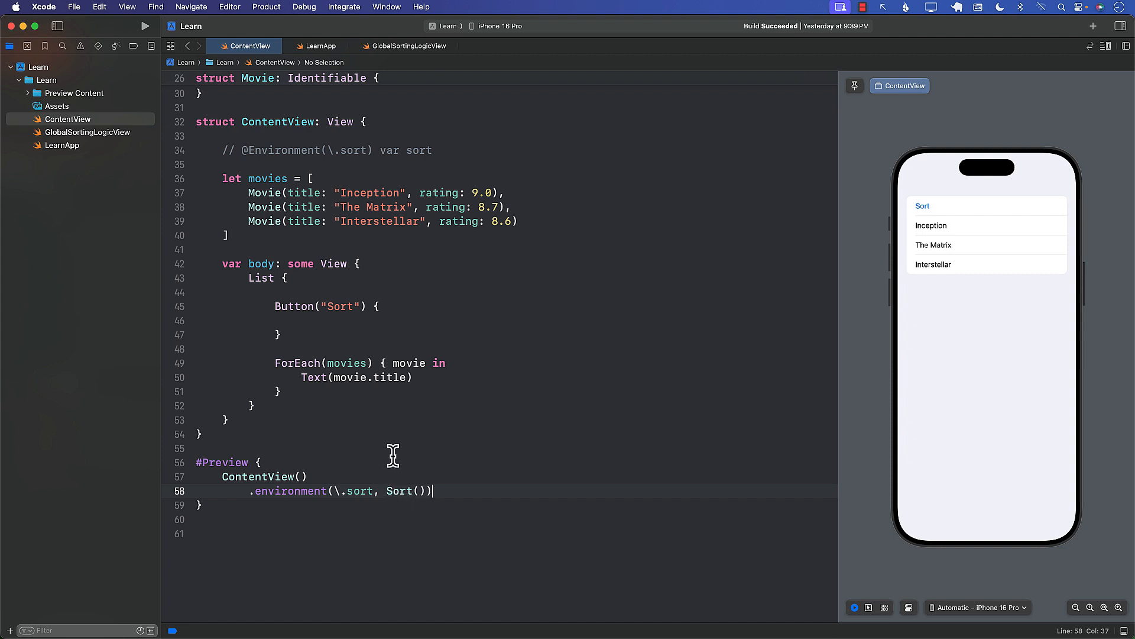
{"action": "scroll", "scroll_direction": "up", "scroll_amount": 3}
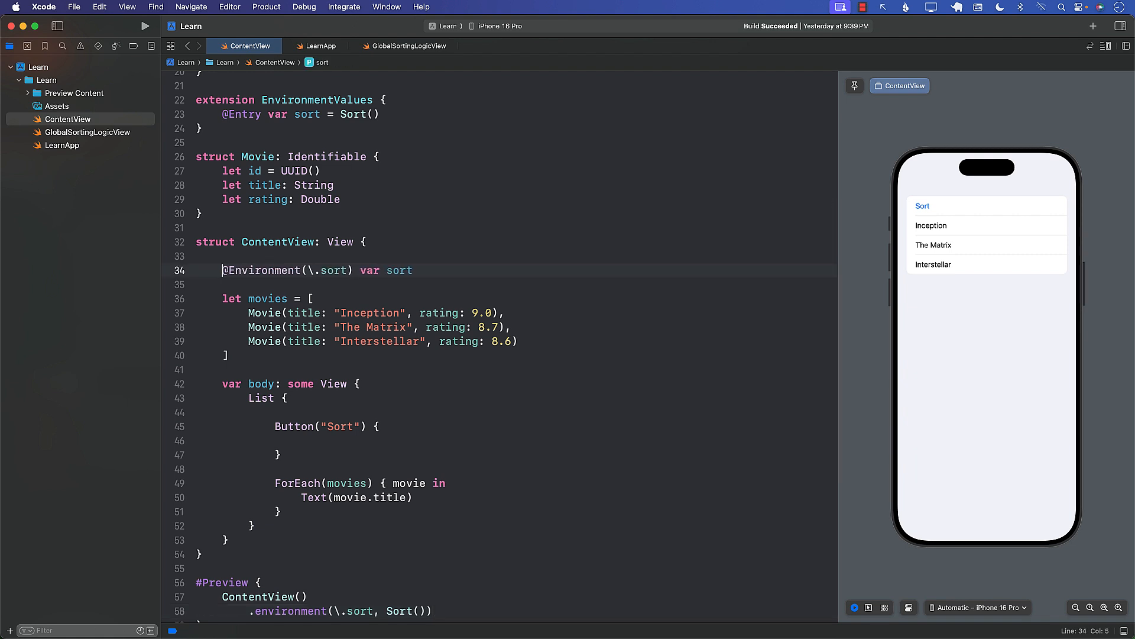
{"action": "left_click", "coordinate": [285, 242]}
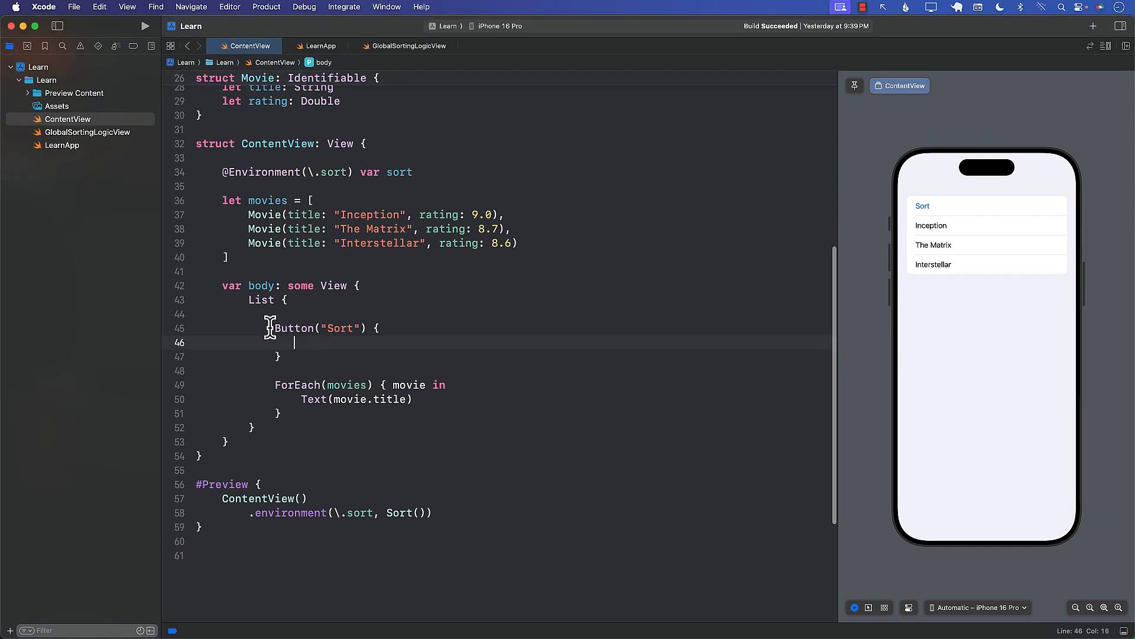
{"action": "double_click", "coordinate": [340, 328]}
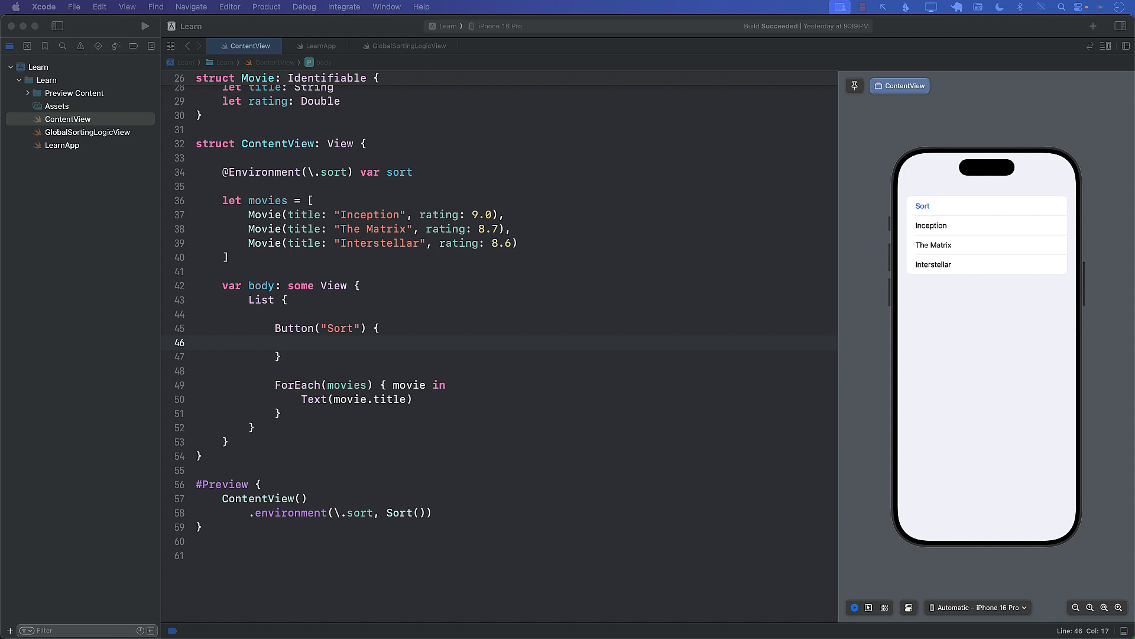
{"action": "left_click", "coordinate": [412, 173]}
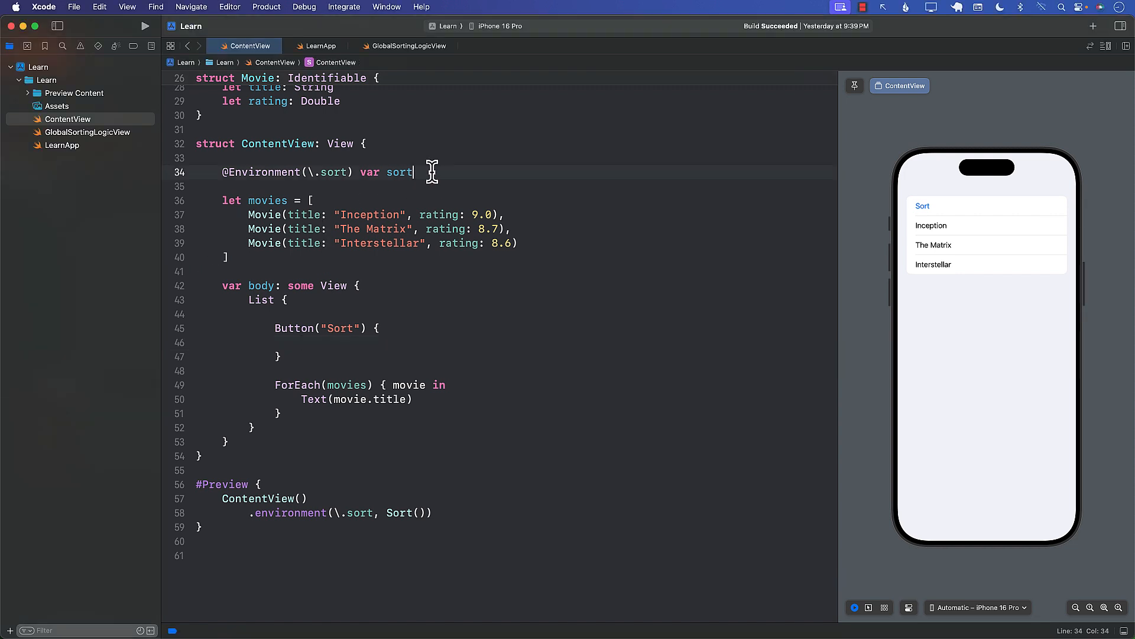
{"action": "type", "text": "@State private var sortOrder: SortOrder = .asc"}
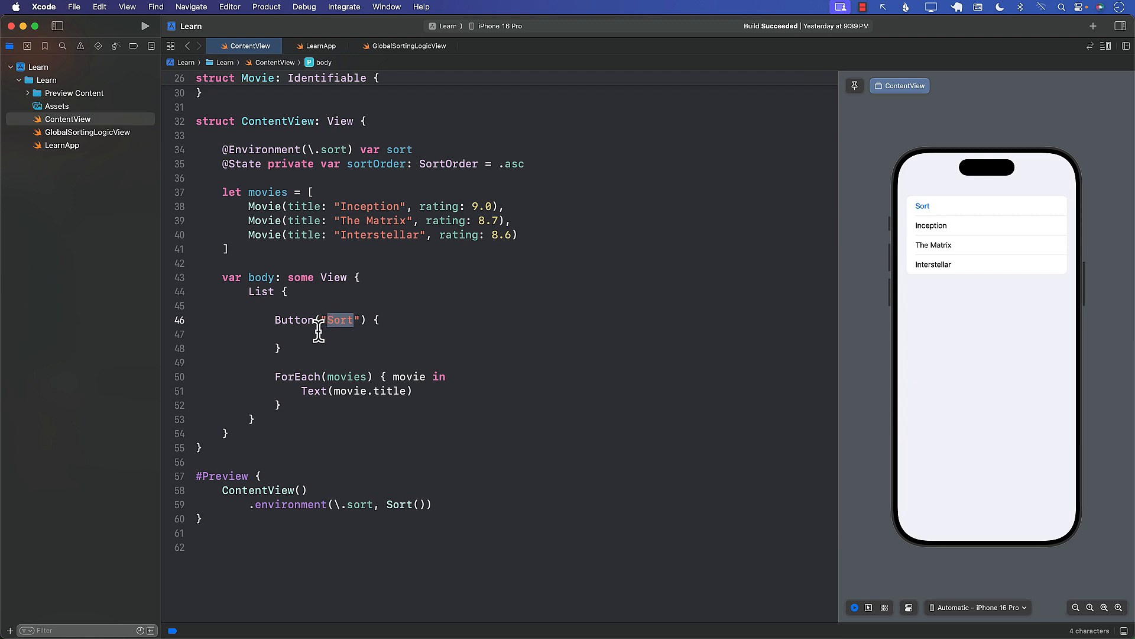
Make the Sort button label show ASC/DESC from sortOrder and toggle sortOrder between .asc and .desc on tap.
{"action": "left_click", "coordinate": [301, 333]}
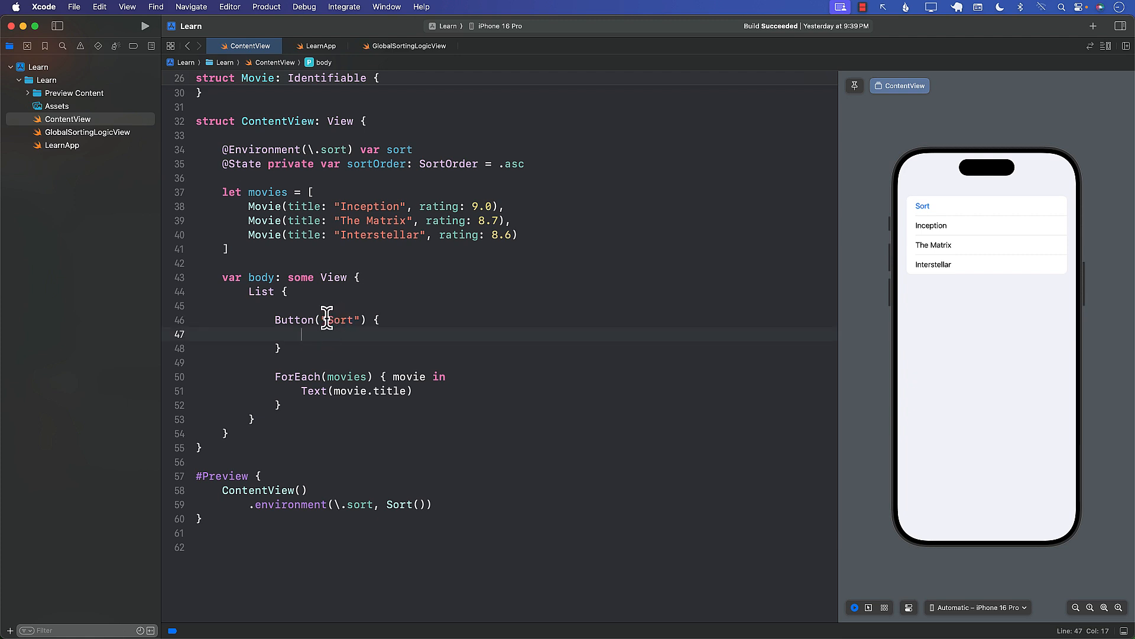
{"action": "double_click", "coordinate": [339, 320]}
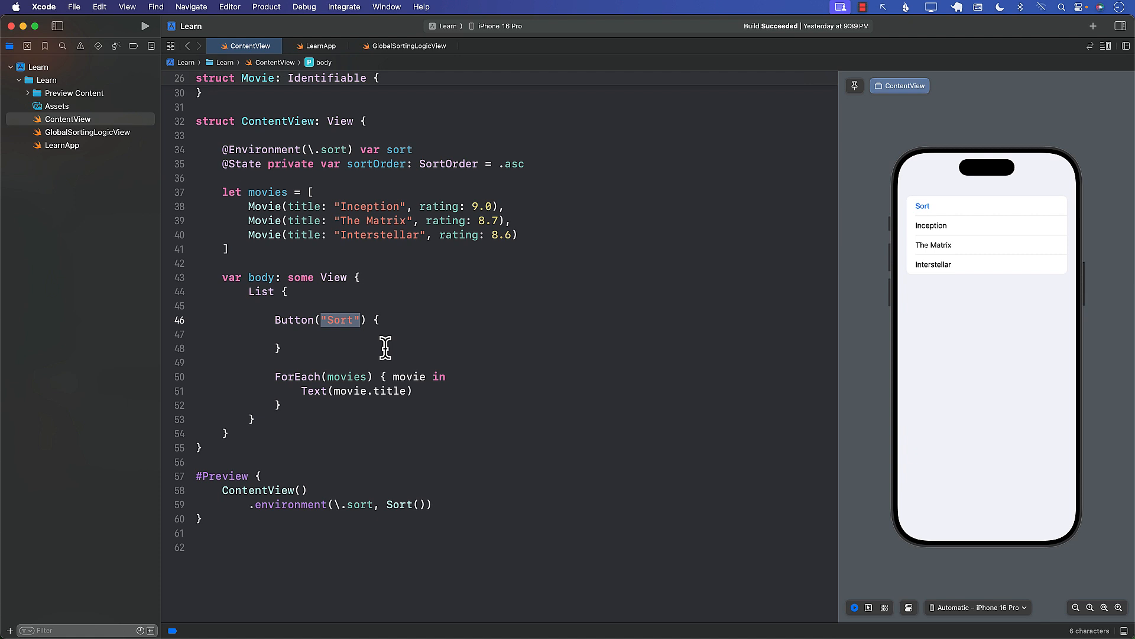
{"action": "type", "text": "s"}
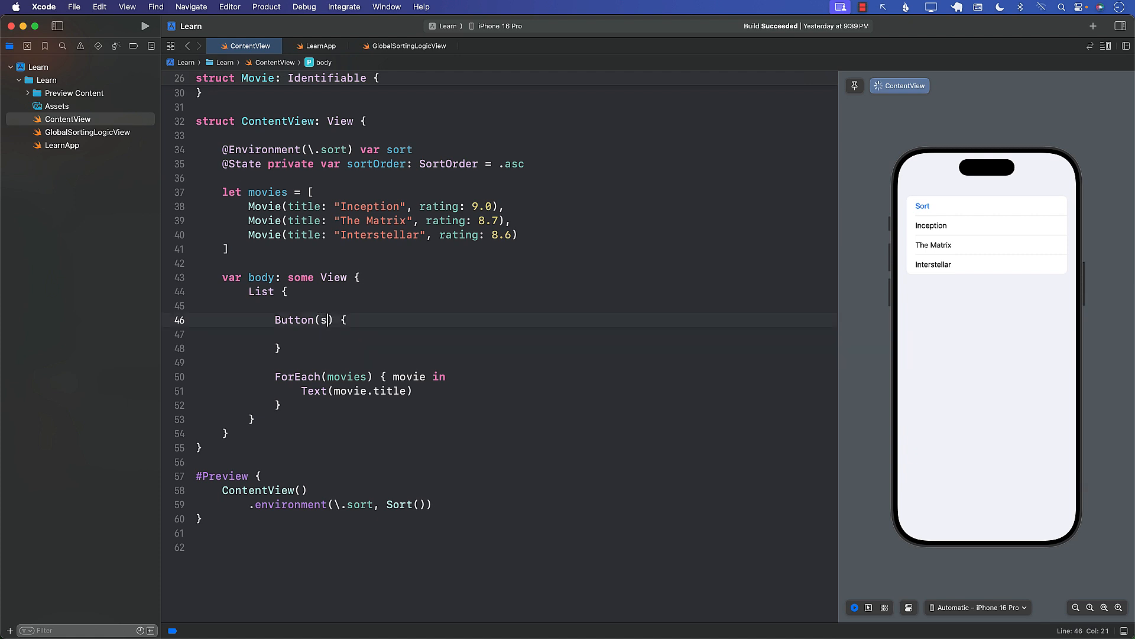
{"action": "type", "text": "ortOrder == .asc ? \"ASC"}
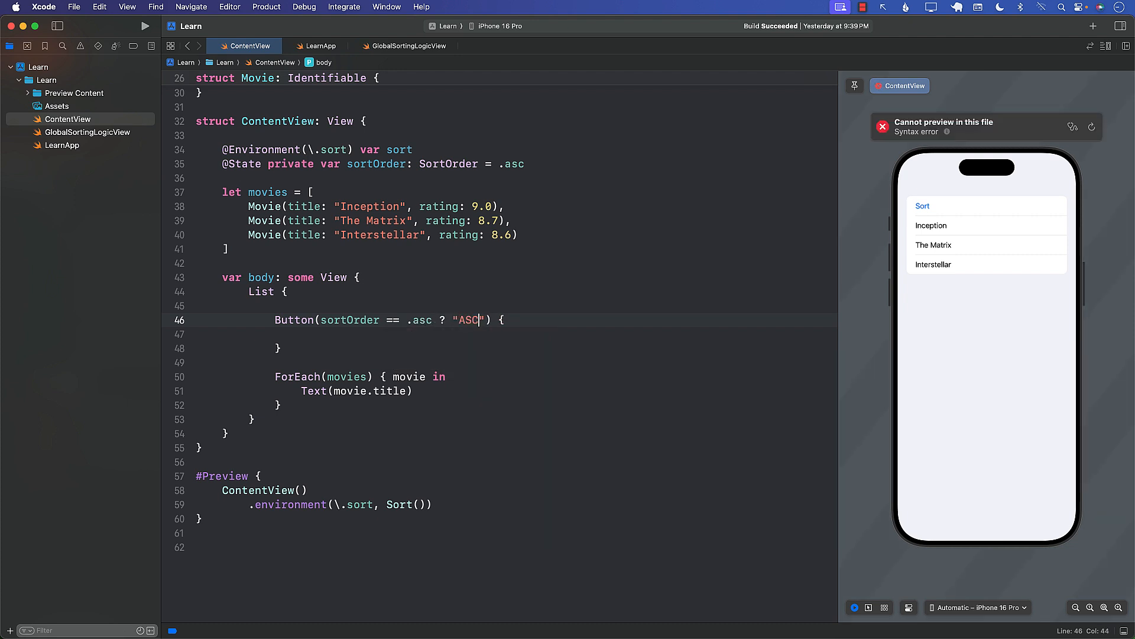
{"action": "type", "text": ": \""}
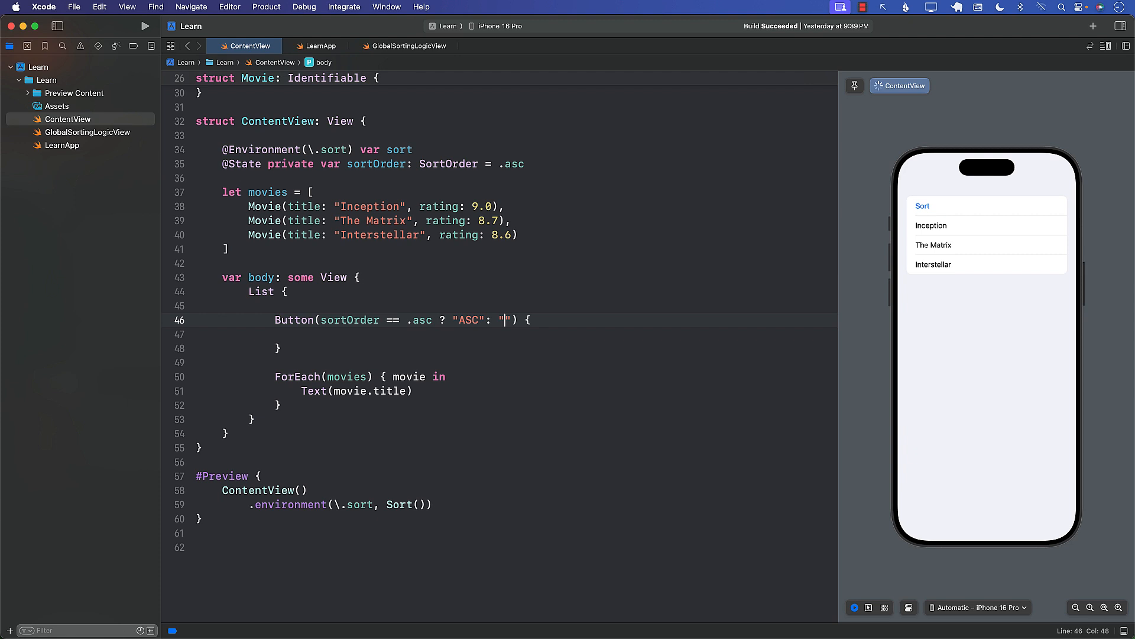
{"action": "type", "text": "DESC"}
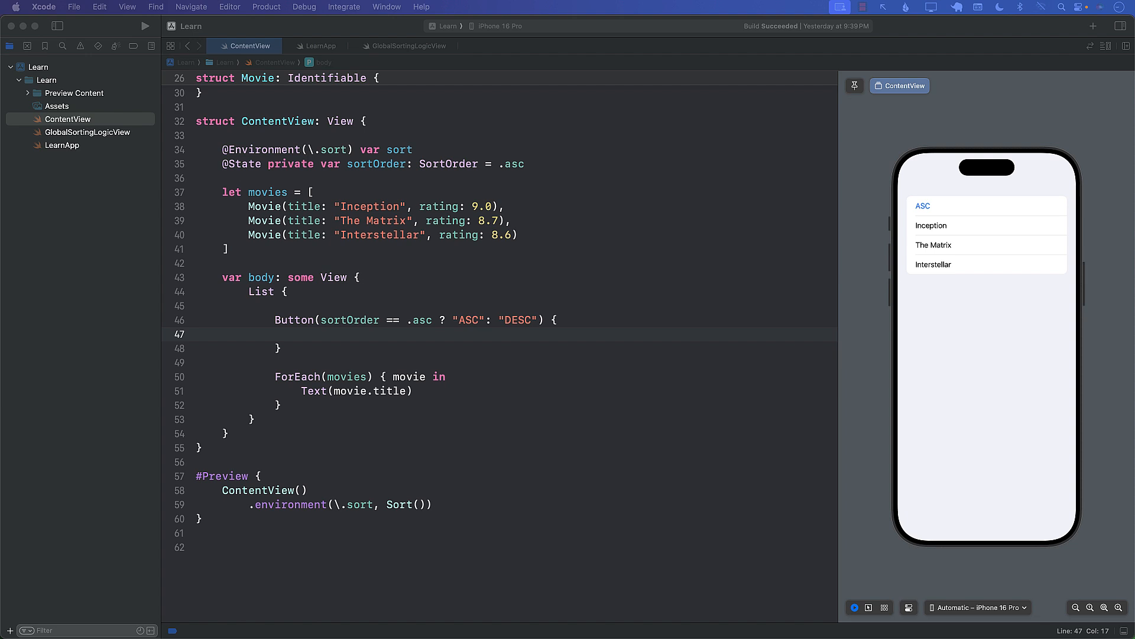
{"action": "mouse_move", "coordinate": [311, 427]}
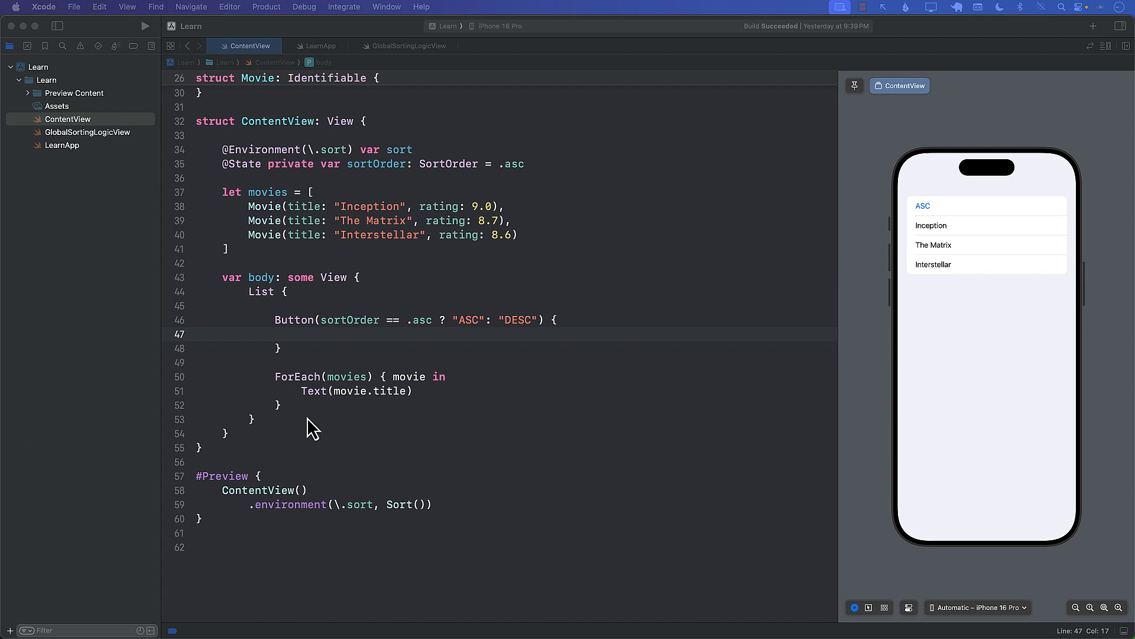
{"action": "type", "text": "sortOrder = sortOrder == .asc ? .desc : .asc"}
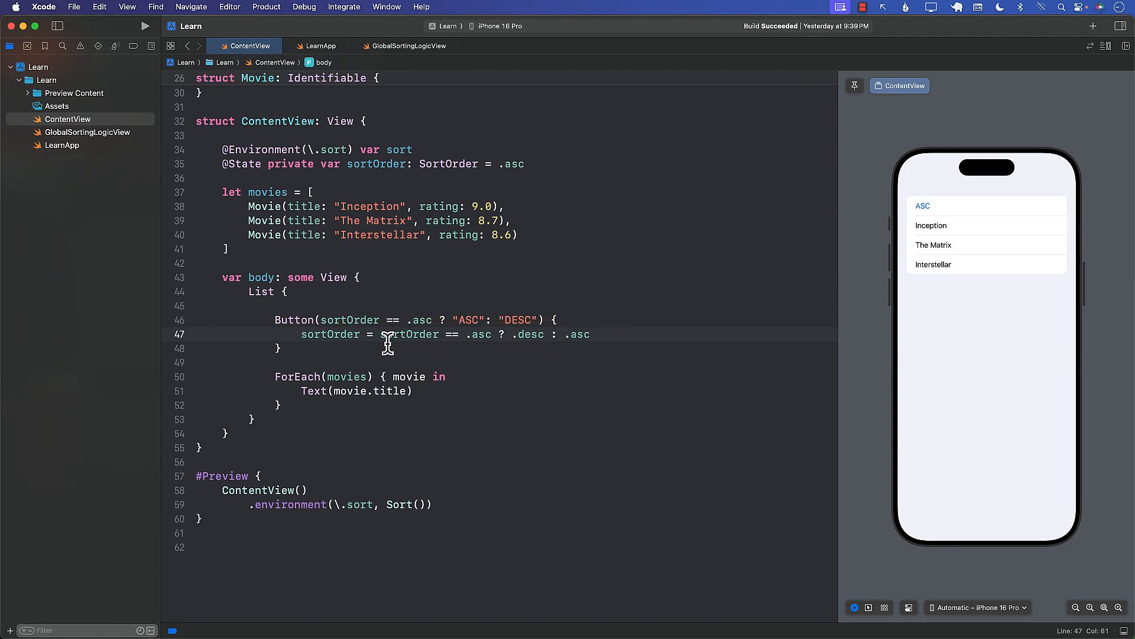
{"action": "mouse_move", "coordinate": [521, 342]}
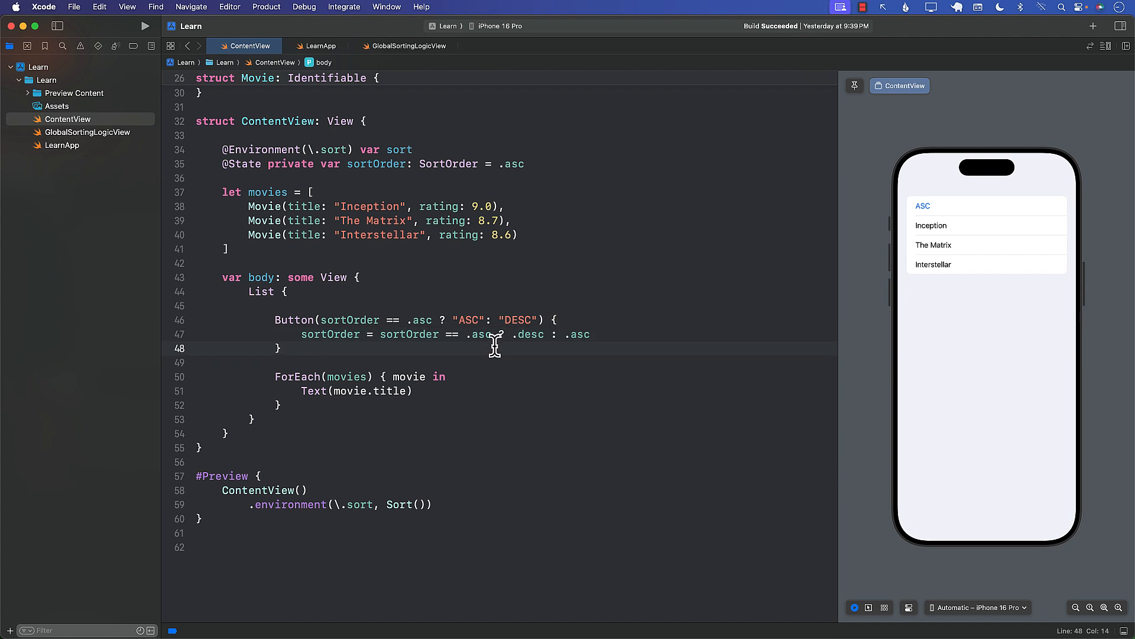
{"action": "mouse_move", "coordinate": [478, 333]}
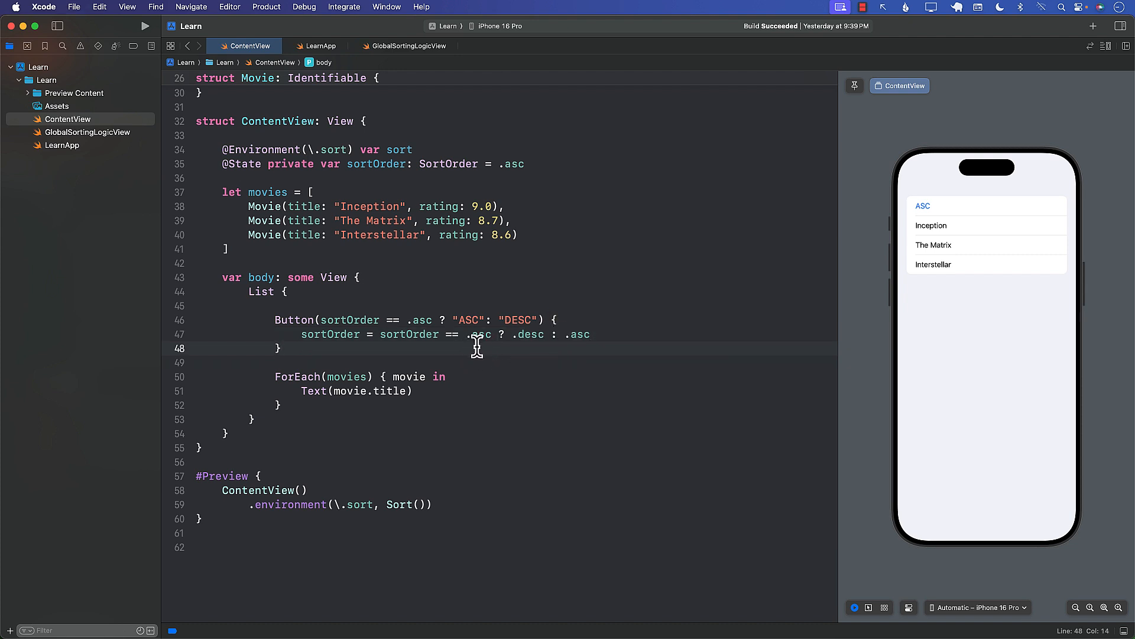
Tap the heading in the live preview several times to watch it flip between ASC and DESC.
{"action": "double_click", "coordinate": [345, 360]}
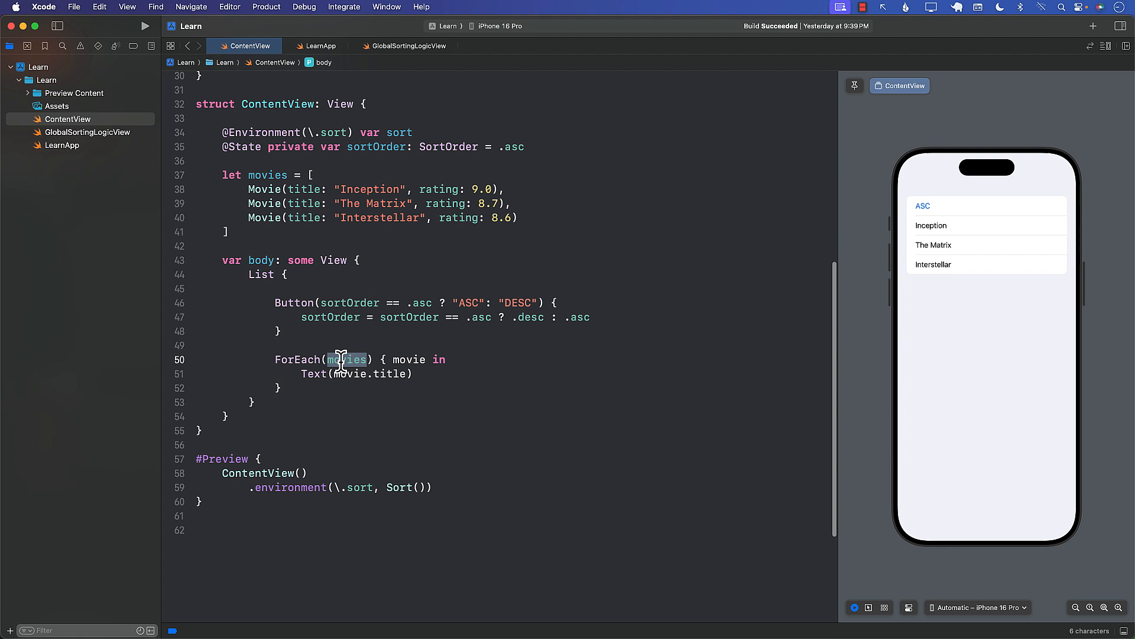
{"action": "left_click", "coordinate": [924, 206]}
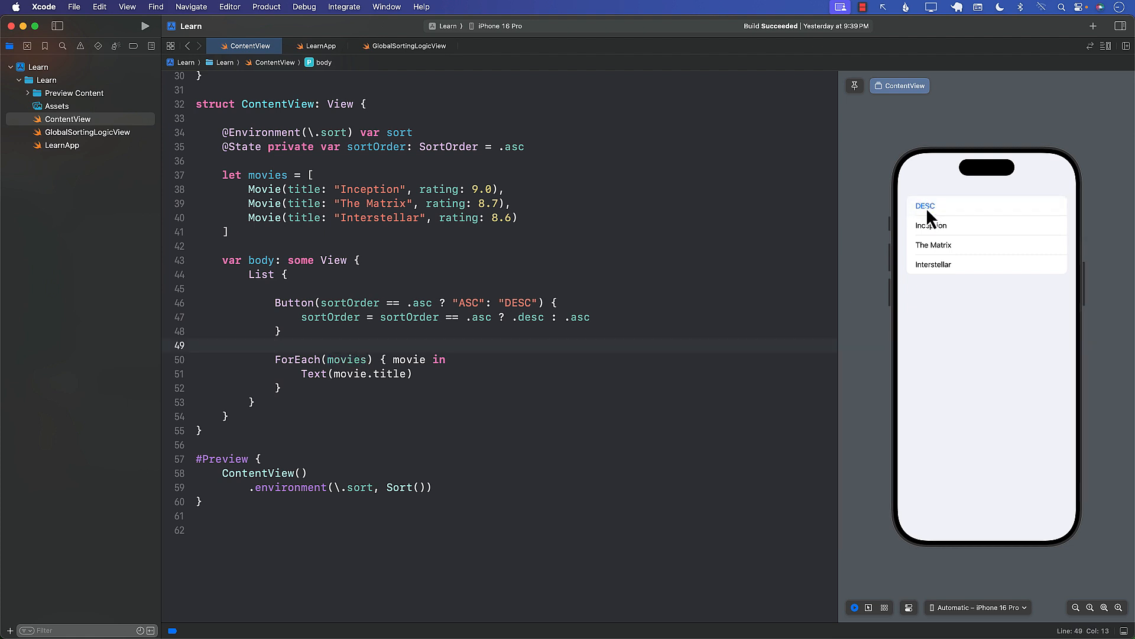
{"action": "left_click", "coordinate": [925, 206]}
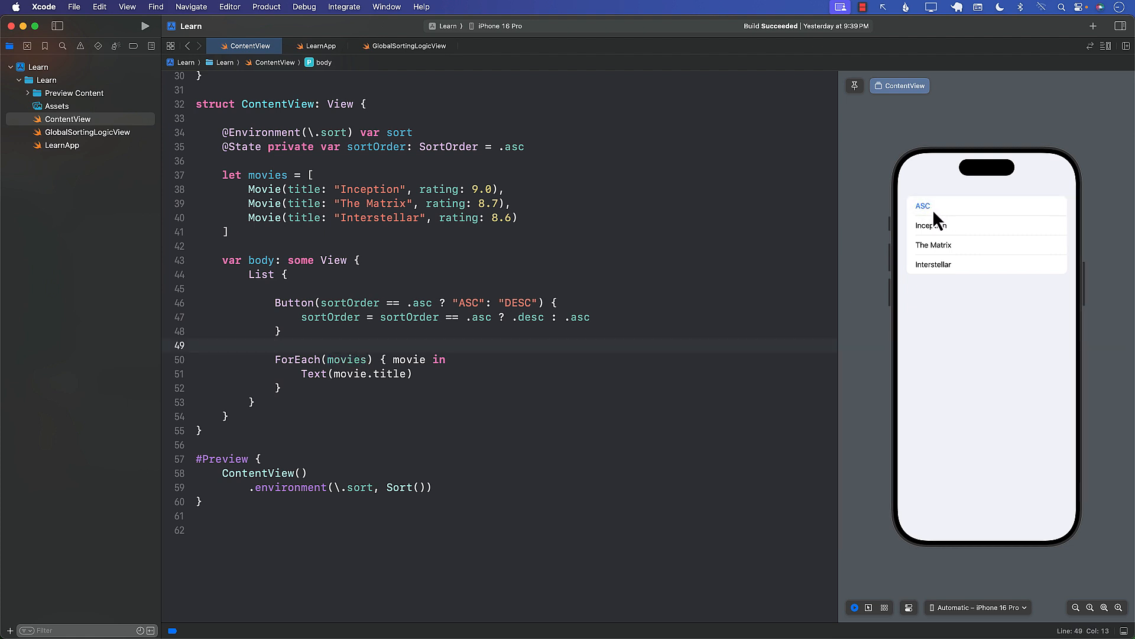
{"action": "left_click", "coordinate": [923, 206]}
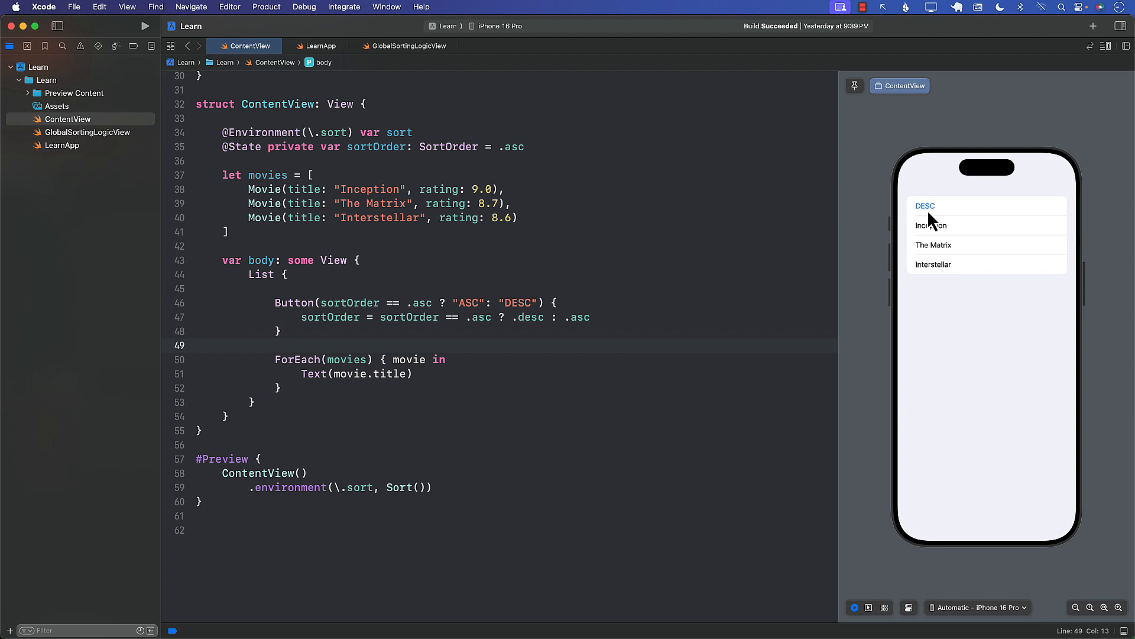
{"action": "left_click", "coordinate": [925, 205]}
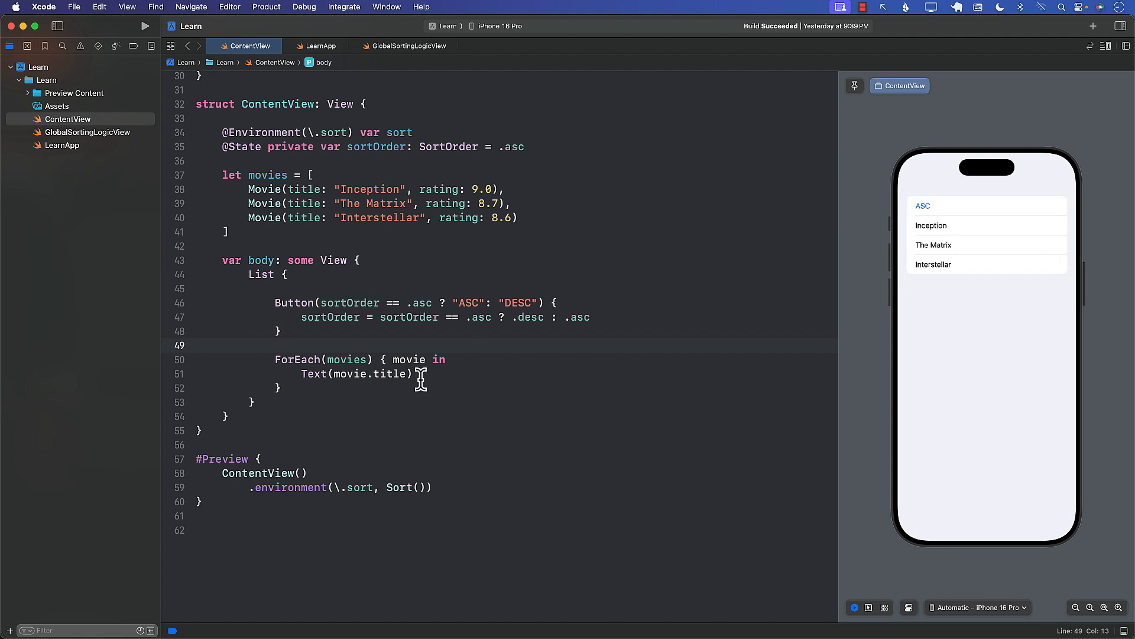
{"action": "double_click", "coordinate": [346, 359]}
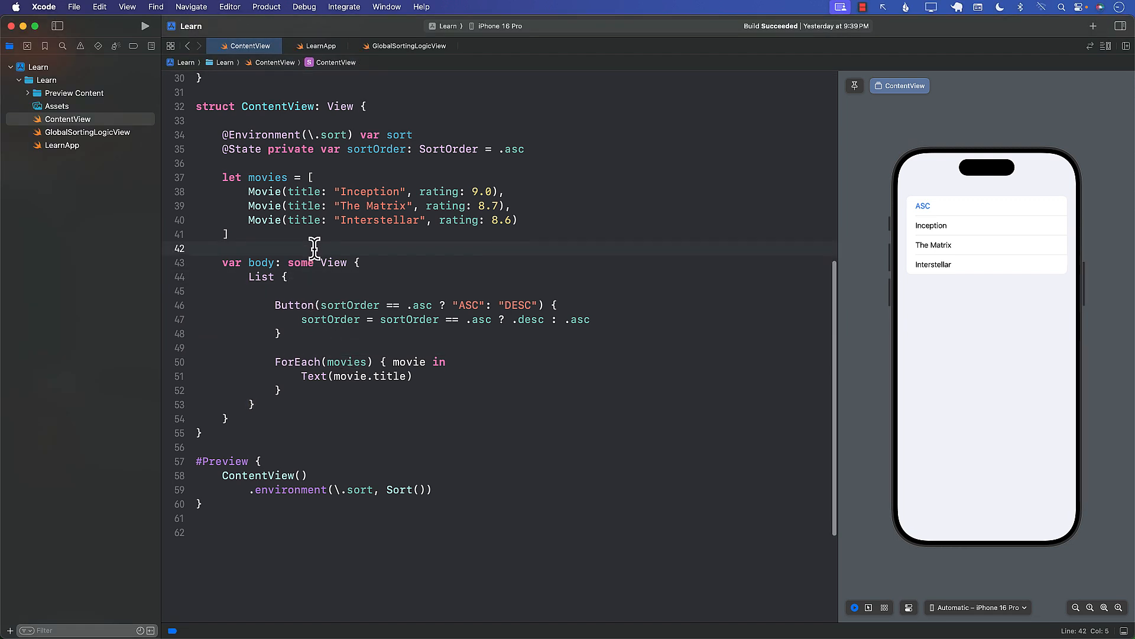
Wrap the loop as ForEach(sort(movies, by: \.rating, sortOrder)) so Interstellar lists first.
{"action": "double_click", "coordinate": [346, 359]}
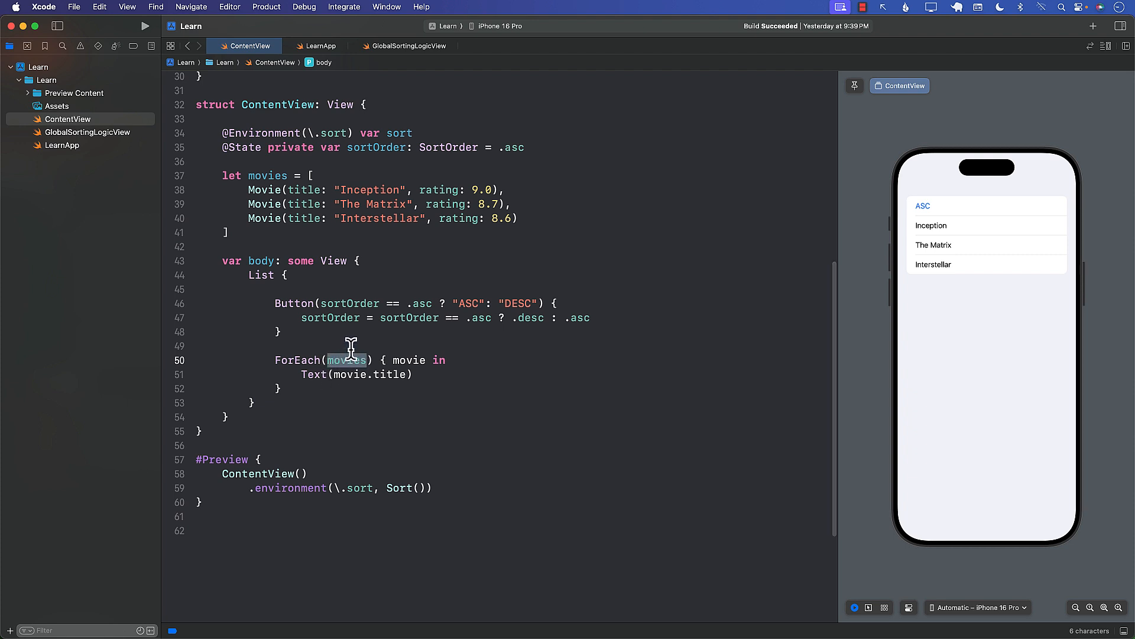
{"action": "type", "text": "sort("}
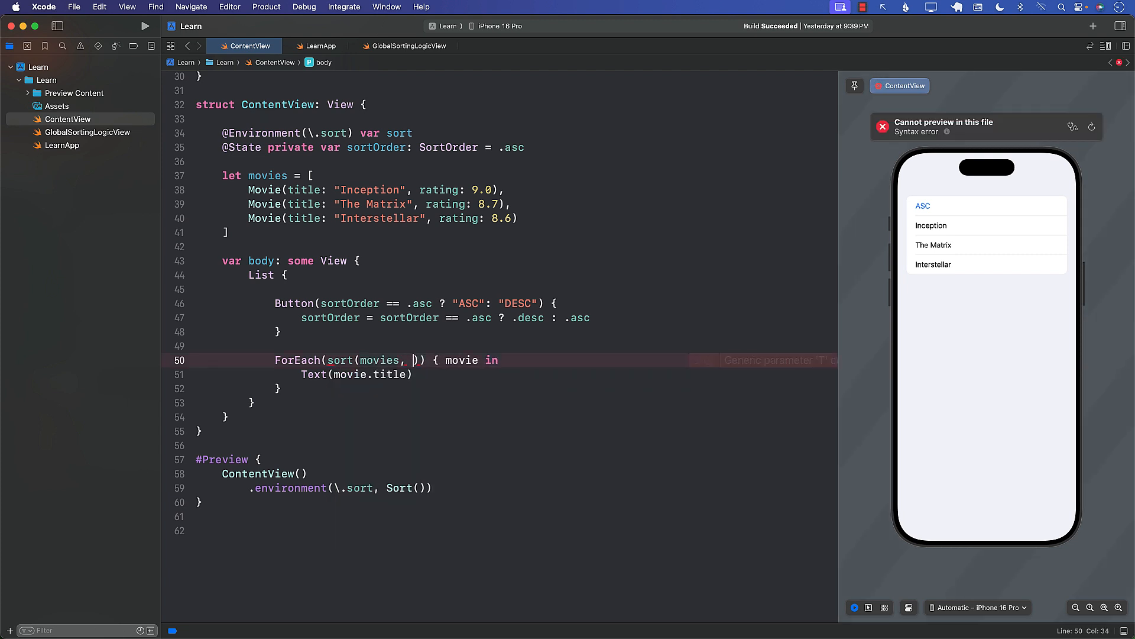
{"action": "type", "text": "by"}
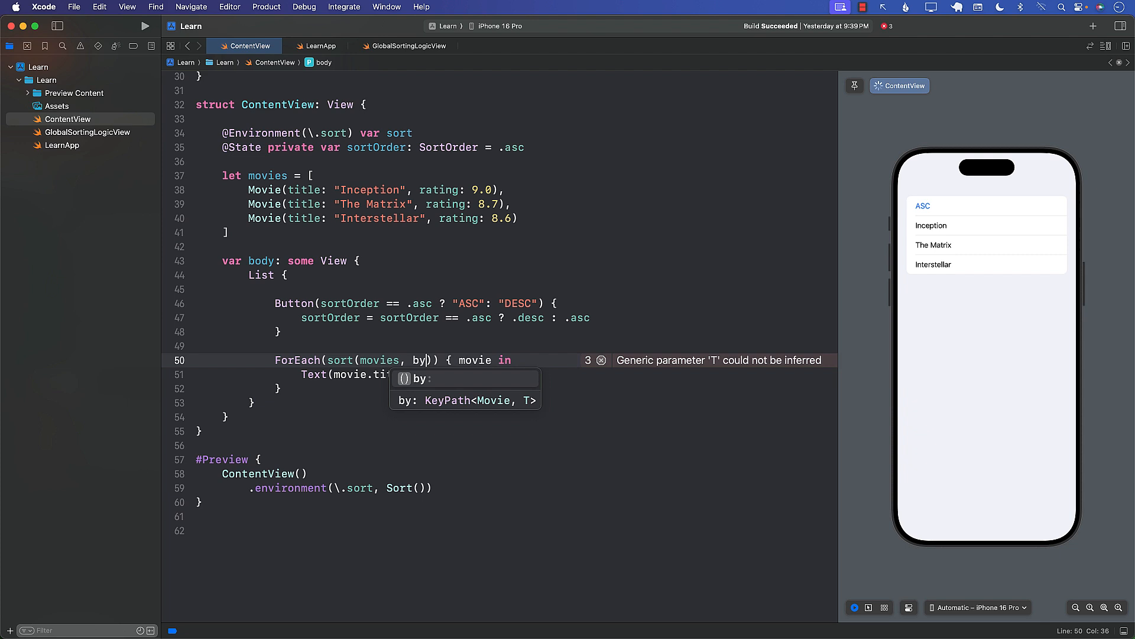
{"action": "type", "text": "\\.title"}
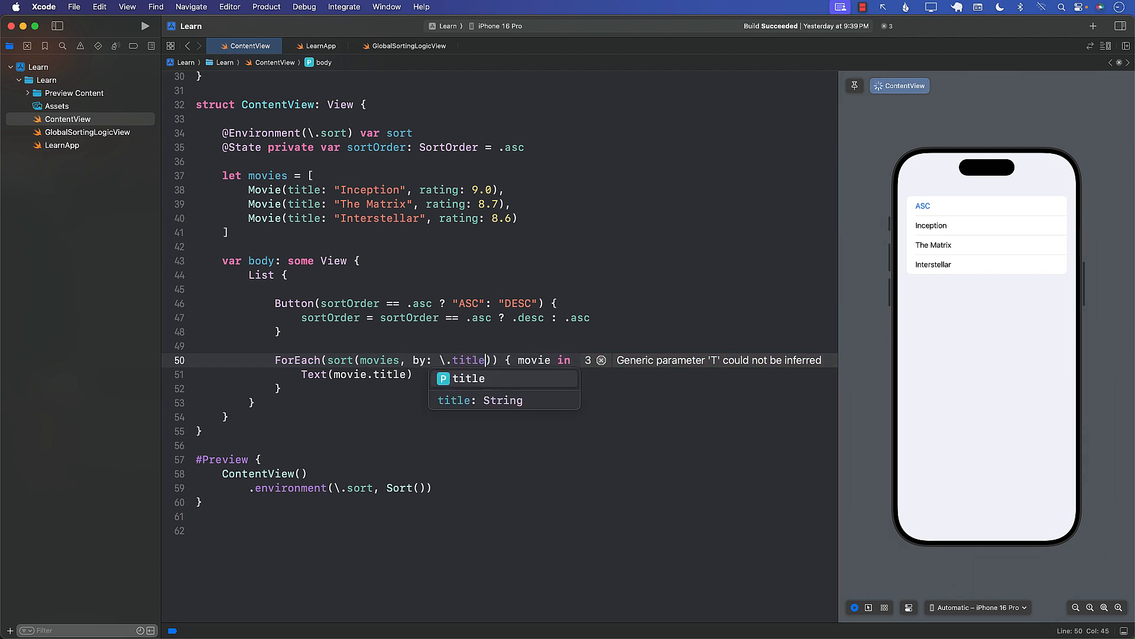
{"action": "type", "text": ", s"}
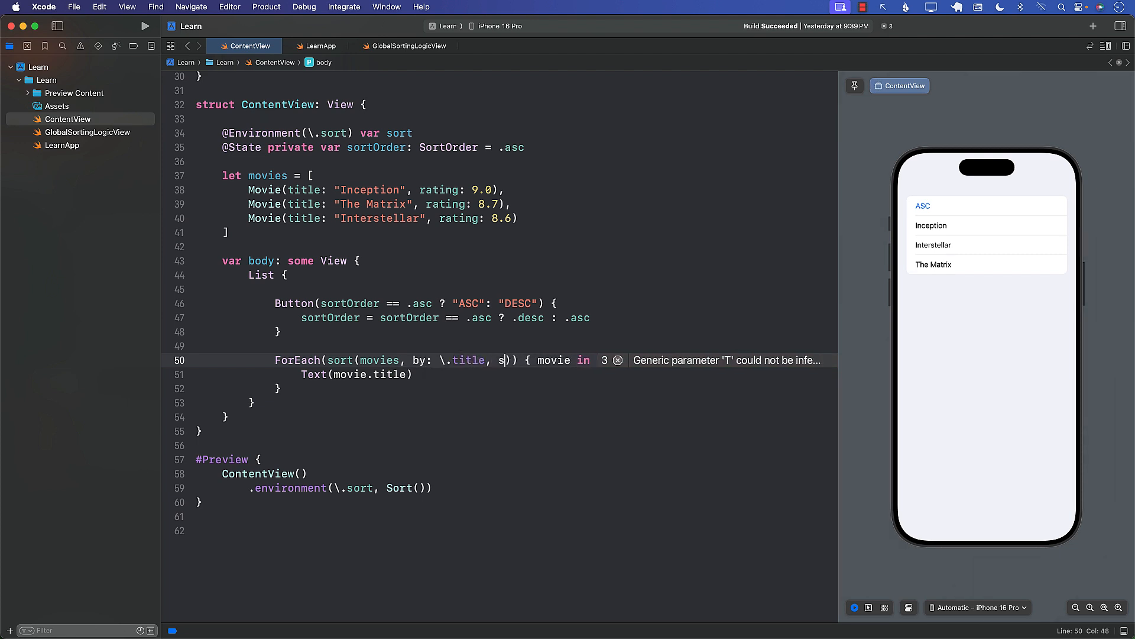
{"action": "type", "text": "ortOrder"}
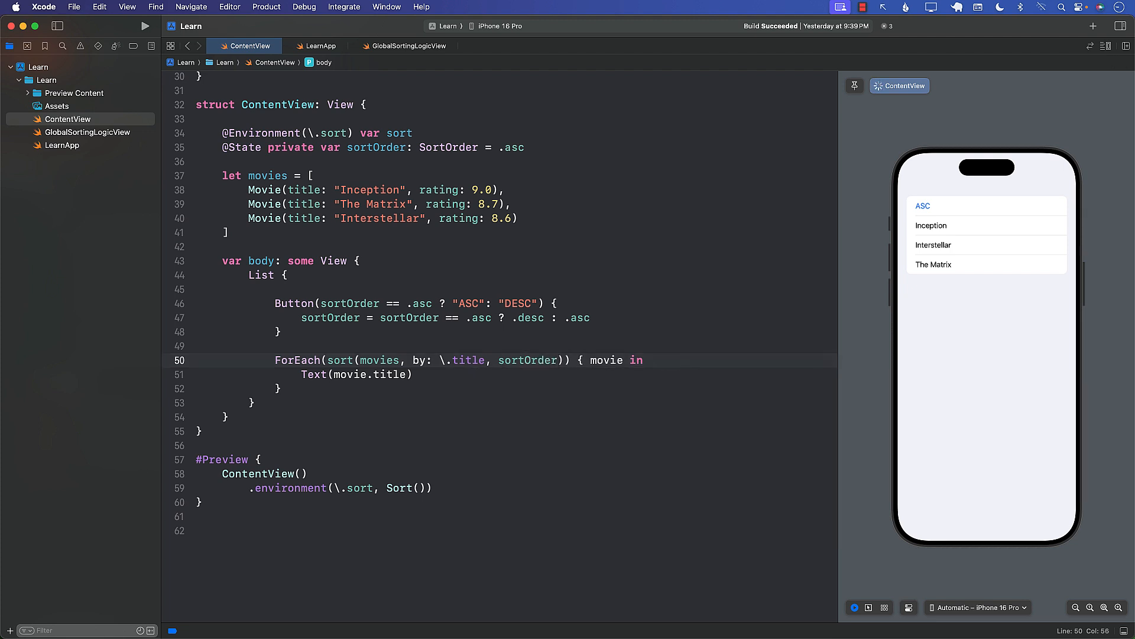
{"action": "left_click", "coordinate": [413, 375]}
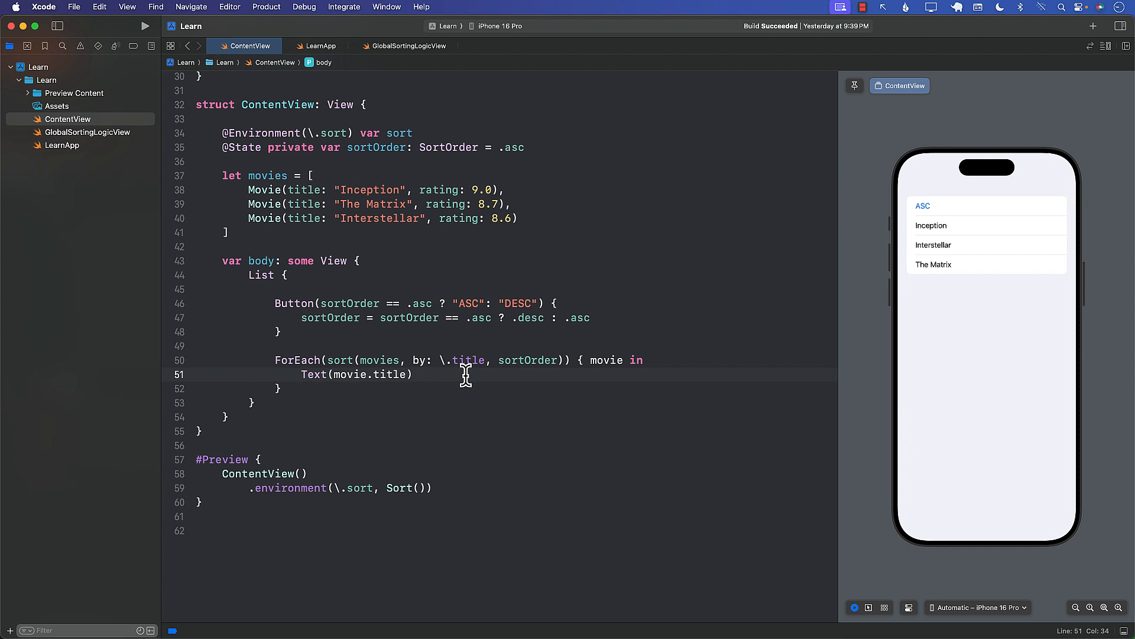
{"action": "type", "text": "rating"}
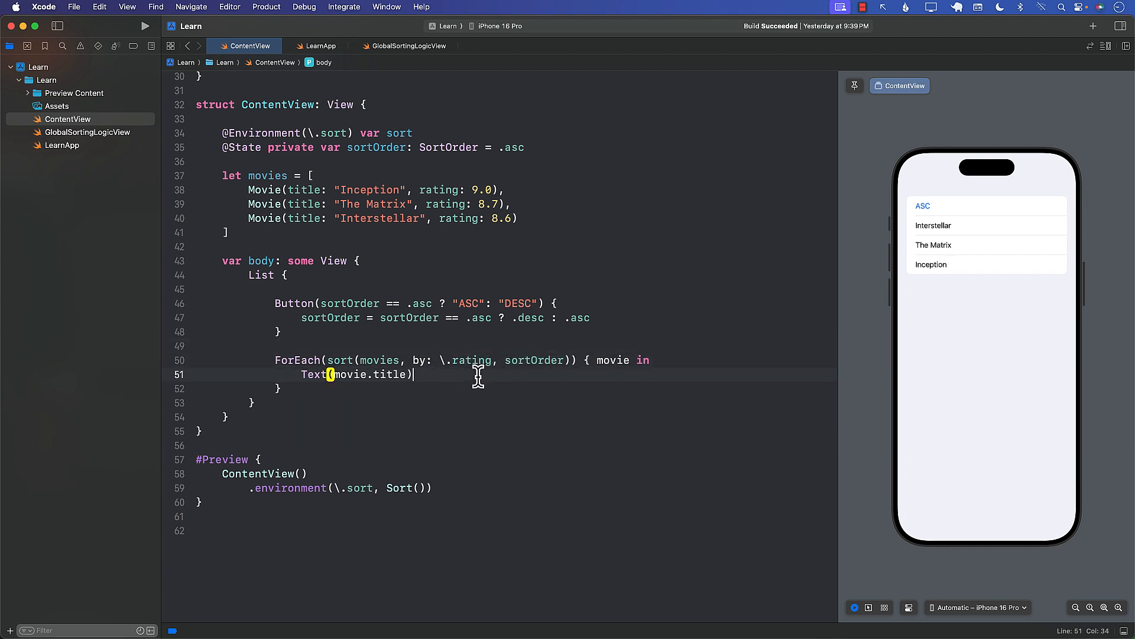
{"action": "left_click", "coordinate": [310, 375]}
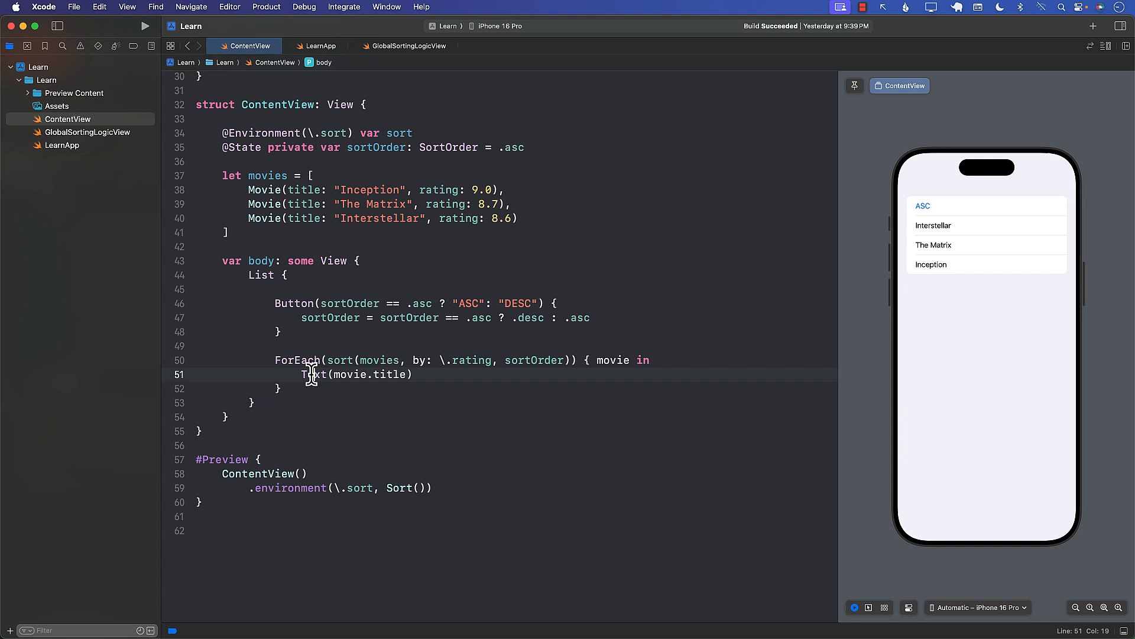
Embed Text(movie.title) in an HStack with Spacer() and Text("\(movie.rating)") at the row's end.
{"action": "right_click", "coordinate": [307, 375]}
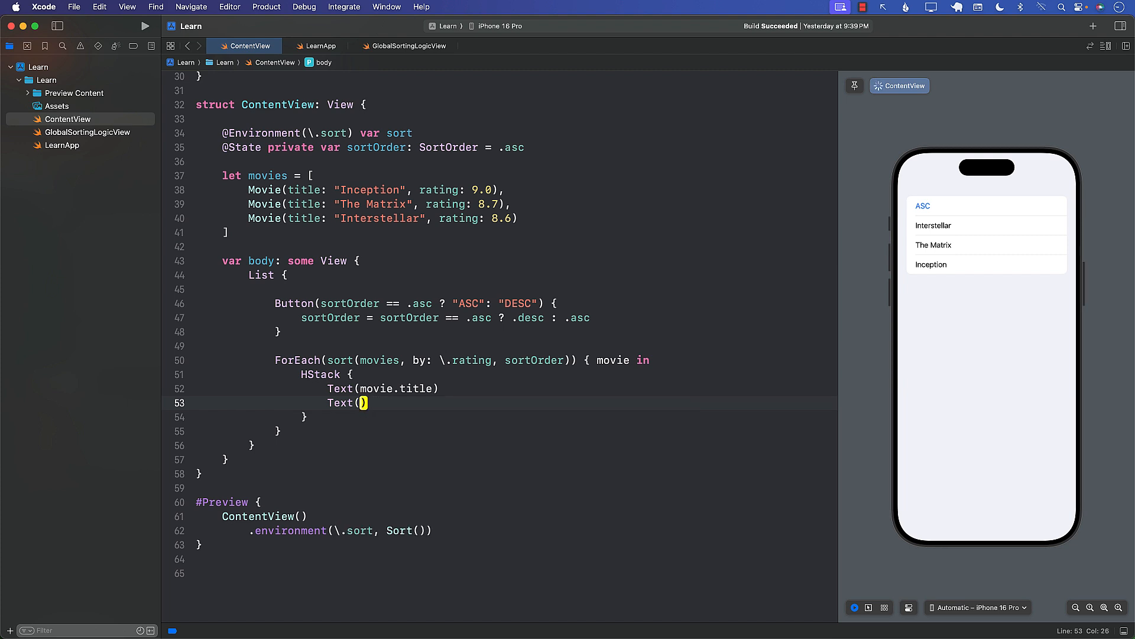
{"action": "type", "text": "\"\\(m"}
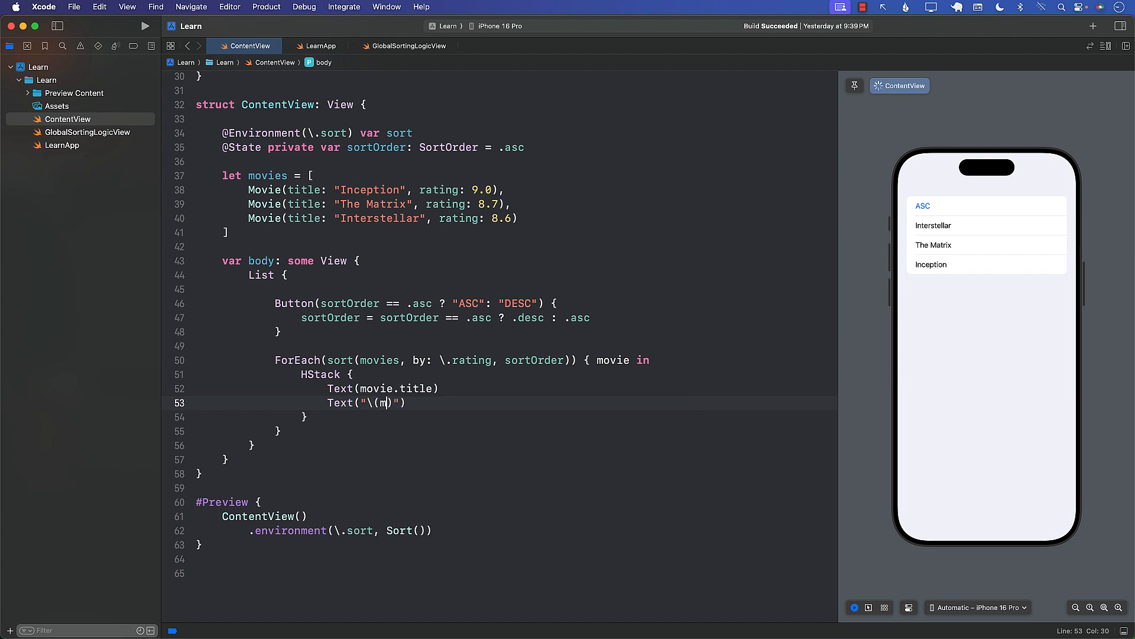
{"action": "type", "text": "ovie.rating"}
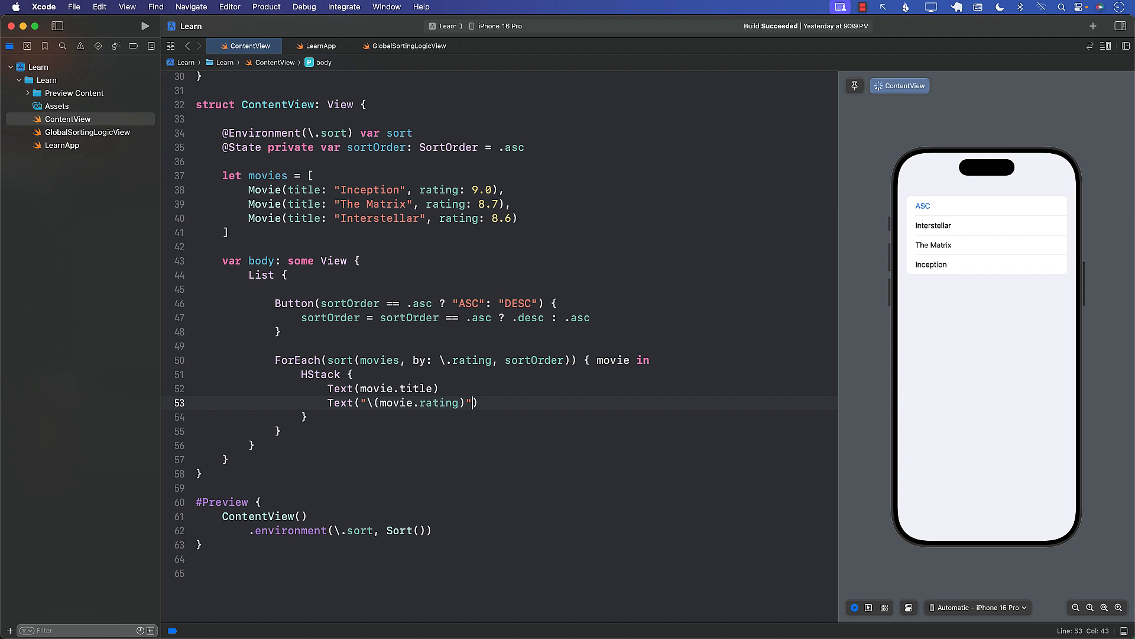
{"action": "type", "text": "Sp"}
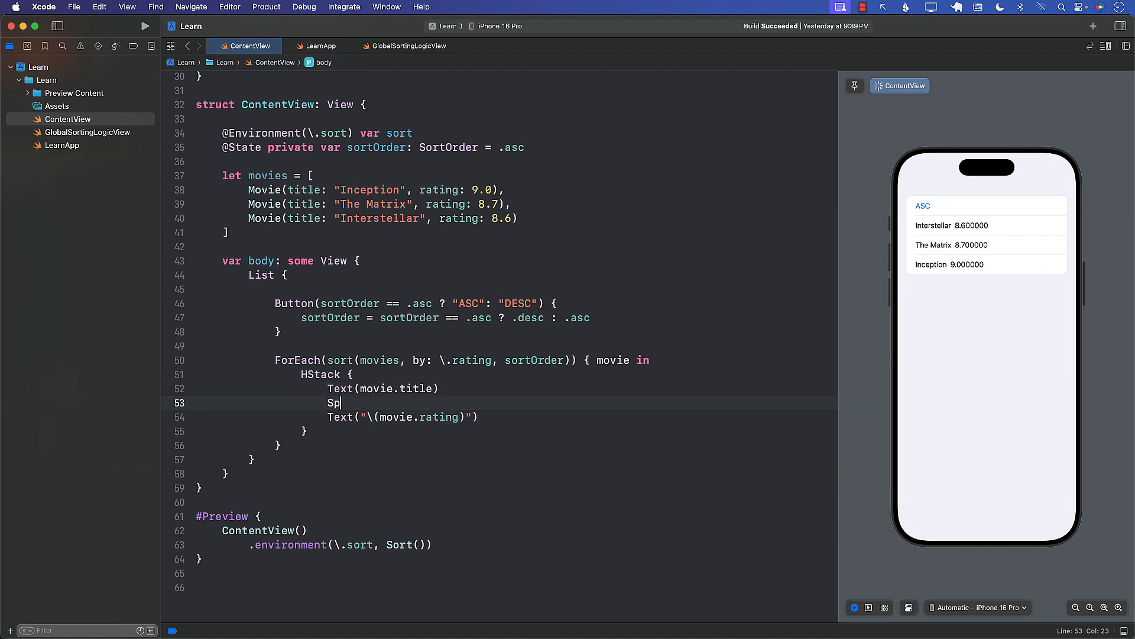
{"action": "type", "text": "acer()"}
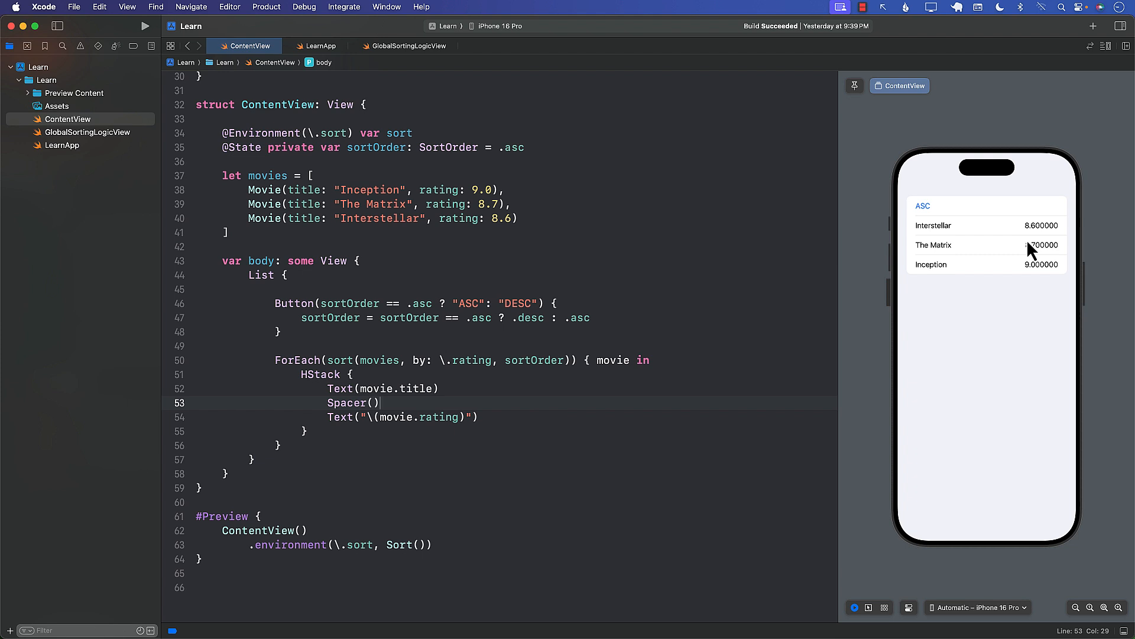
{"action": "mouse_move", "coordinate": [478, 405]}
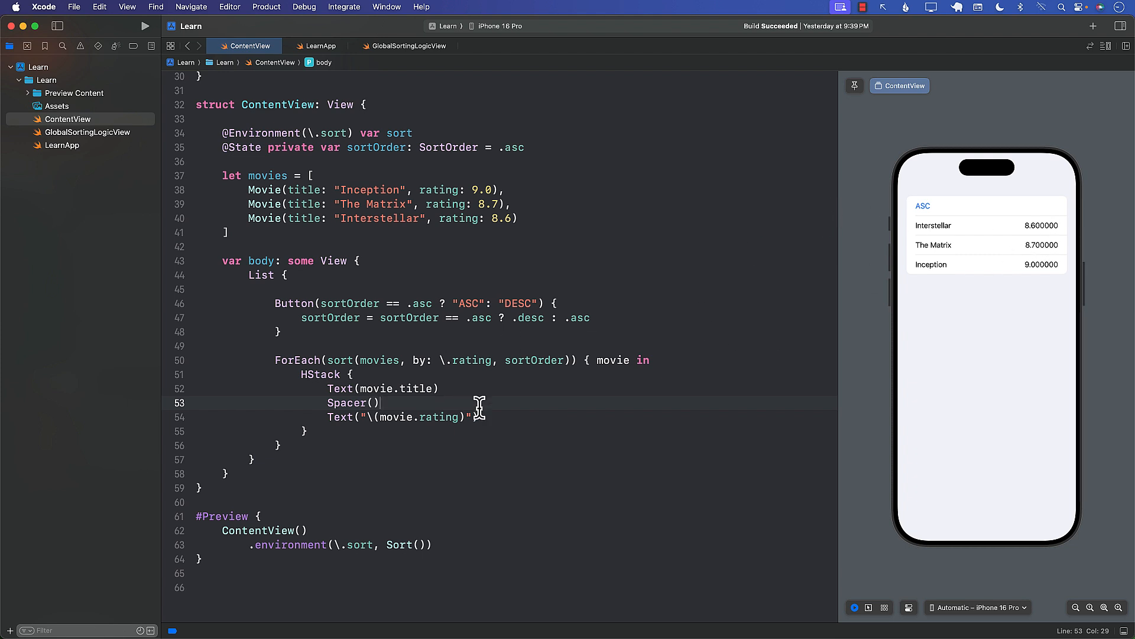
{"action": "mouse_move", "coordinate": [867, 244]}
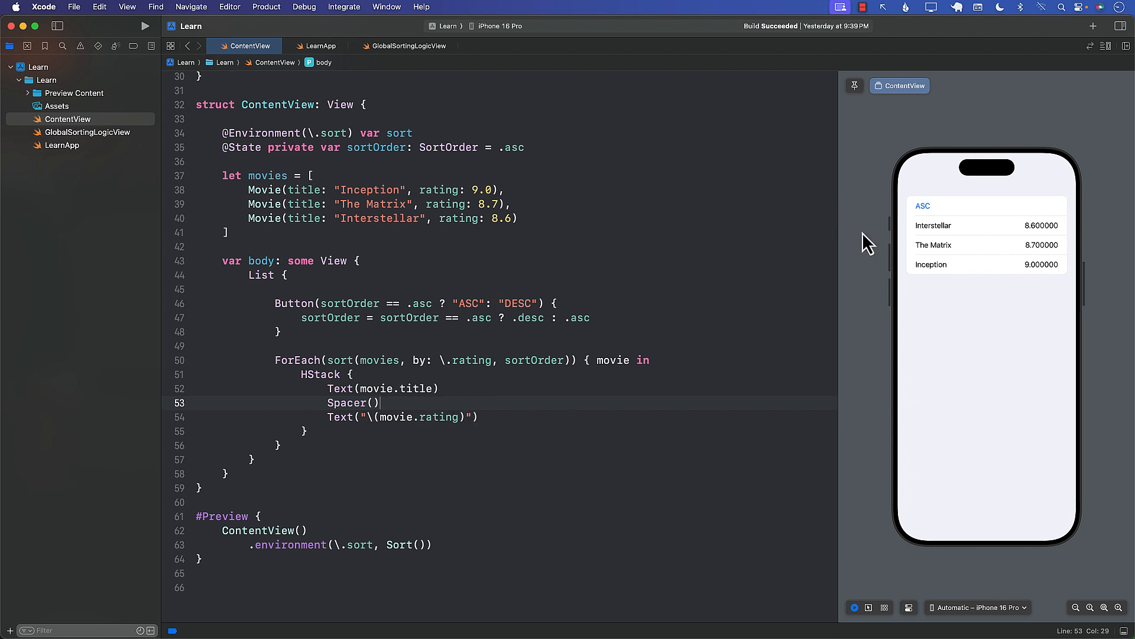
Toggle ASC/DESC in the preview to confirm the movie list reorders by rating.
{"action": "left_click", "coordinate": [924, 205]}
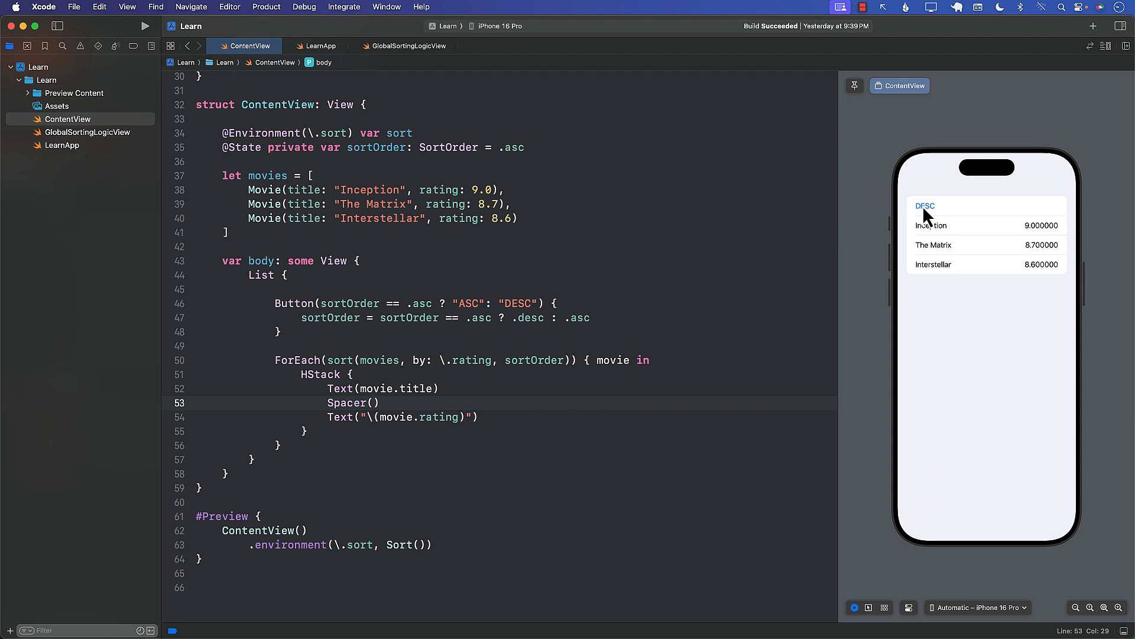
{"action": "mouse_move", "coordinate": [1024, 239]}
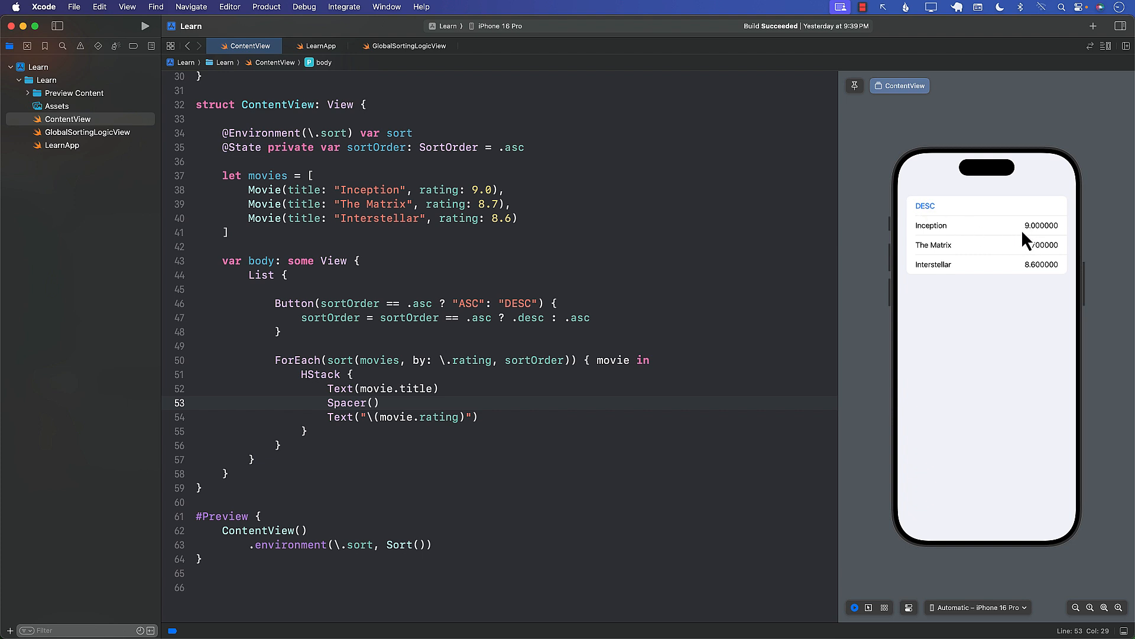
{"action": "left_click", "coordinate": [924, 206]}
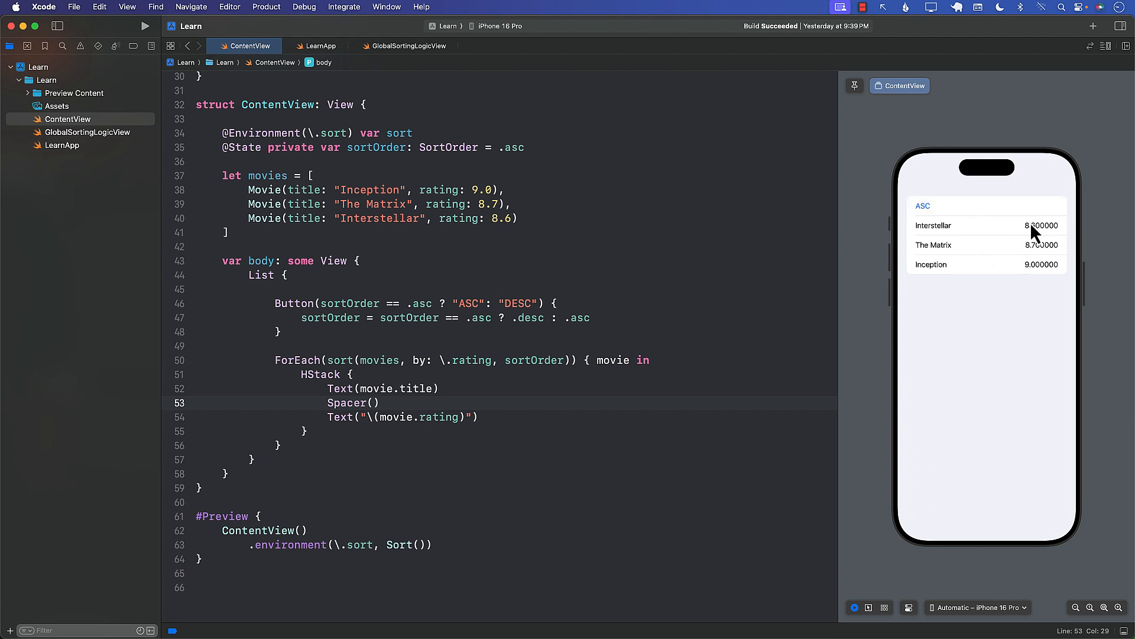
{"action": "left_click", "coordinate": [924, 206]}
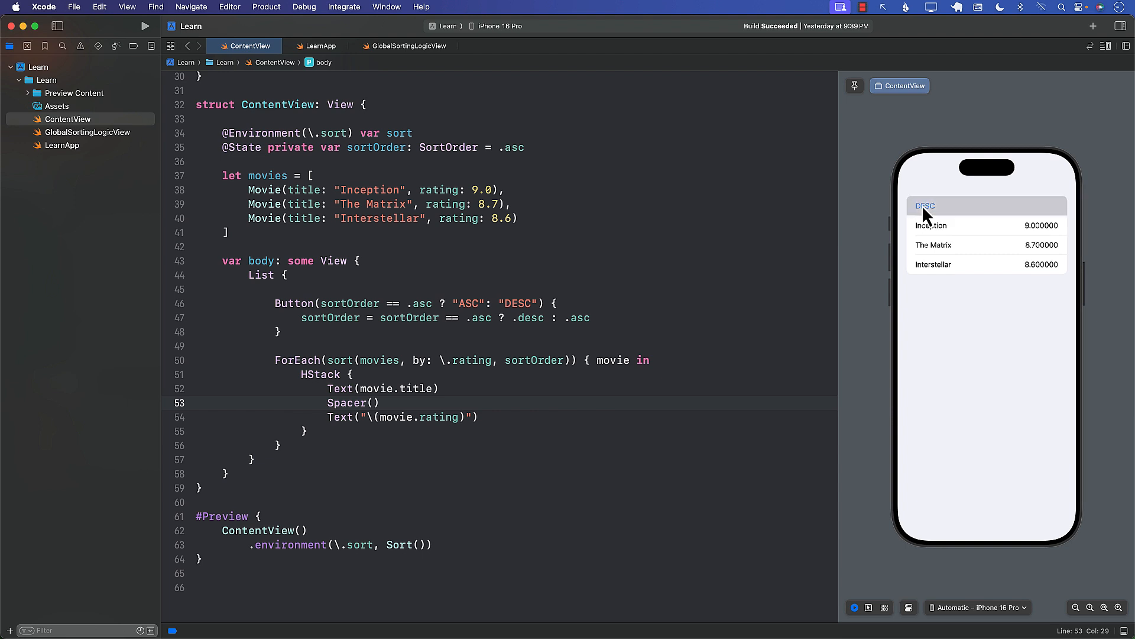
{"action": "left_click", "coordinate": [924, 206]}
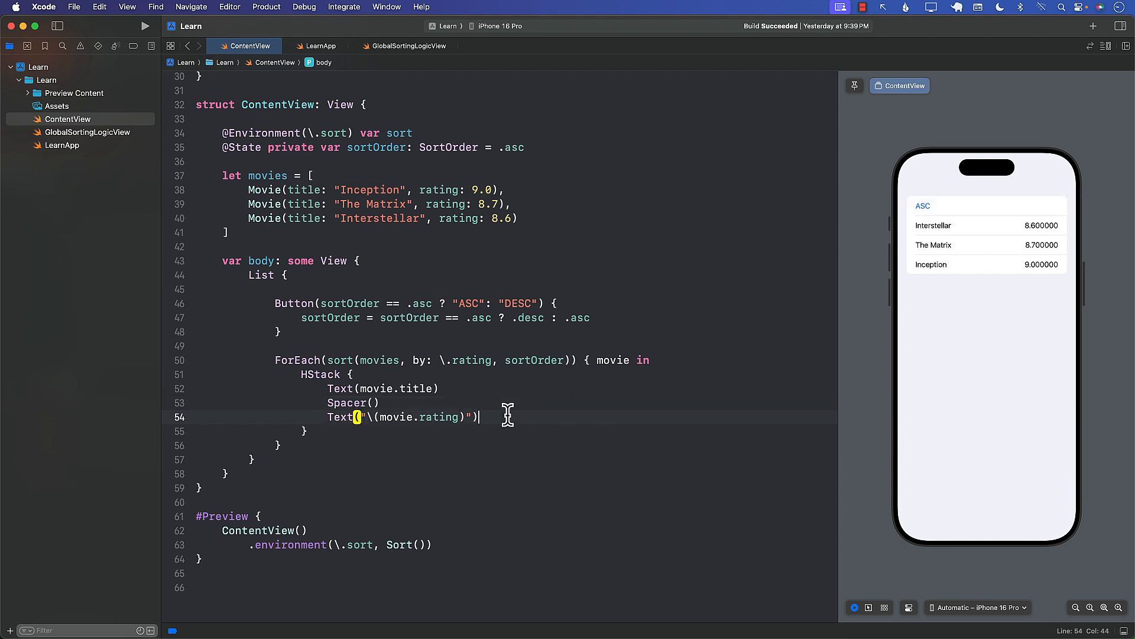
{"action": "scroll", "scroll_direction": "up", "scroll_amount": 3}
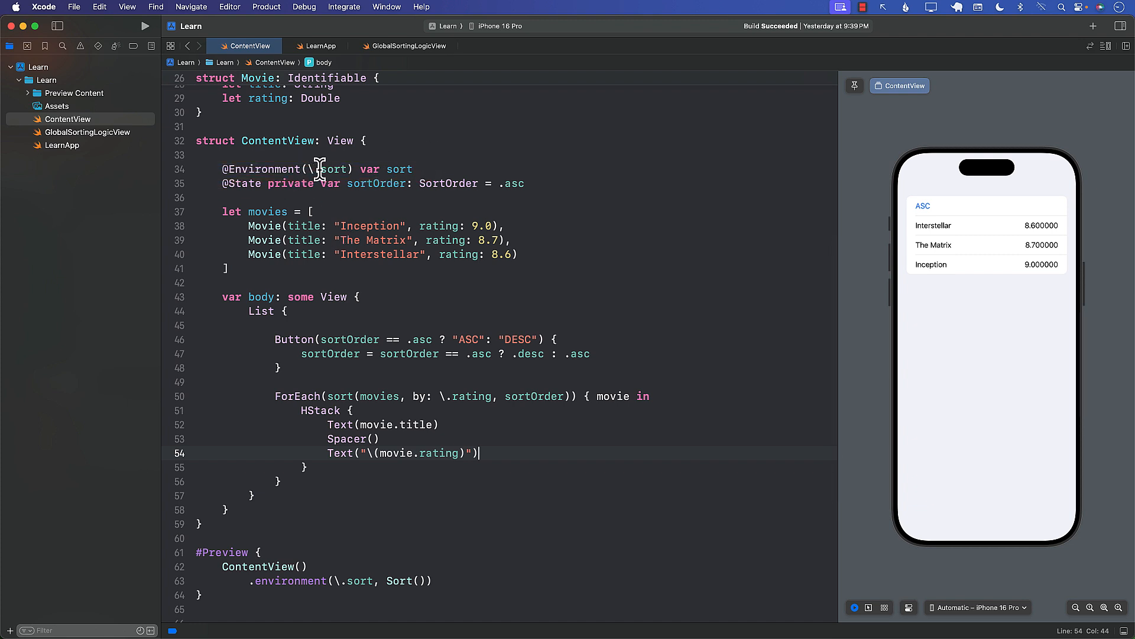
{"action": "left_click", "coordinate": [311, 212]}
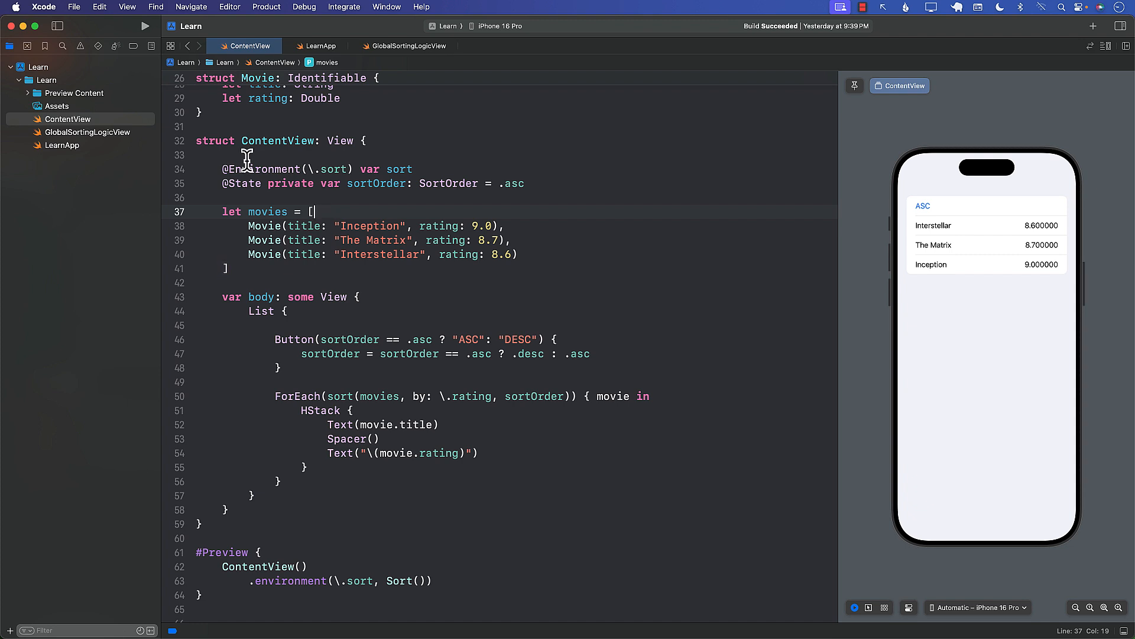
{"action": "left_click", "coordinate": [414, 169]}
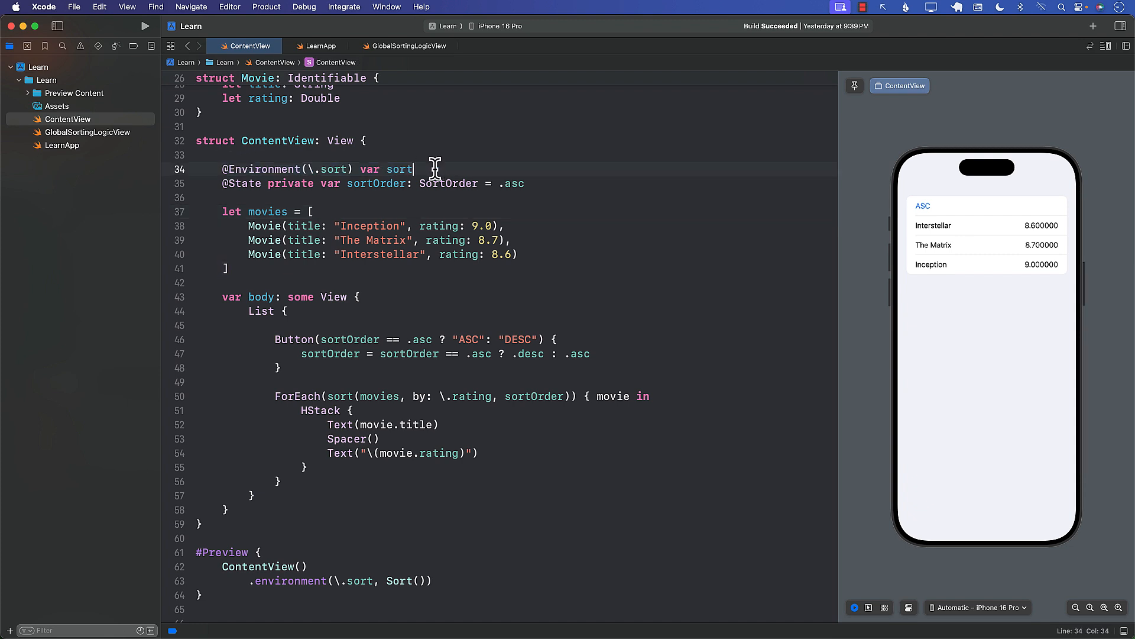
{"action": "left_click", "coordinate": [311, 212]}
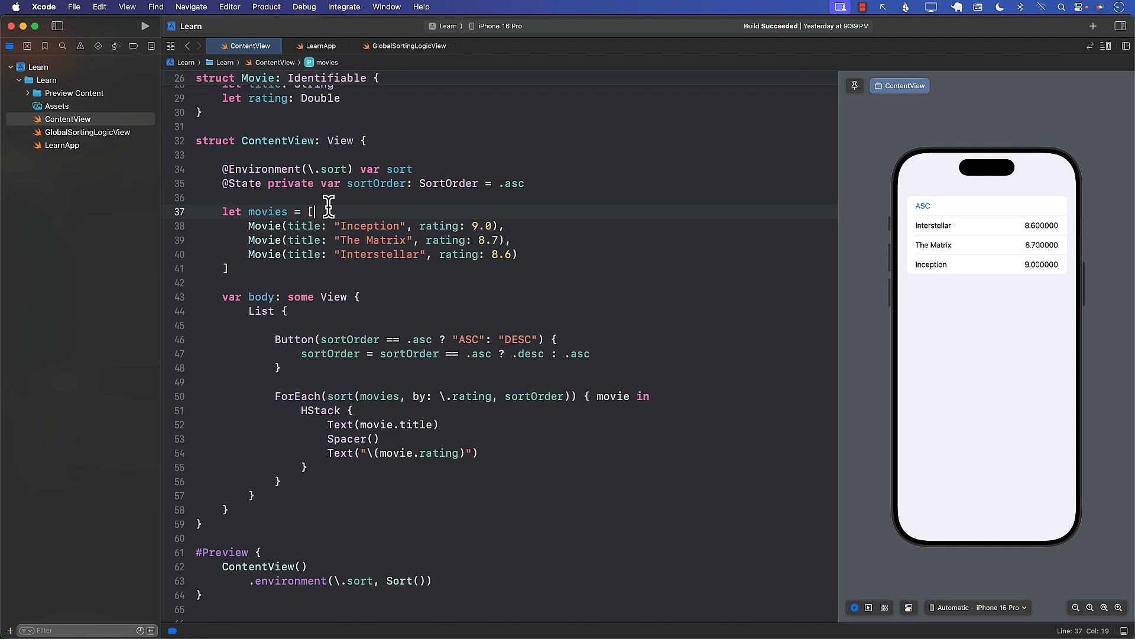
{"action": "scroll", "scroll_direction": "up", "scroll_amount": 3}
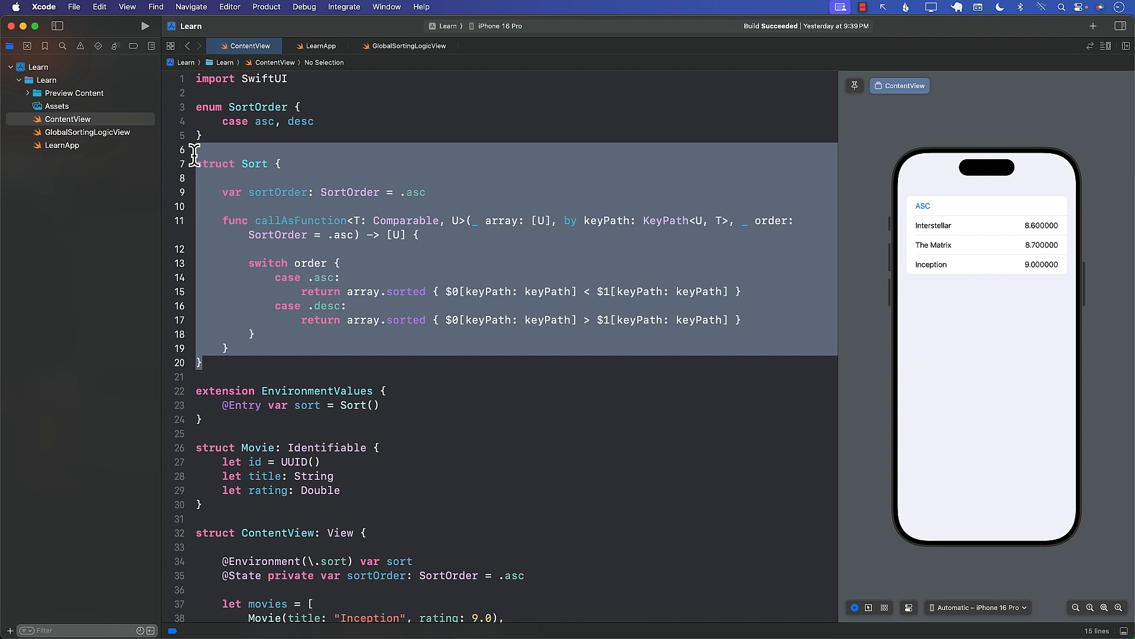
{"action": "left_click", "coordinate": [253, 333]}
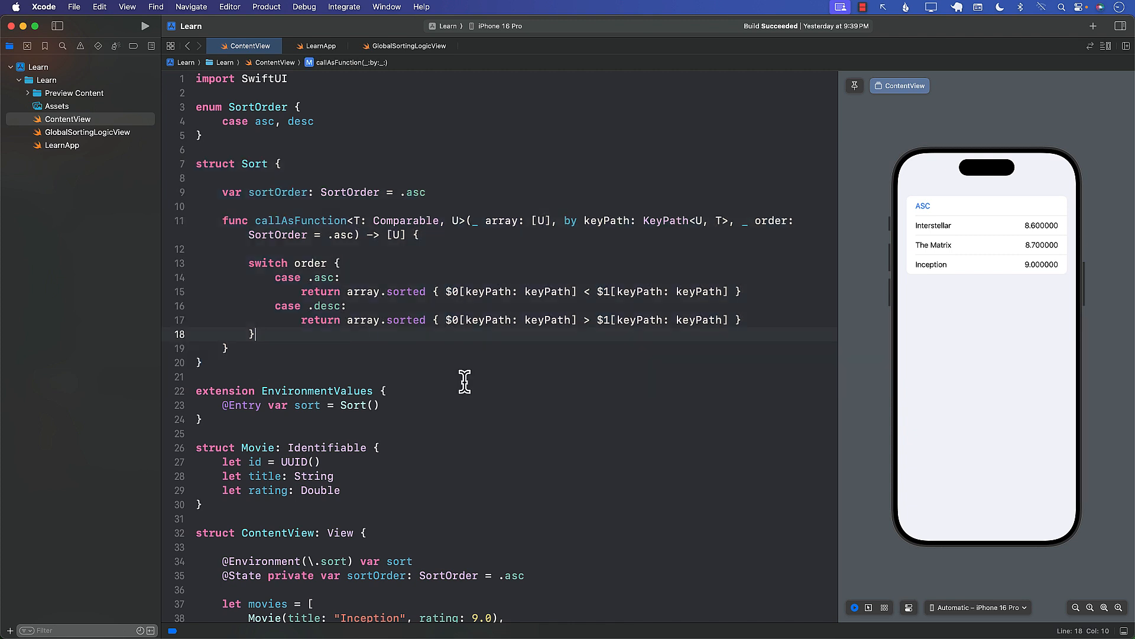
{"action": "scroll", "scroll_direction": "down", "scroll_amount": 3}
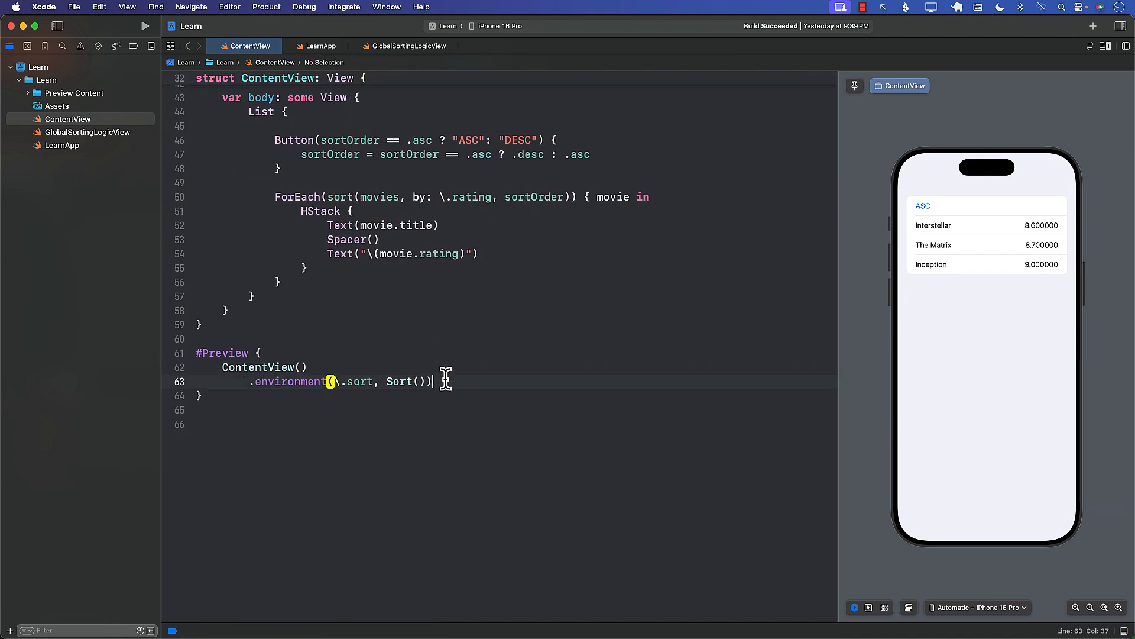
{"action": "scroll", "scroll_direction": "up", "scroll_amount": 3}
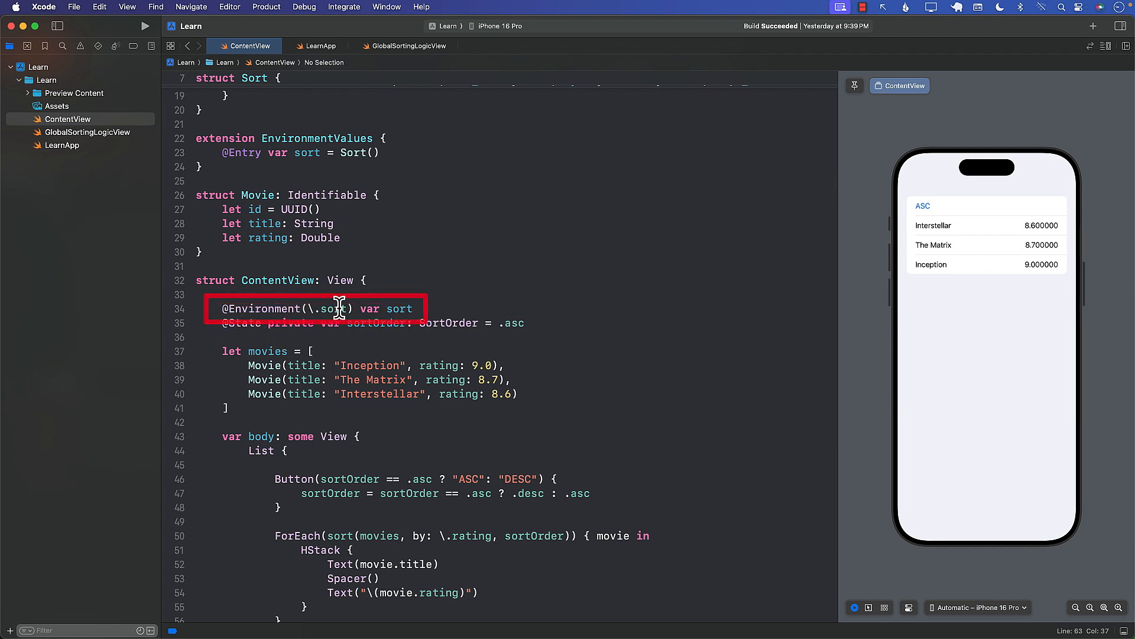
{"action": "left_click", "coordinate": [412, 308]}
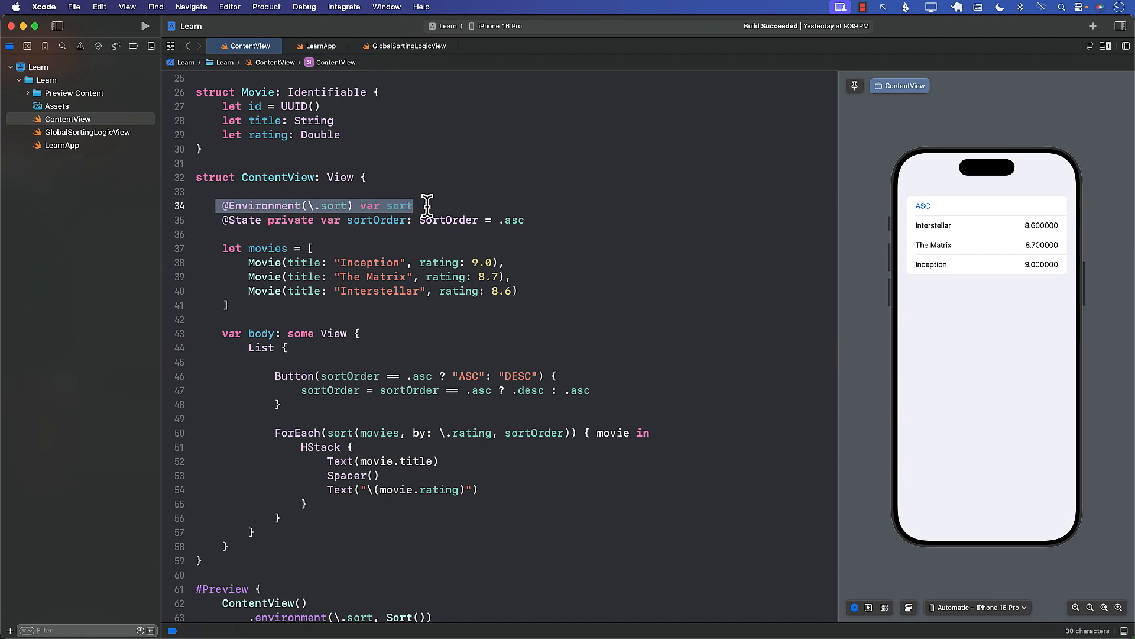
{"action": "left_click", "coordinate": [313, 248]}
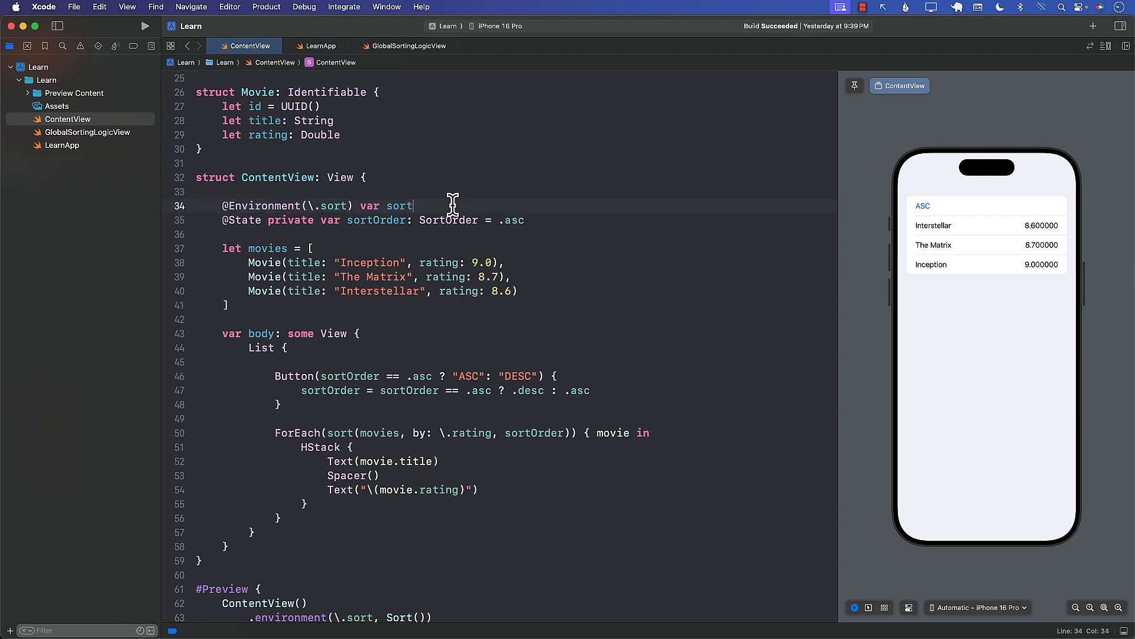
{"action": "left_click", "coordinate": [222, 191]}
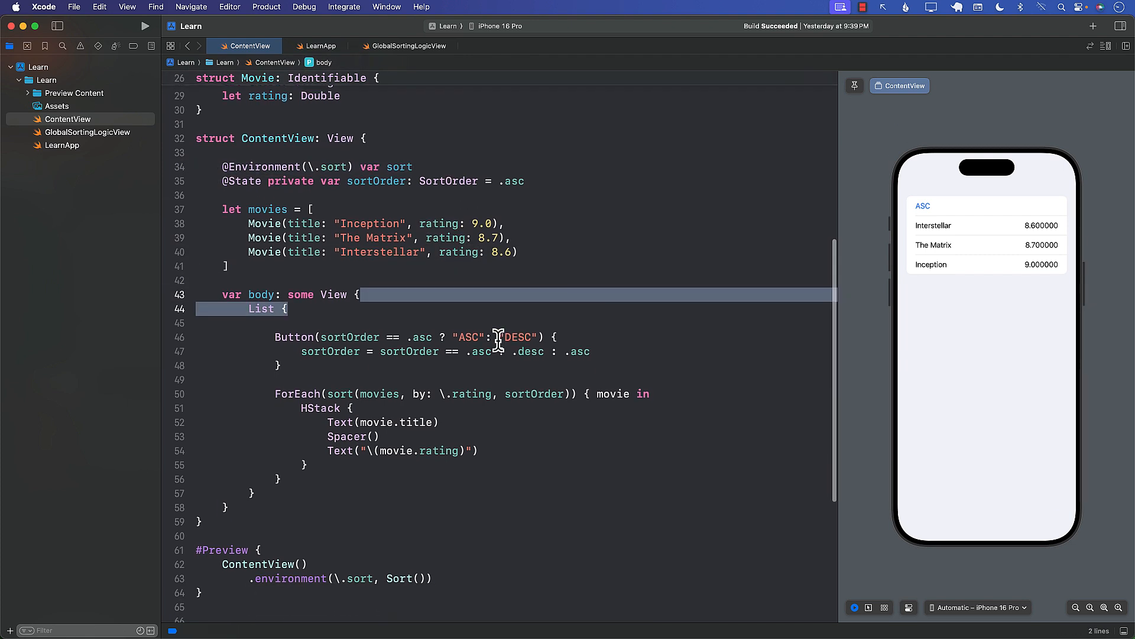
Switch to Chrome, open the AzamSharp School Courses page and scroll through the SwiftUI and iOS course cards.
{"action": "left_click", "coordinate": [508, 295]}
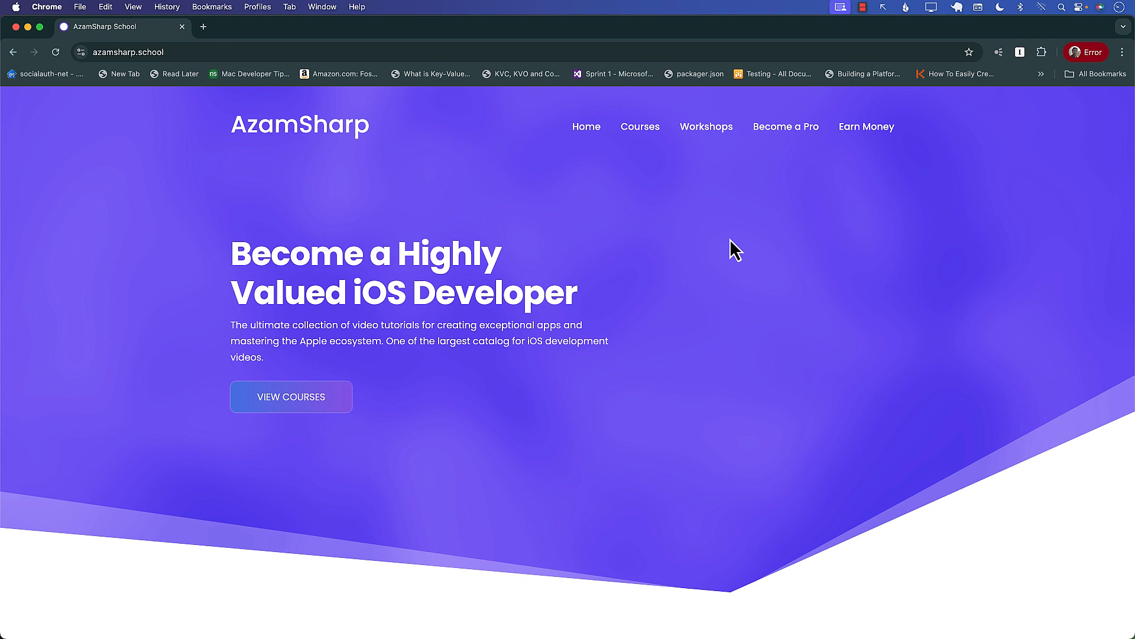
{"action": "mouse_move", "coordinate": [650, 137]}
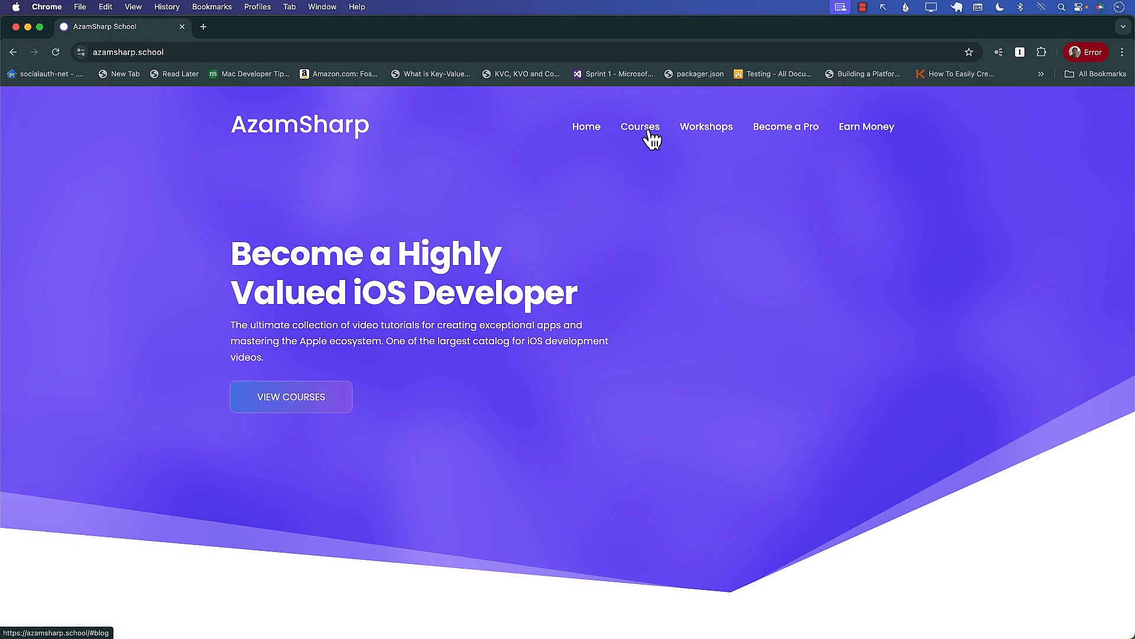
{"action": "left_click", "coordinate": [640, 126]}
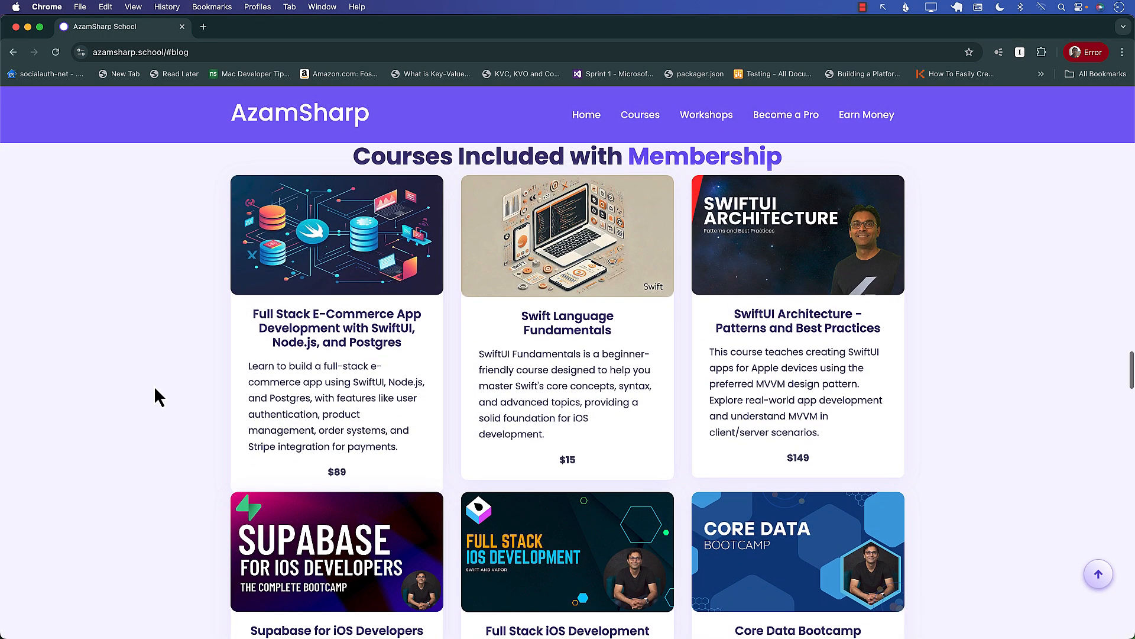
{"action": "mouse_move", "coordinate": [251, 424]}
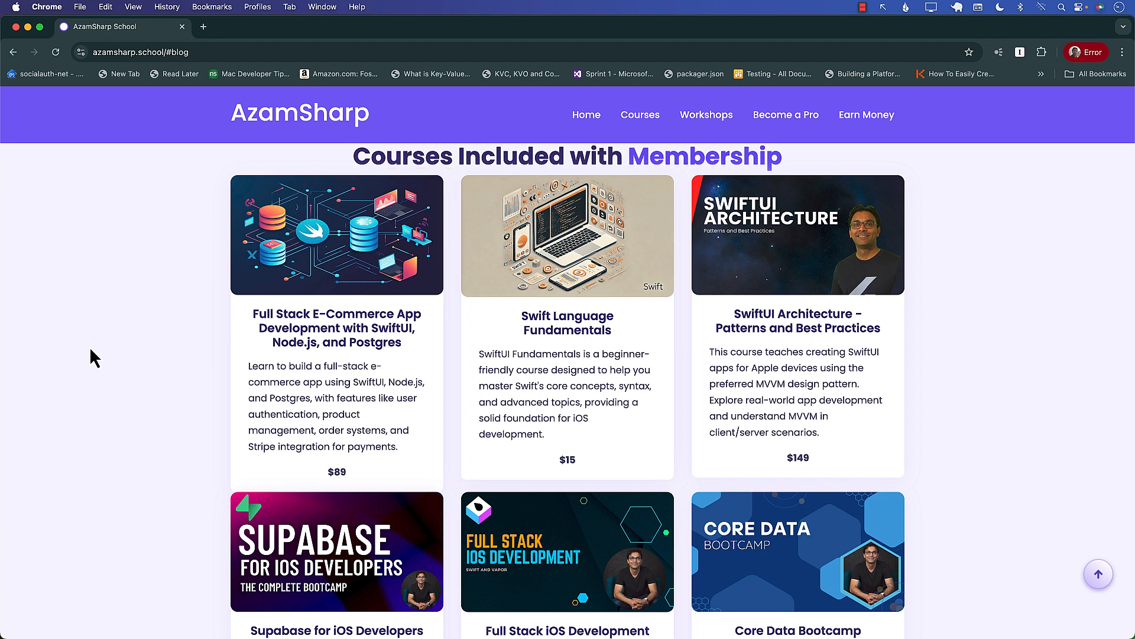
{"action": "scroll", "scroll_direction": "down", "scroll_amount": 3}
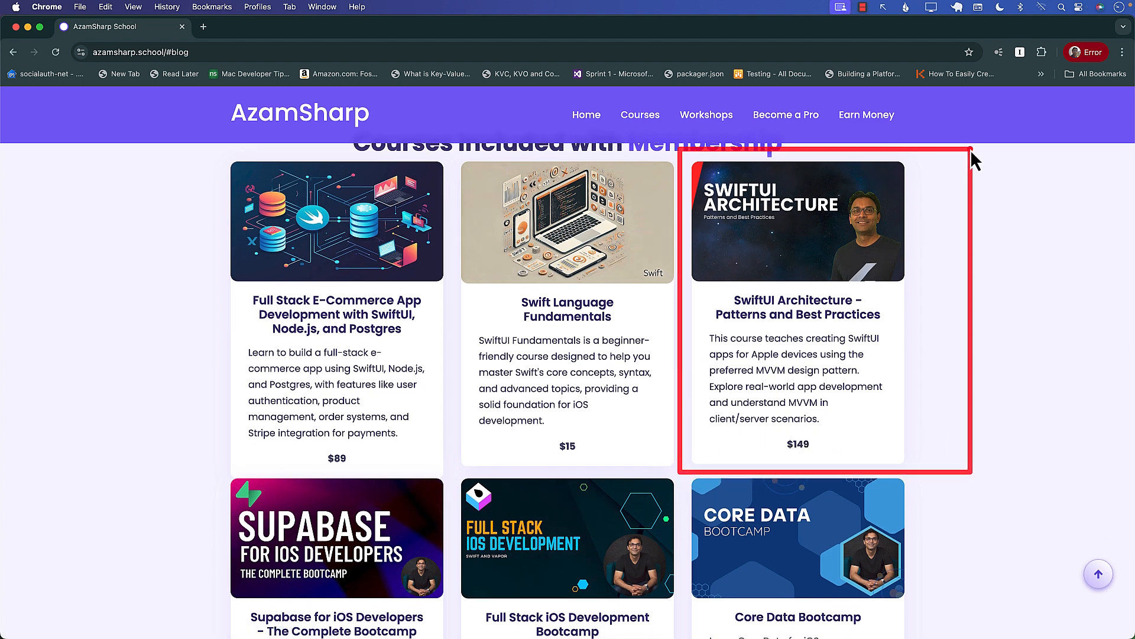
{"action": "scroll", "scroll_direction": "down", "scroll_amount": 3}
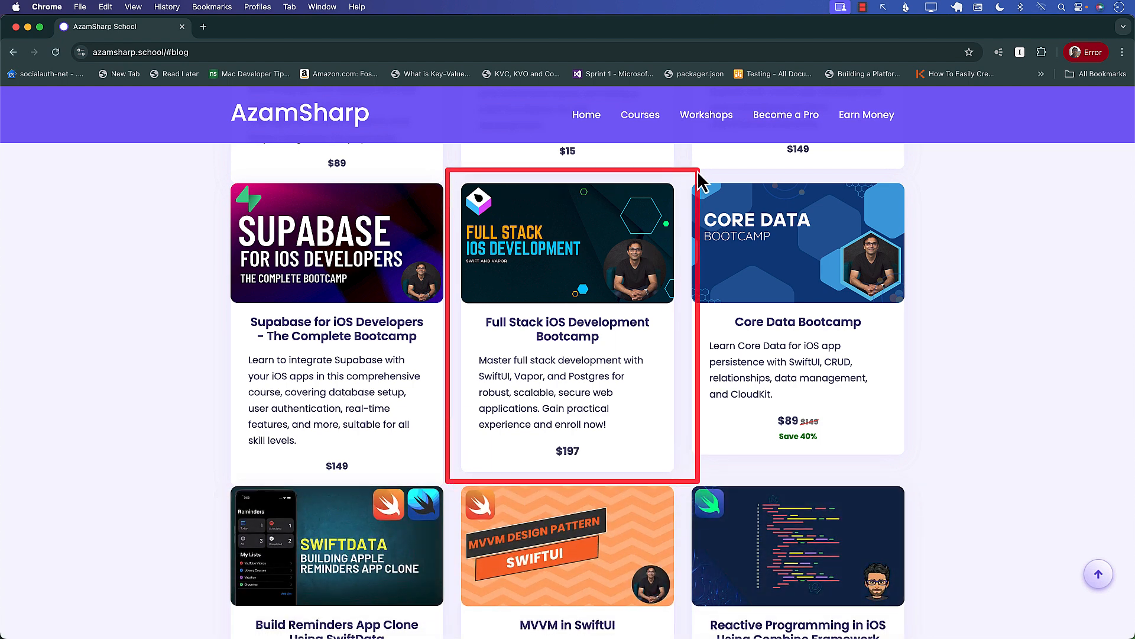
{"action": "mouse_move", "coordinate": [556, 253]}
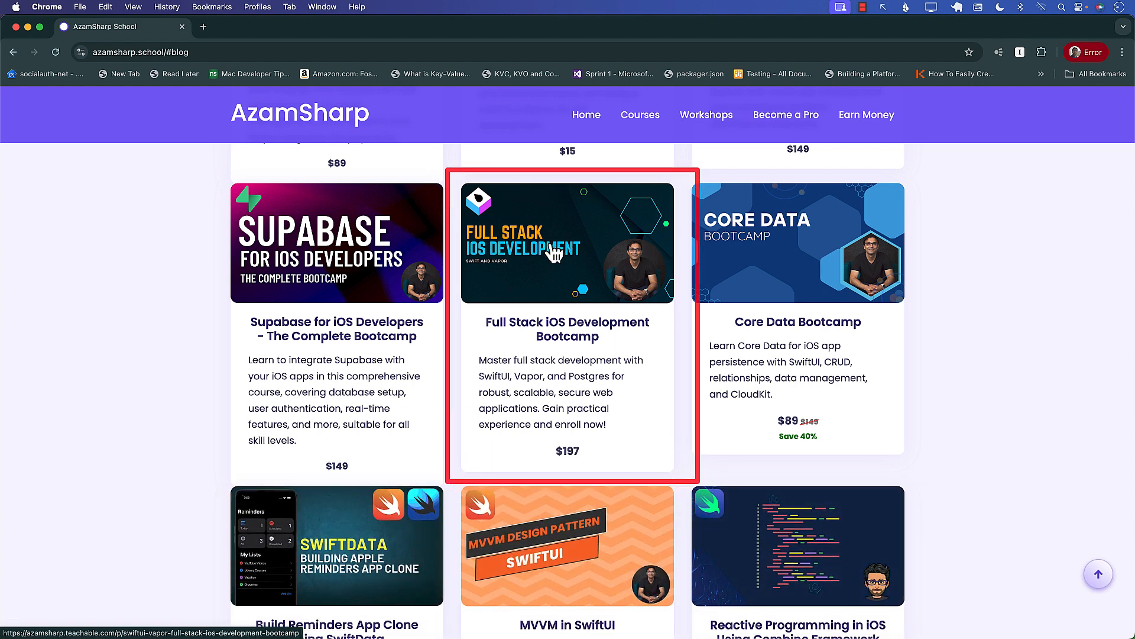
{"action": "mouse_move", "coordinate": [454, 174]}
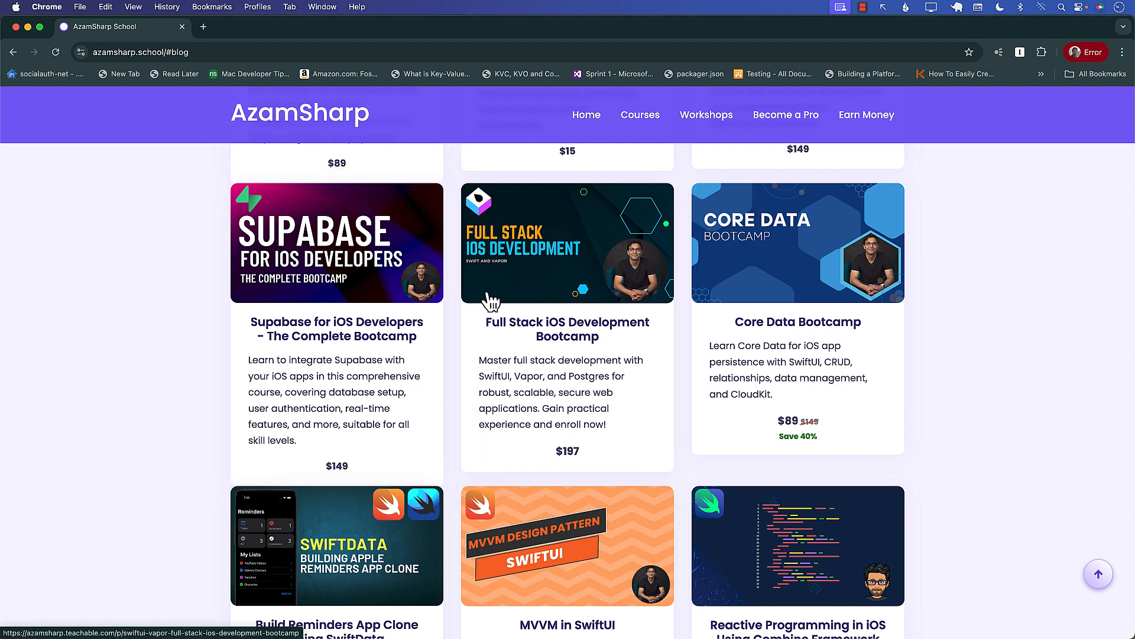
{"action": "scroll", "scroll_direction": "down", "scroll_amount": 3}
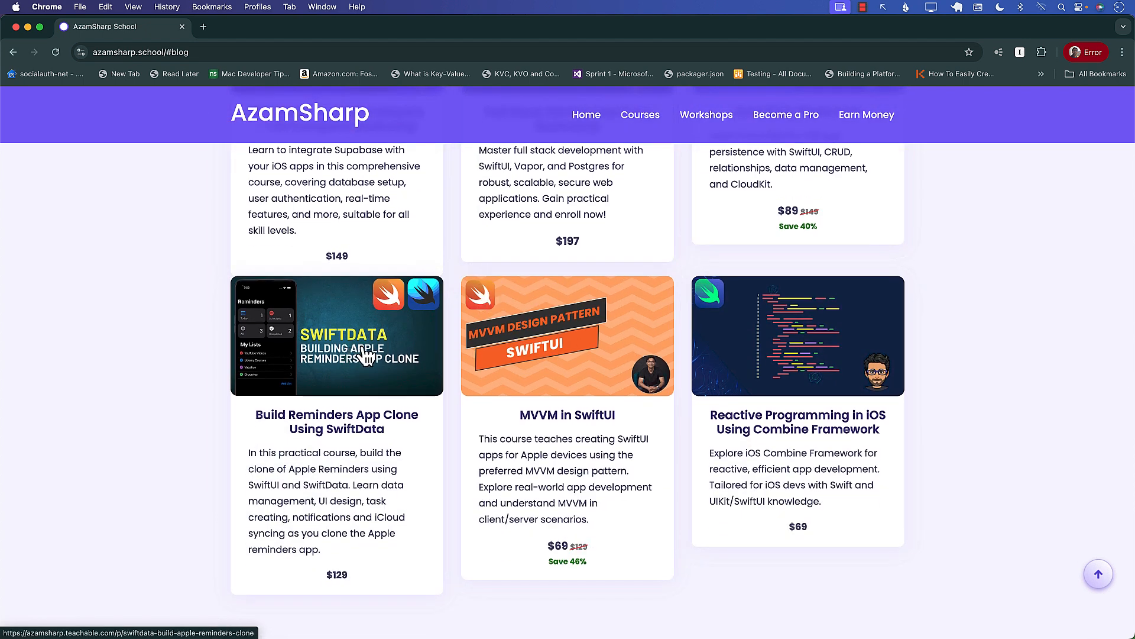
{"action": "scroll", "scroll_direction": "down", "scroll_amount": 3}
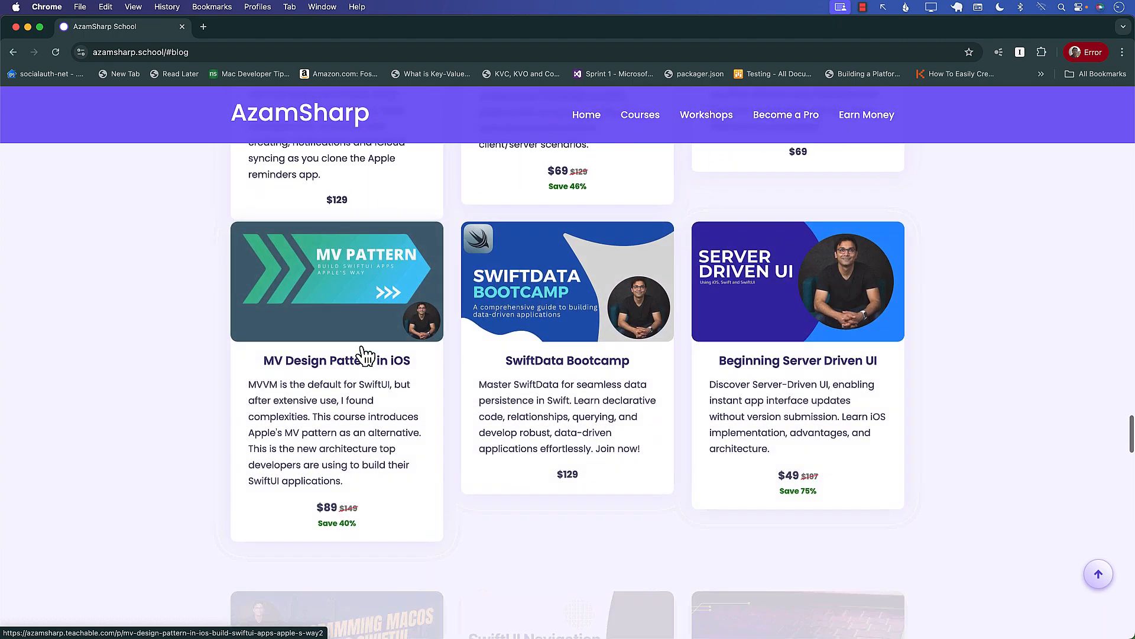
{"action": "scroll", "scroll_direction": "down", "scroll_amount": 3}
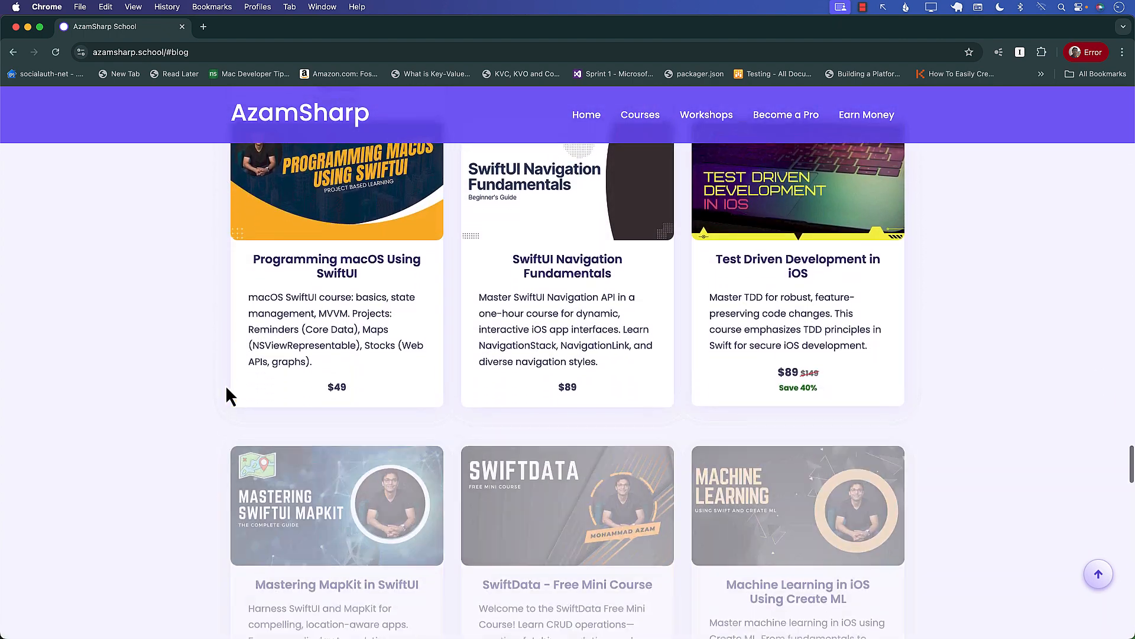
{"action": "scroll", "scroll_direction": "down", "scroll_amount": 3}
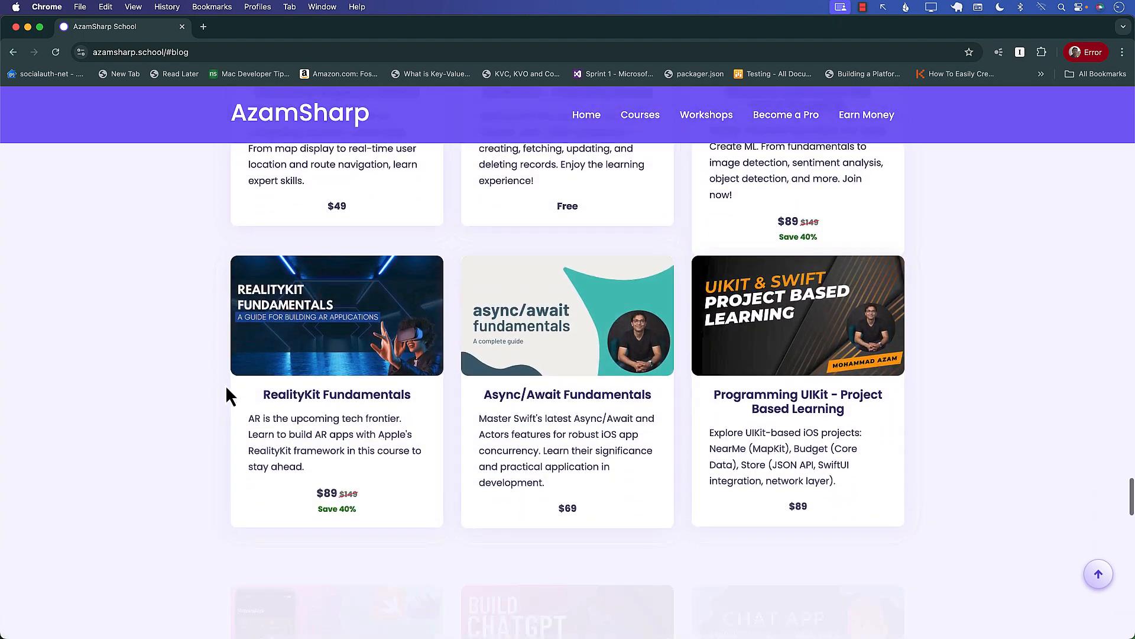
{"action": "scroll", "scroll_direction": "down", "scroll_amount": 3}
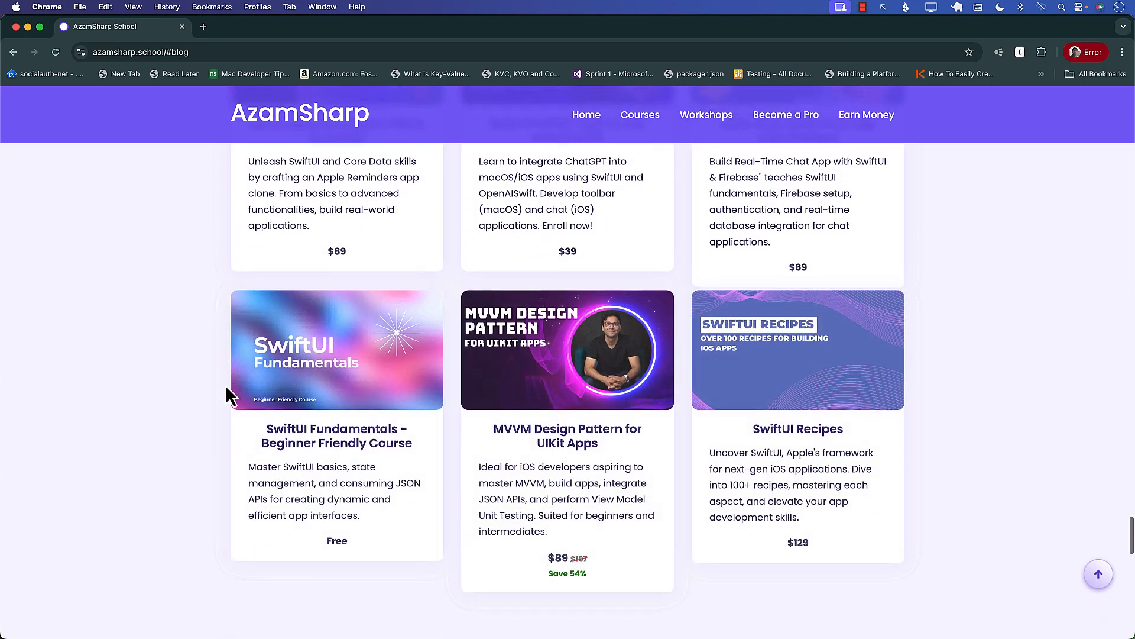
{"action": "scroll", "scroll_direction": "down", "scroll_amount": 3}
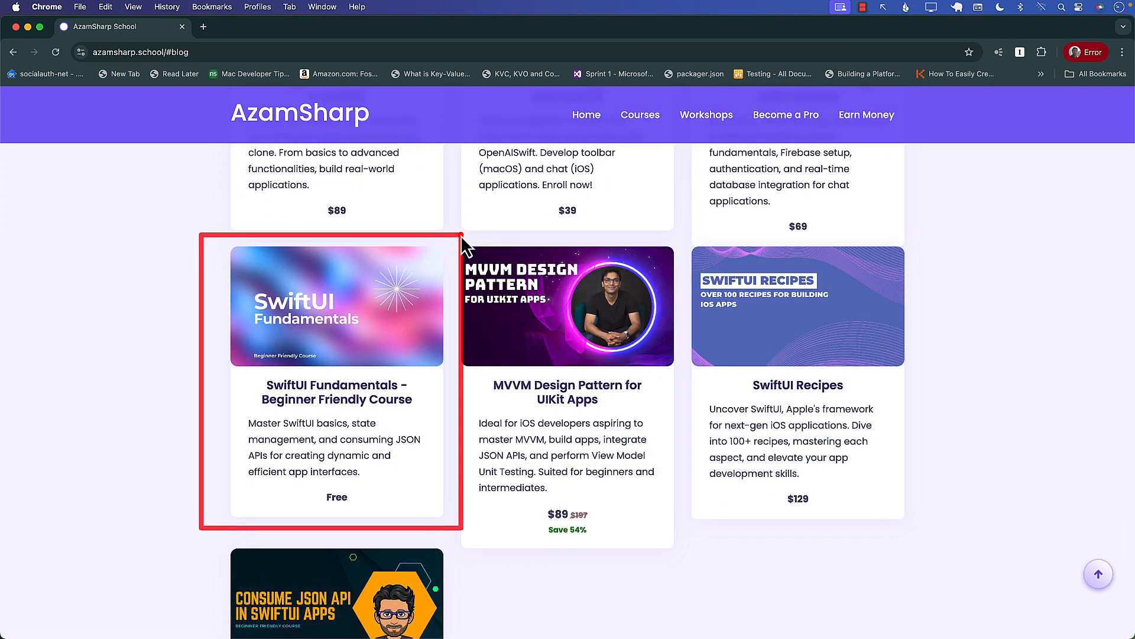
{"action": "mouse_move", "coordinate": [182, 370]}
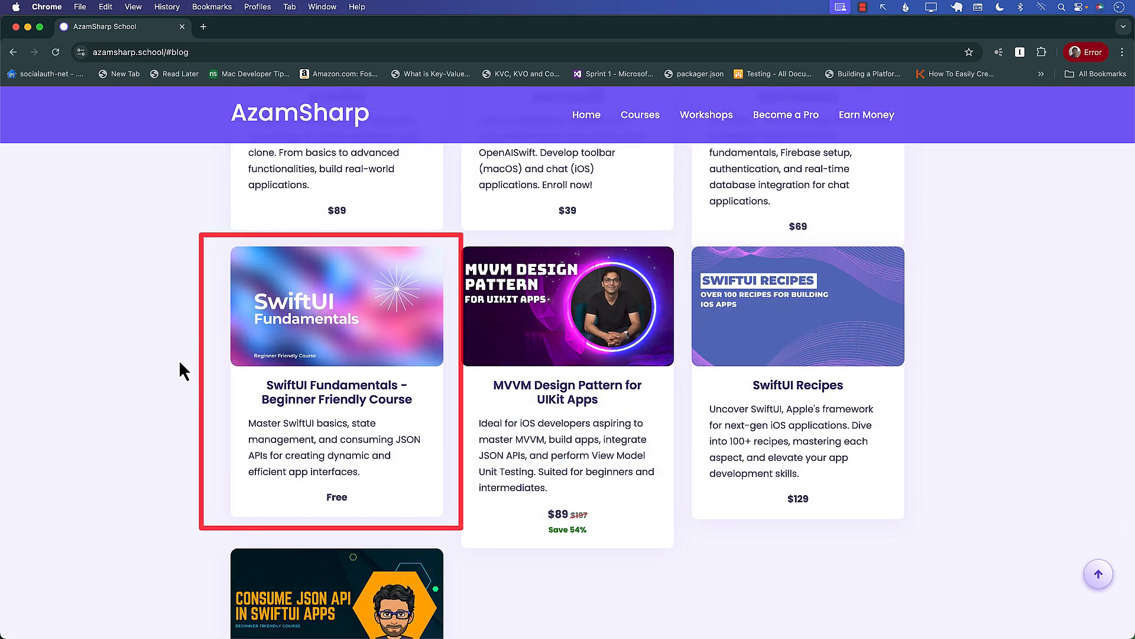
{"action": "mouse_move", "coordinate": [302, 330]}
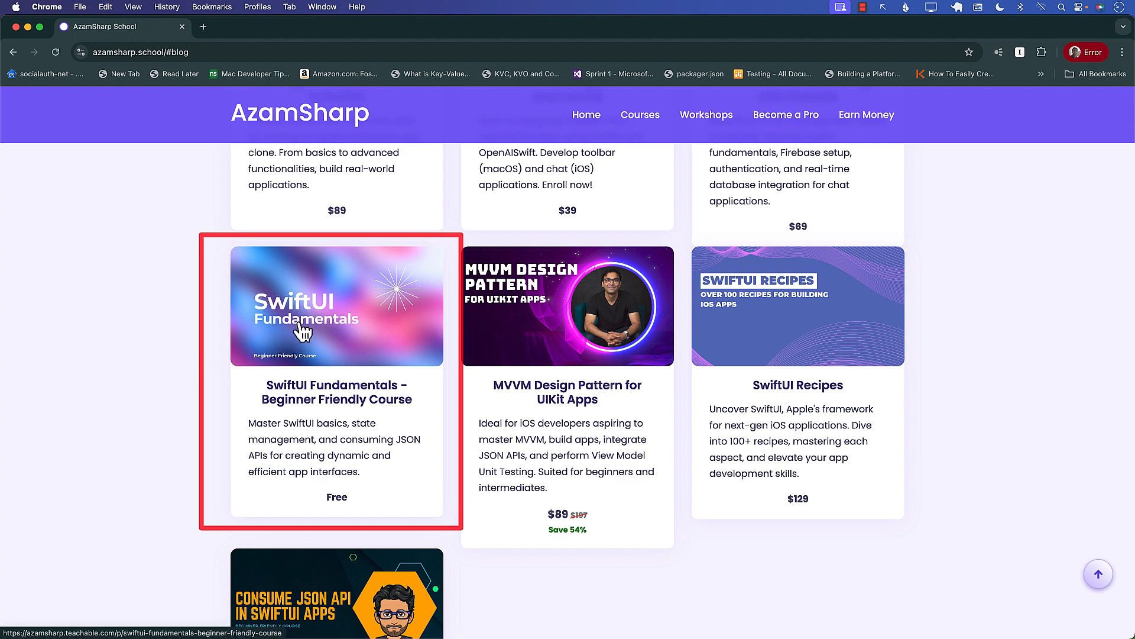
{"action": "mouse_move", "coordinate": [182, 371]}
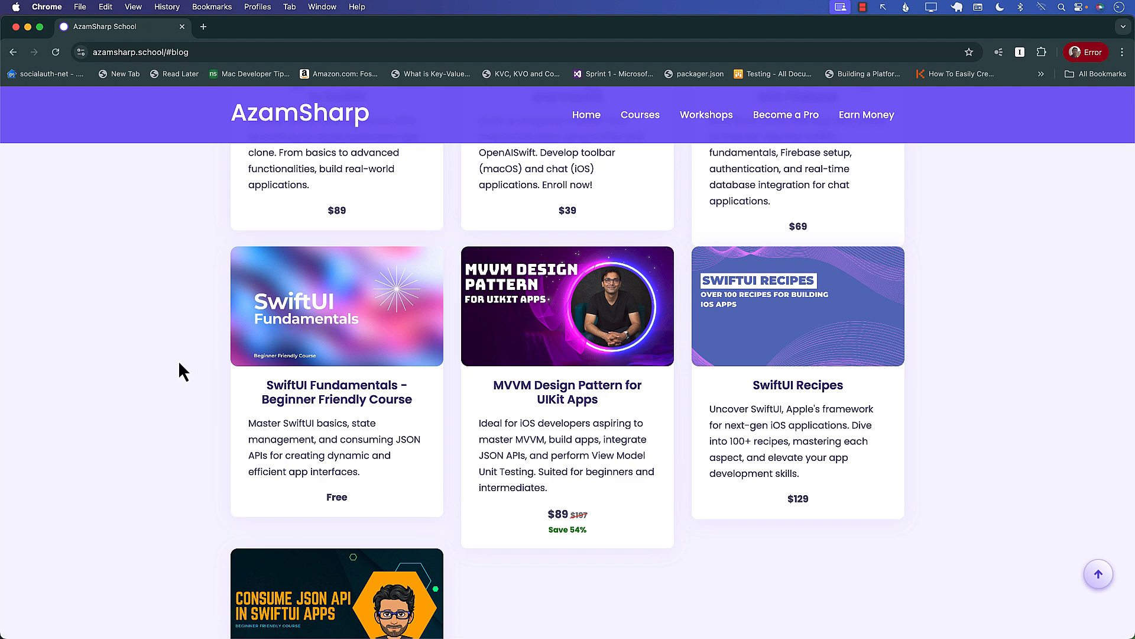
{"action": "scroll", "scroll_direction": "up", "scroll_amount": 3}
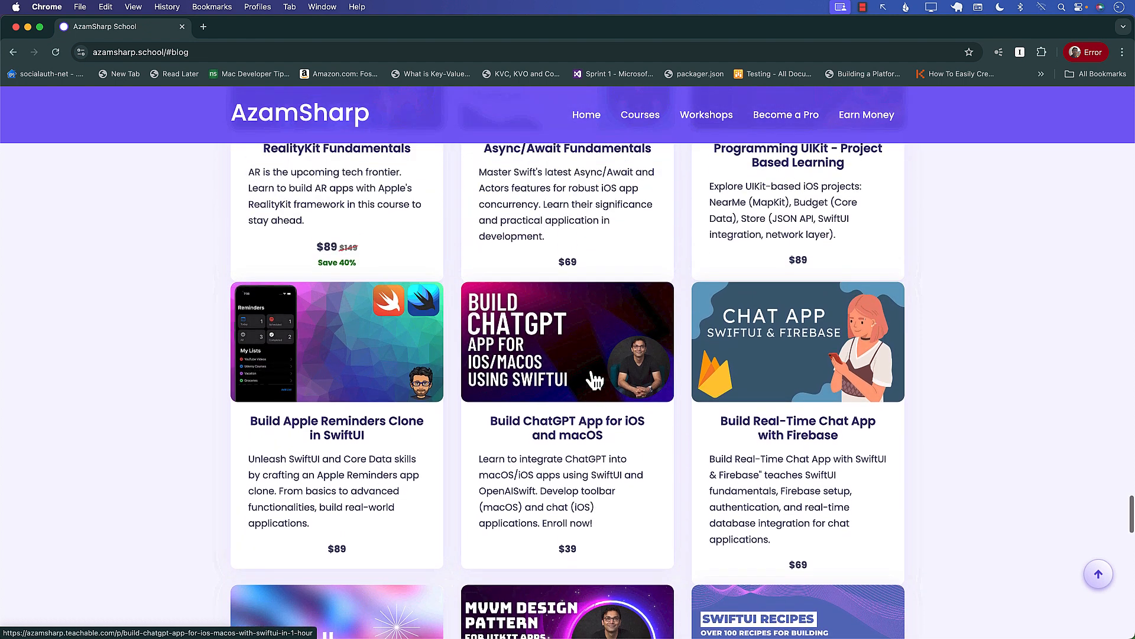
{"action": "scroll", "scroll_direction": "up", "scroll_amount": 3}
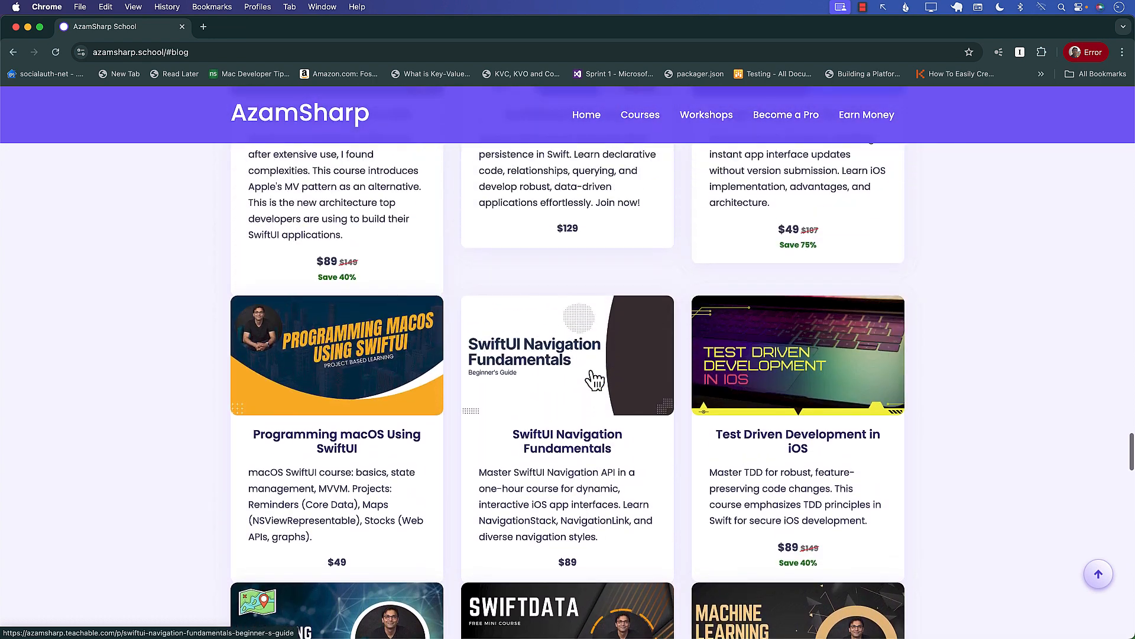
{"action": "scroll", "scroll_direction": "up", "scroll_amount": 3}
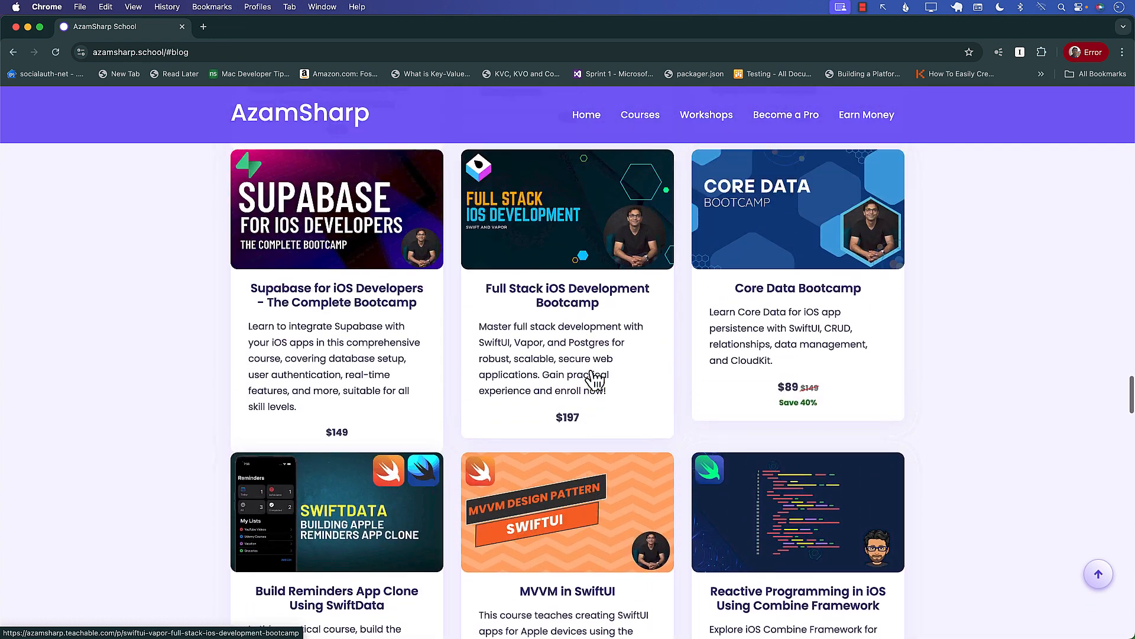